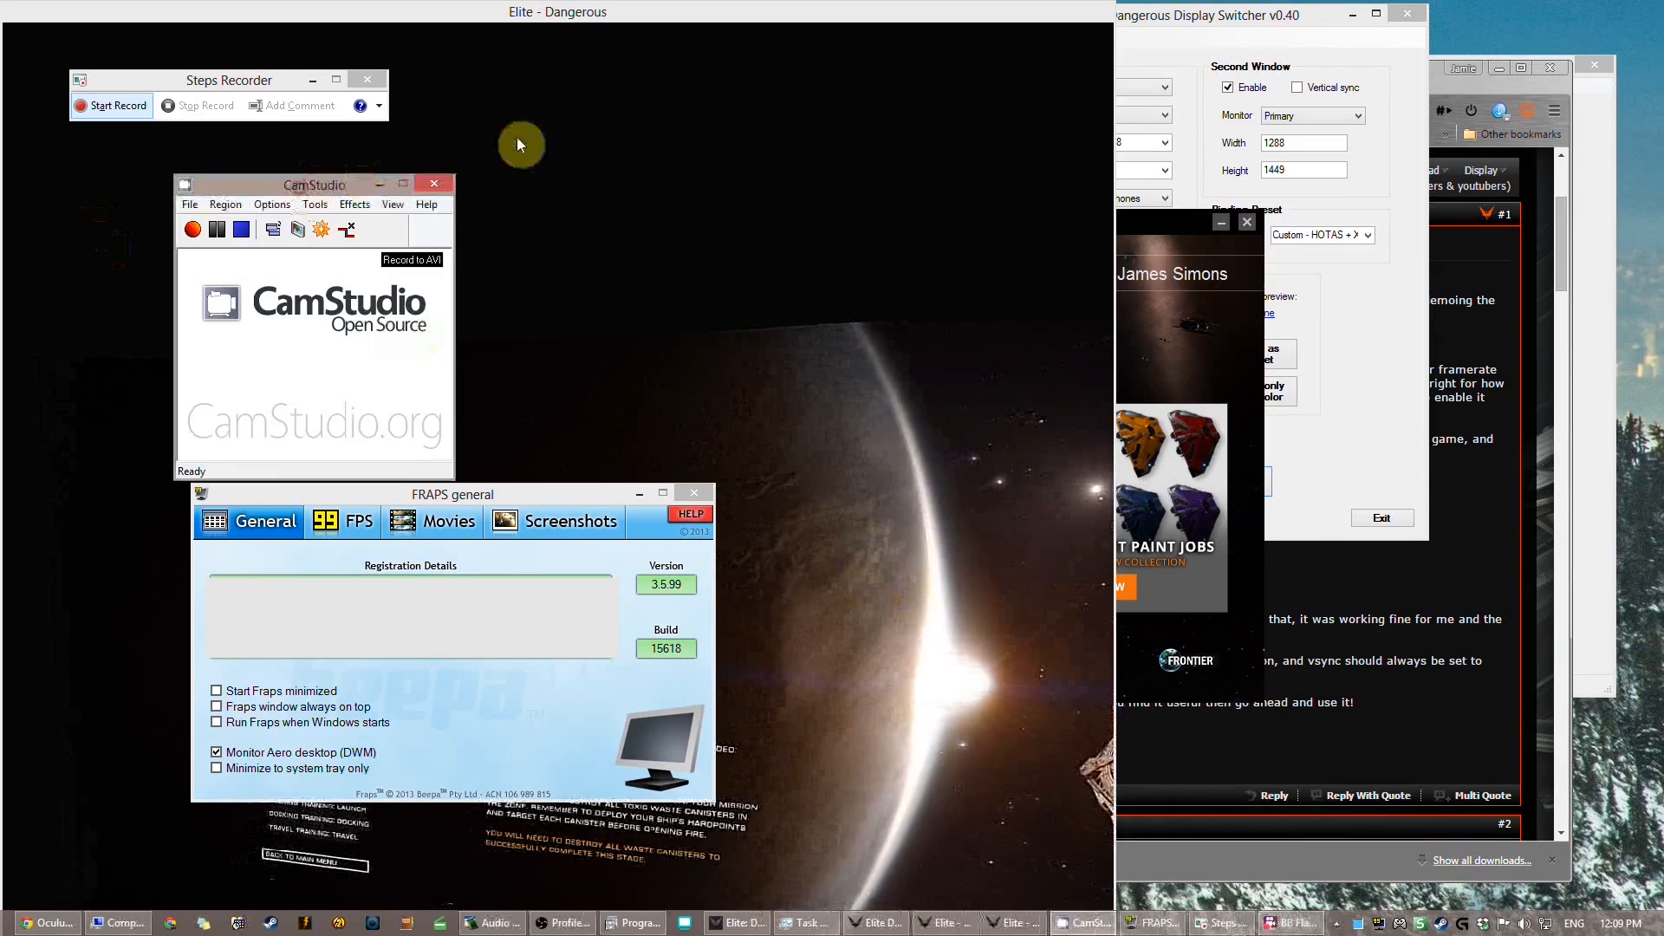
- Move CamStudio aside, then close the CamStudio and Steps Recorder windows
{"action": "left_click_drag", "start_coordinate": [313, 184], "coordinate": [663, 105]}
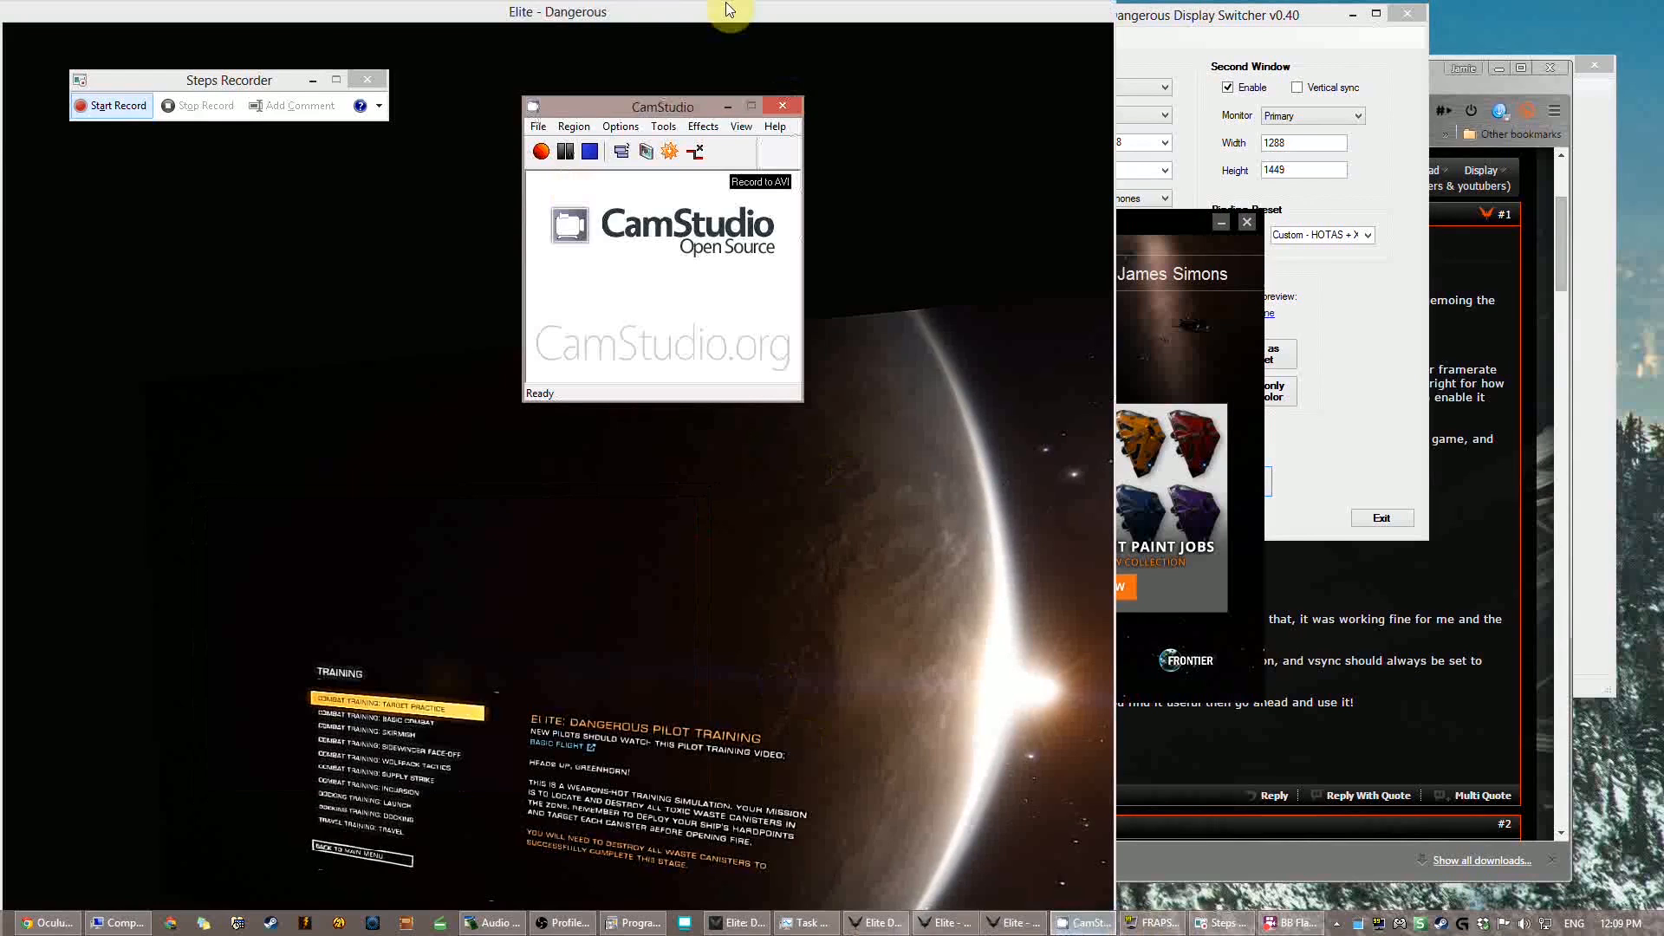
{"action": "left_click", "coordinate": [781, 104]}
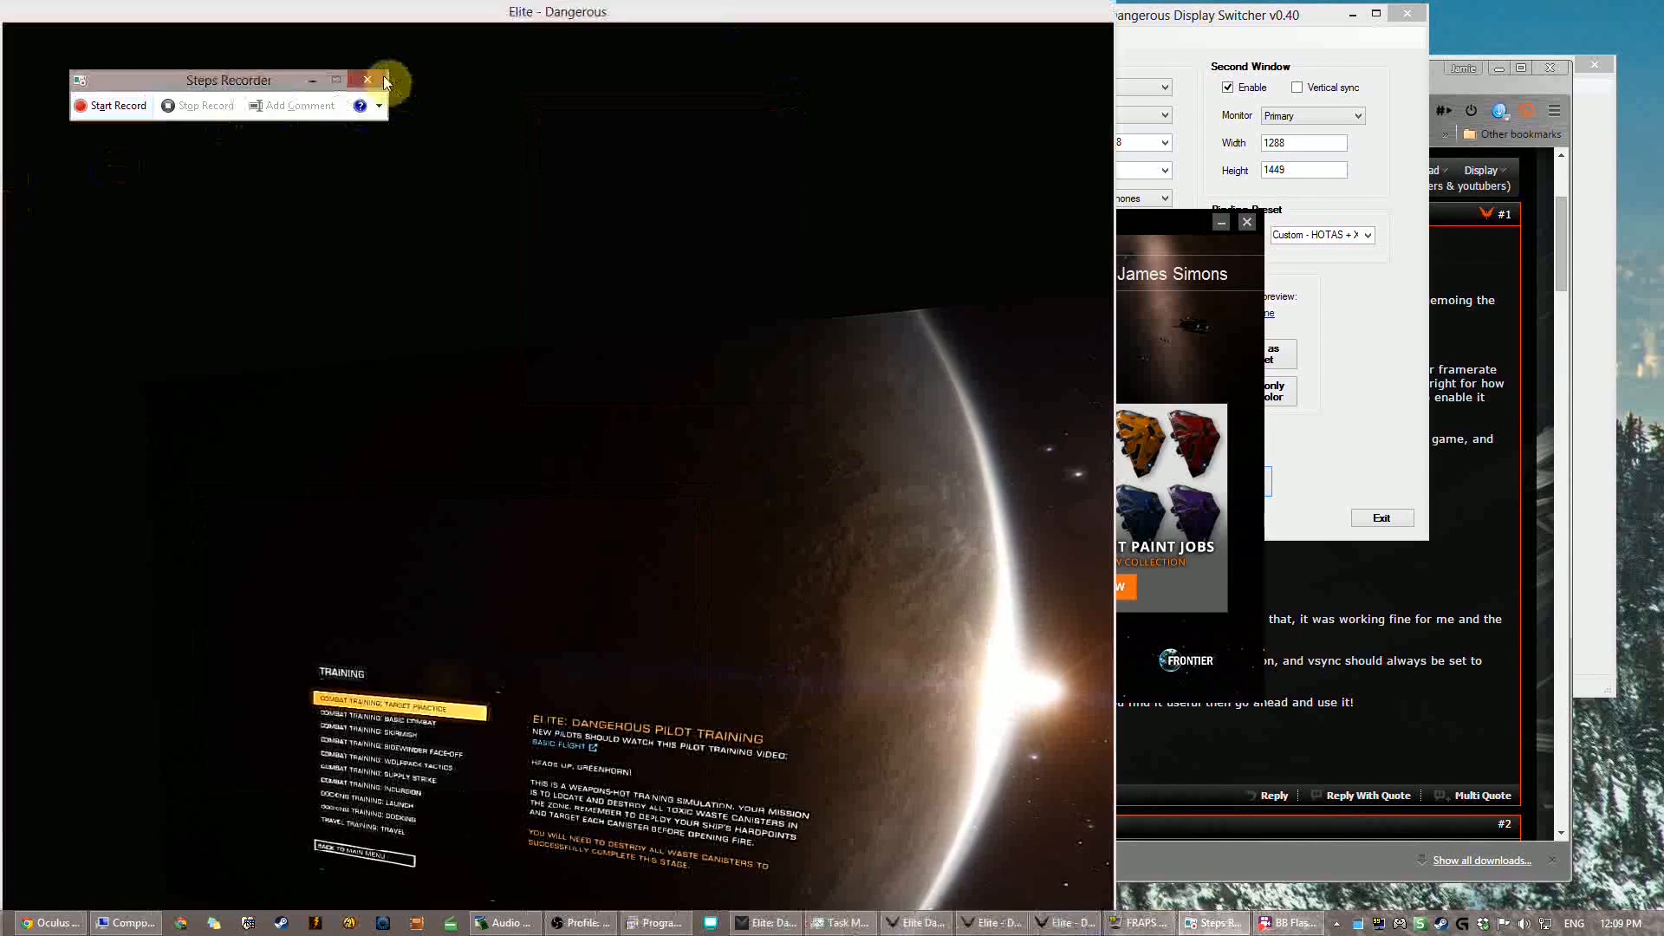
{"action": "left_click", "coordinate": [367, 79]}
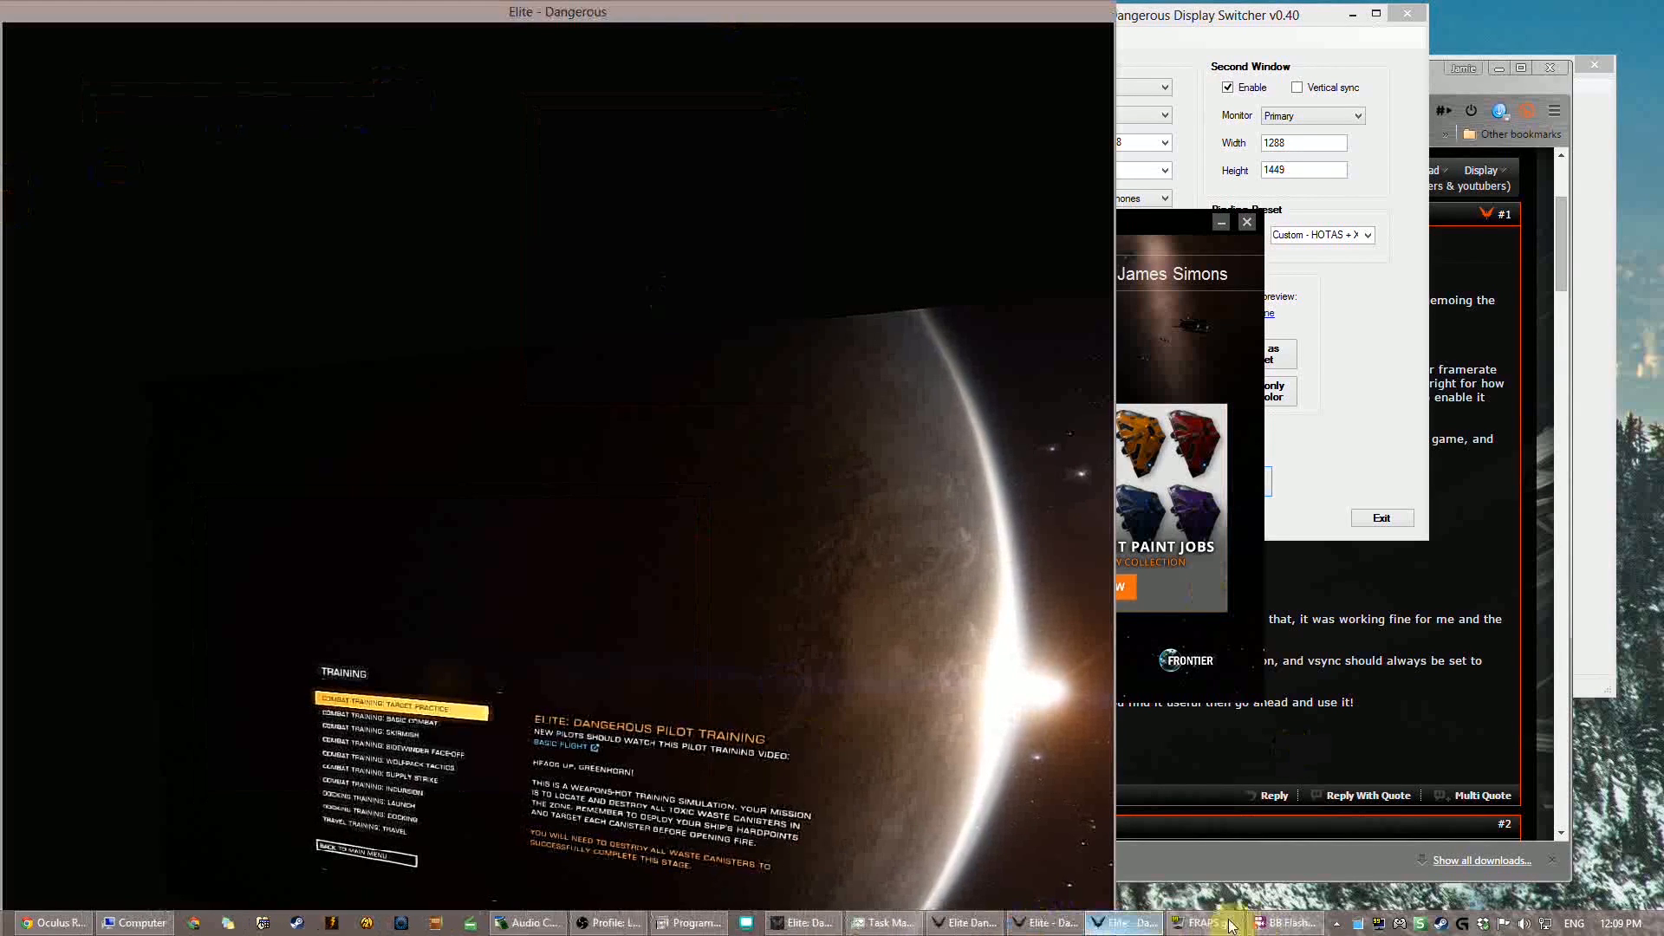
- Close FRAPS from the taskbar and bring Open Broadcaster Software to the front
{"action": "left_click", "coordinate": [1216, 922]}
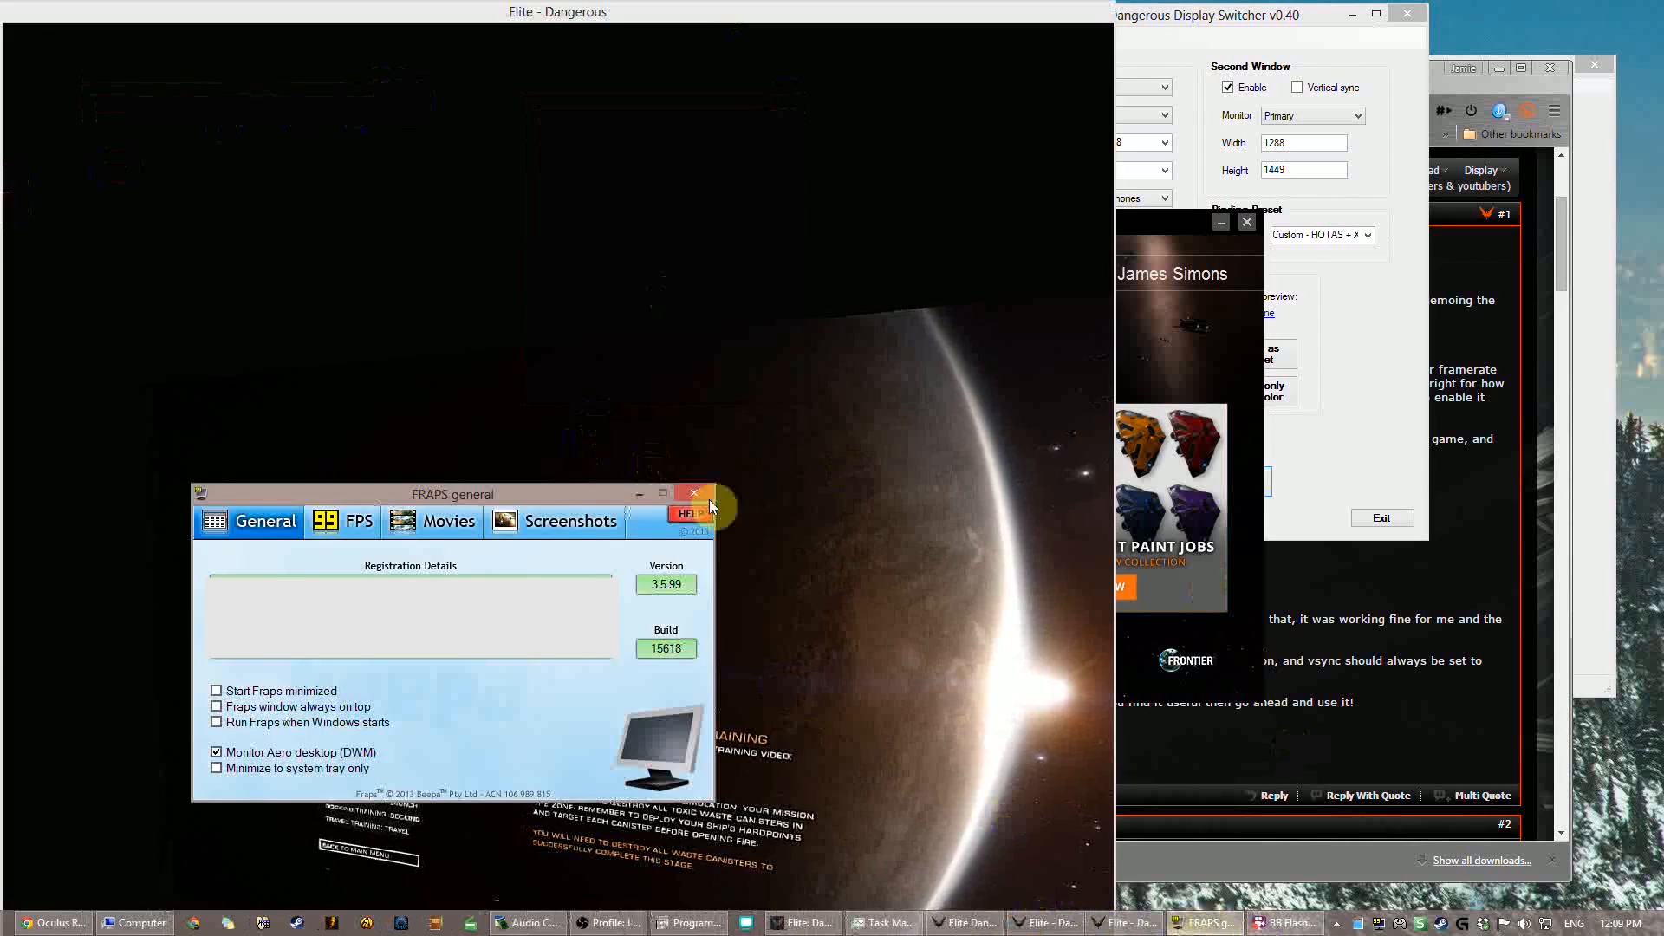
{"action": "left_click", "coordinate": [694, 516]}
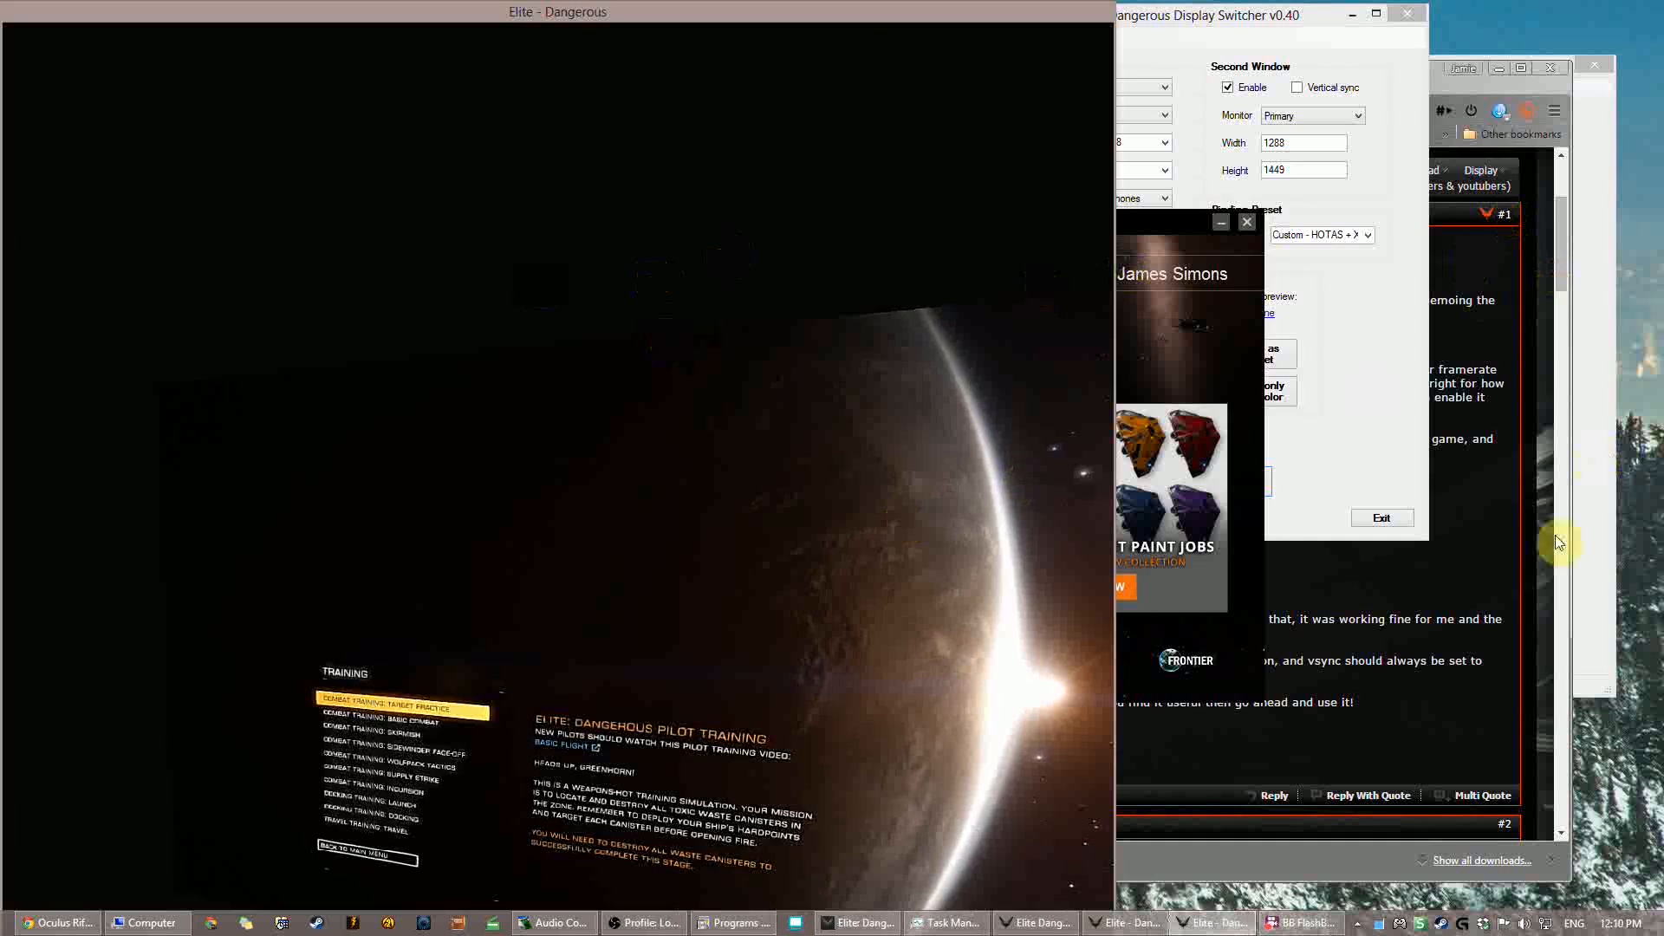
{"action": "left_click", "coordinate": [639, 922]}
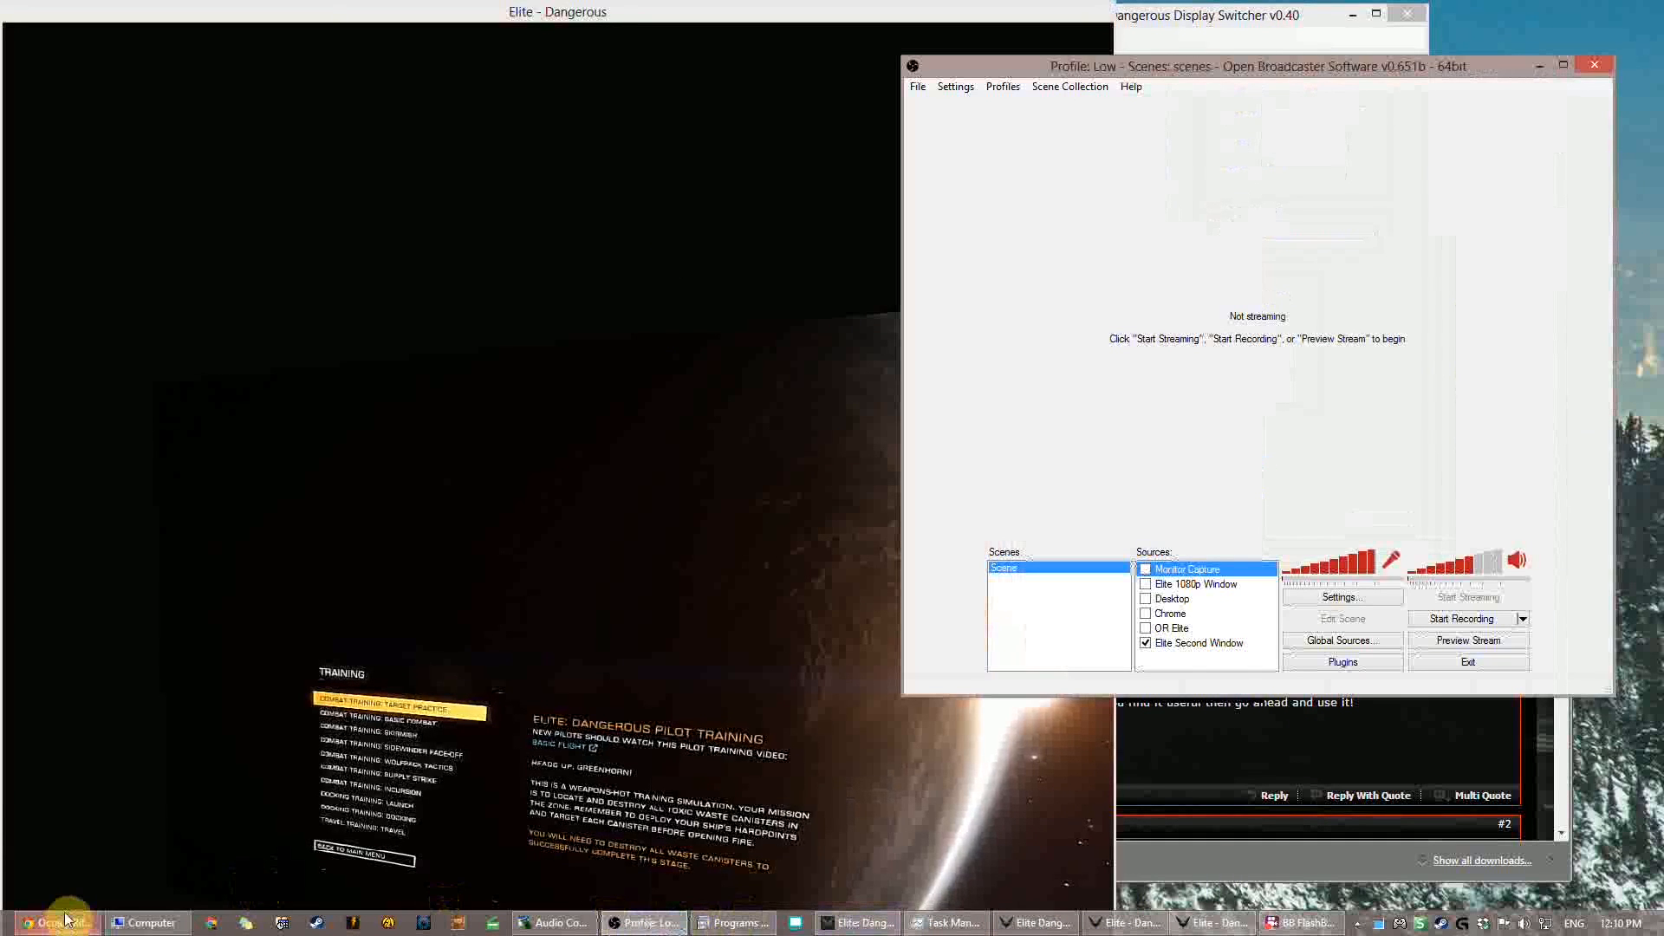
{"action": "mouse_move", "coordinate": [65, 920]}
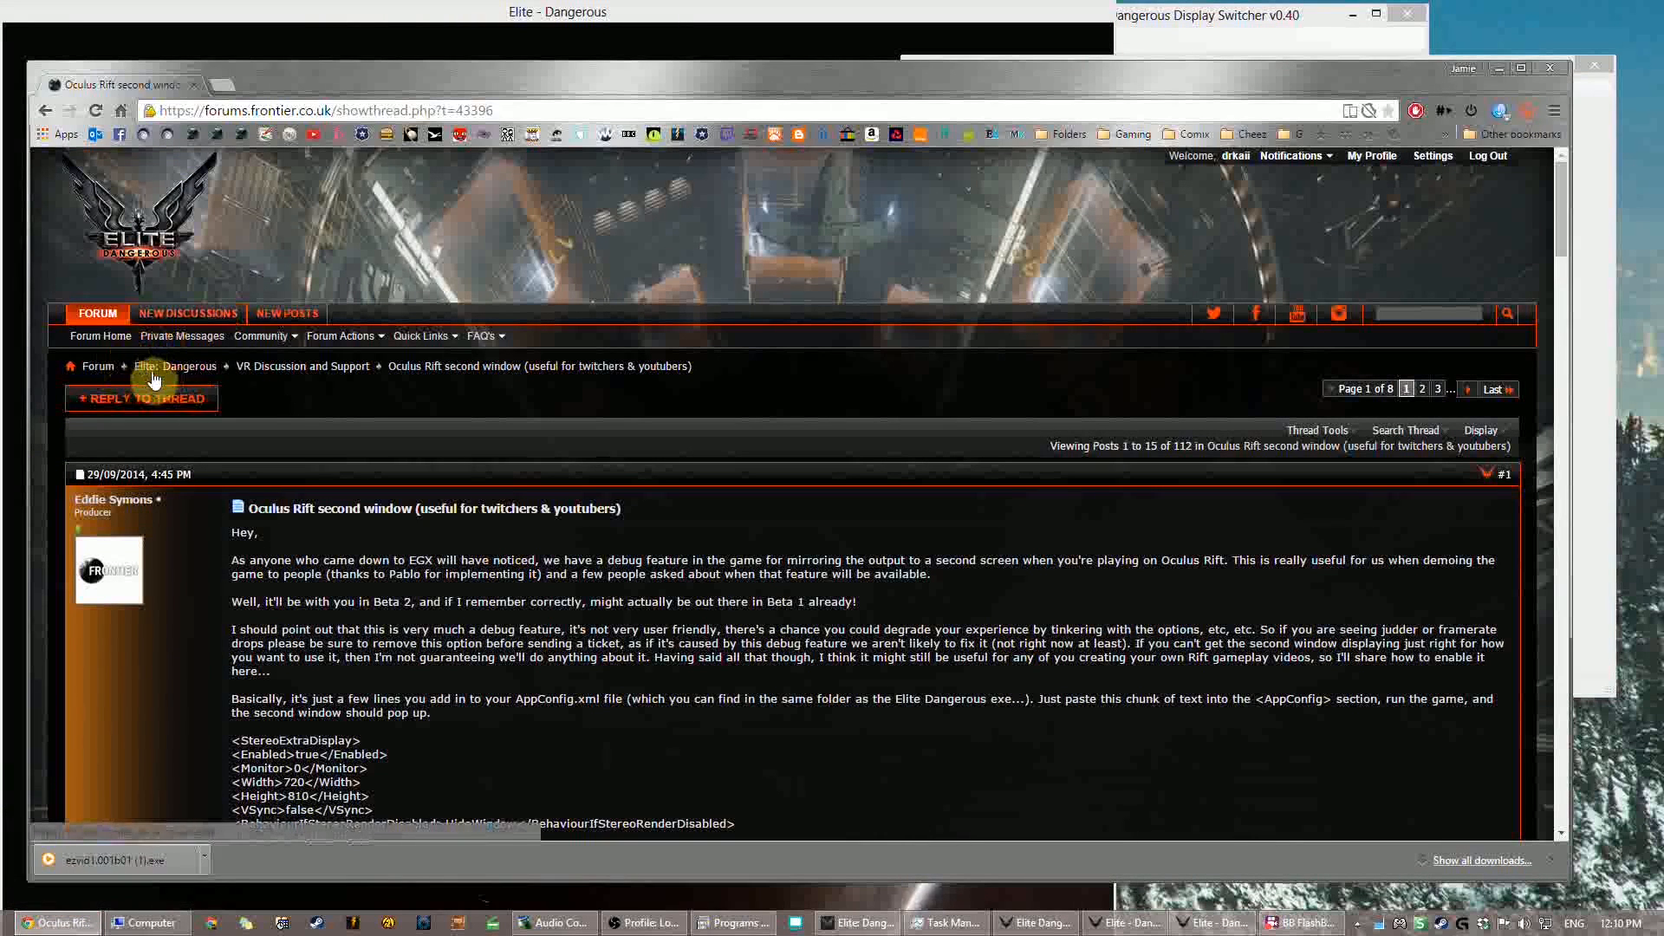
{"action": "mouse_move", "coordinate": [417, 372]}
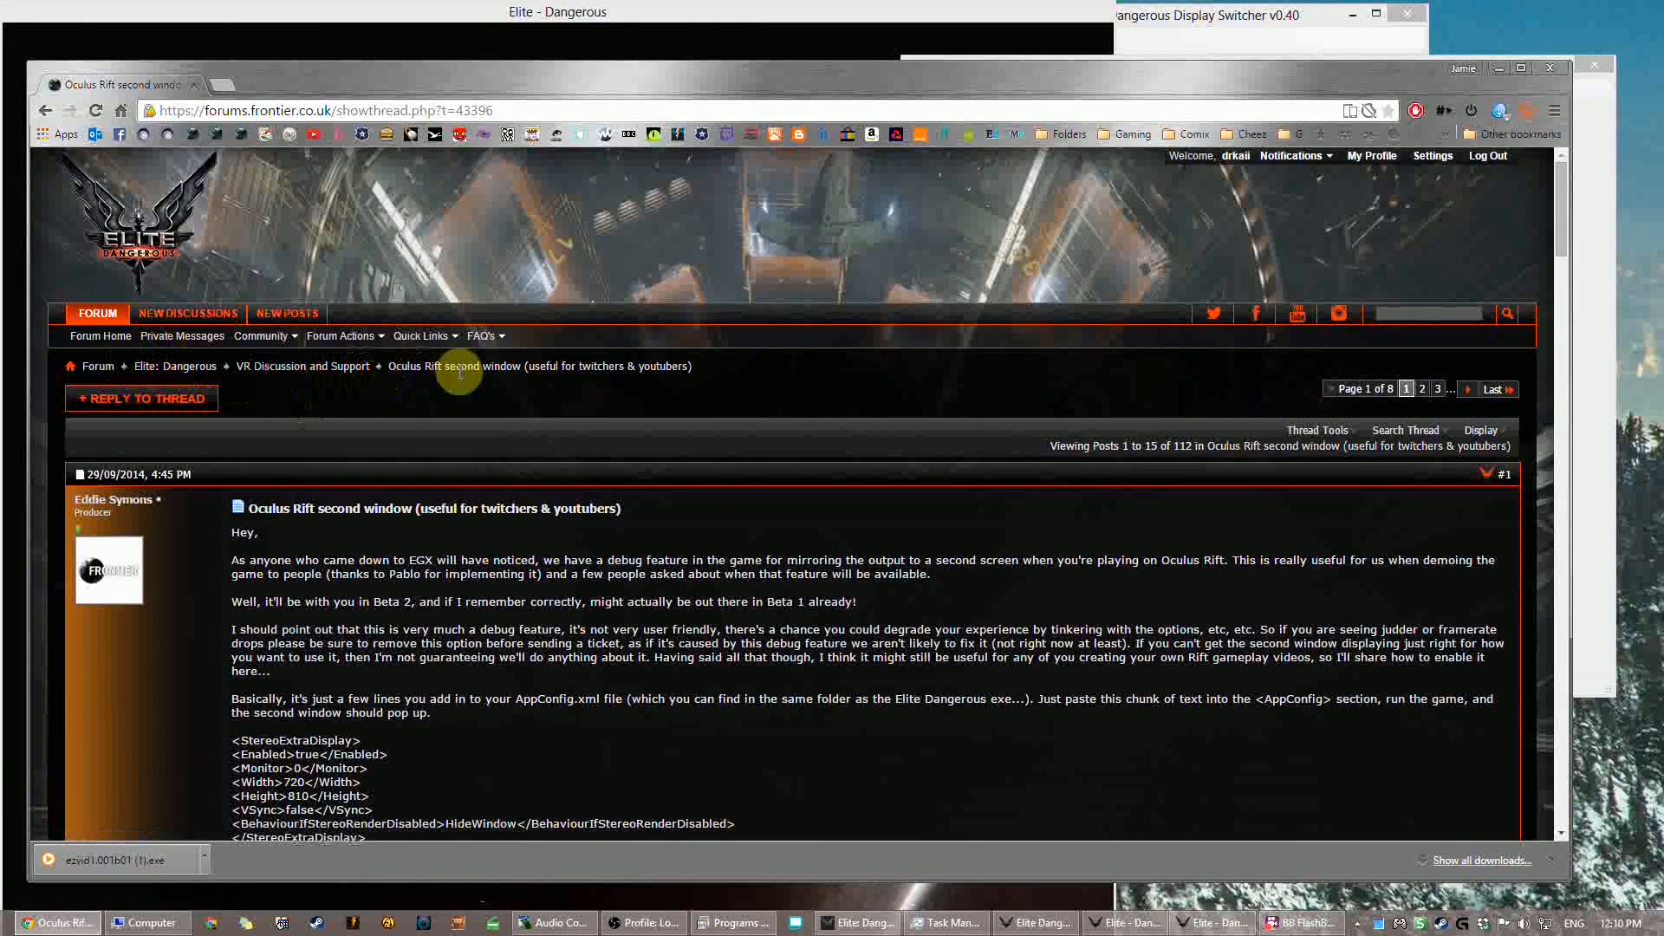
- Scroll the Oculus Rift second-window thread down to the StereoExtraDisplay XML block
{"action": "scroll", "scroll_direction": "down", "scroll_amount": 3}
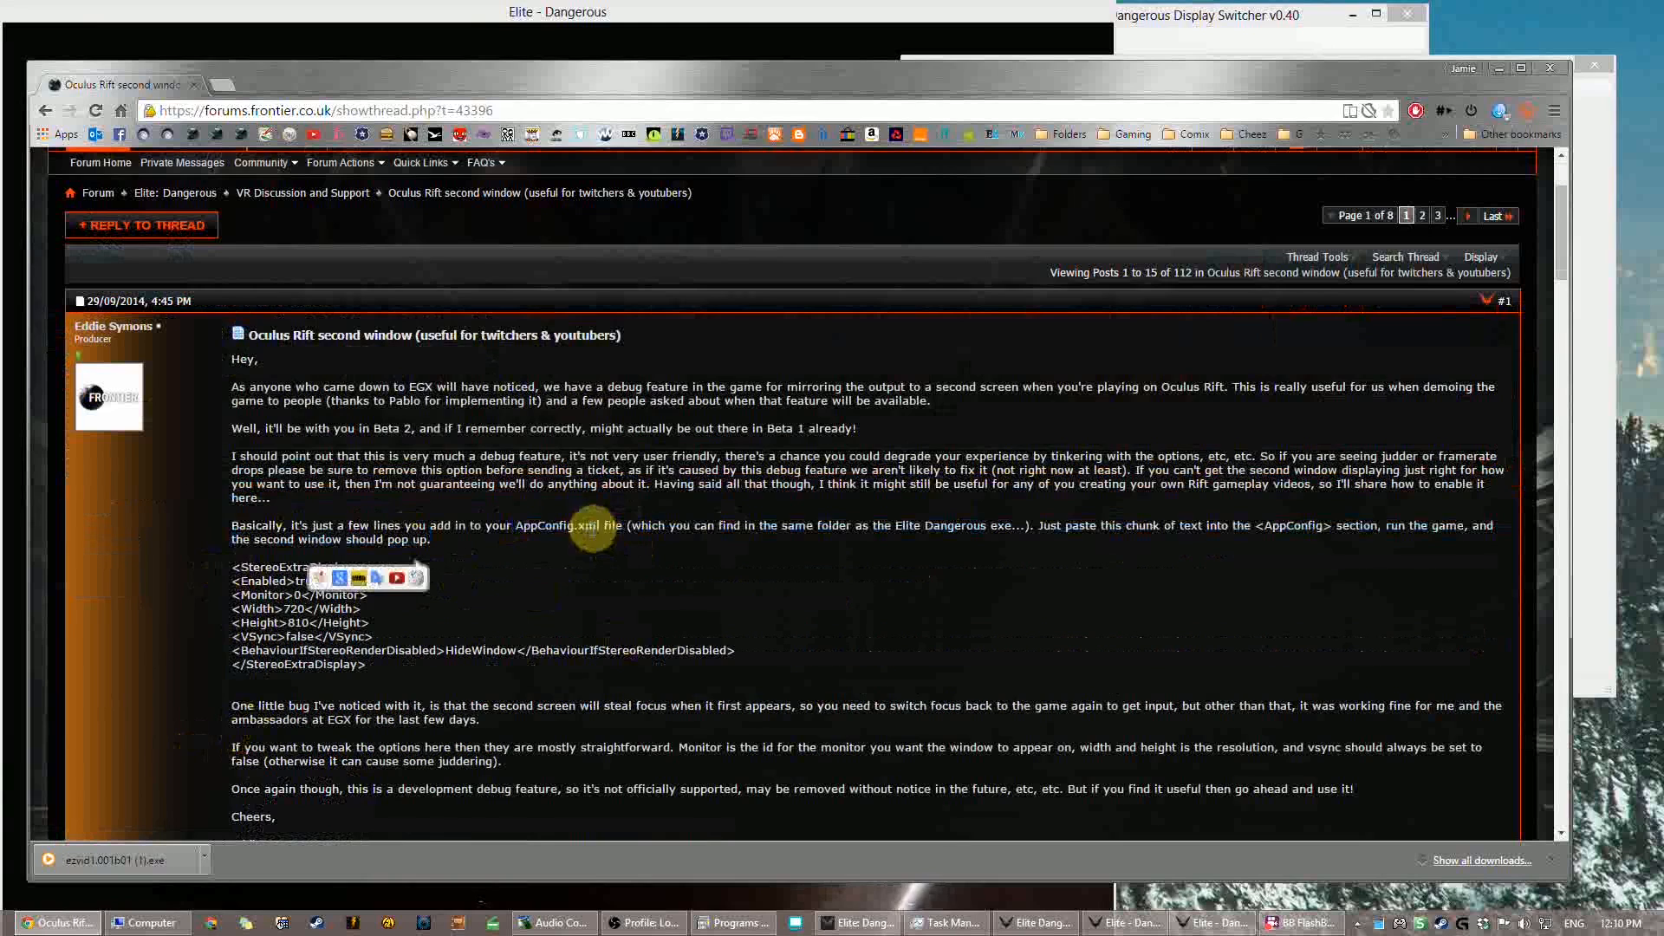
{"action": "left_click_drag", "start_coordinate": [232, 567], "coordinate": [620, 674]}
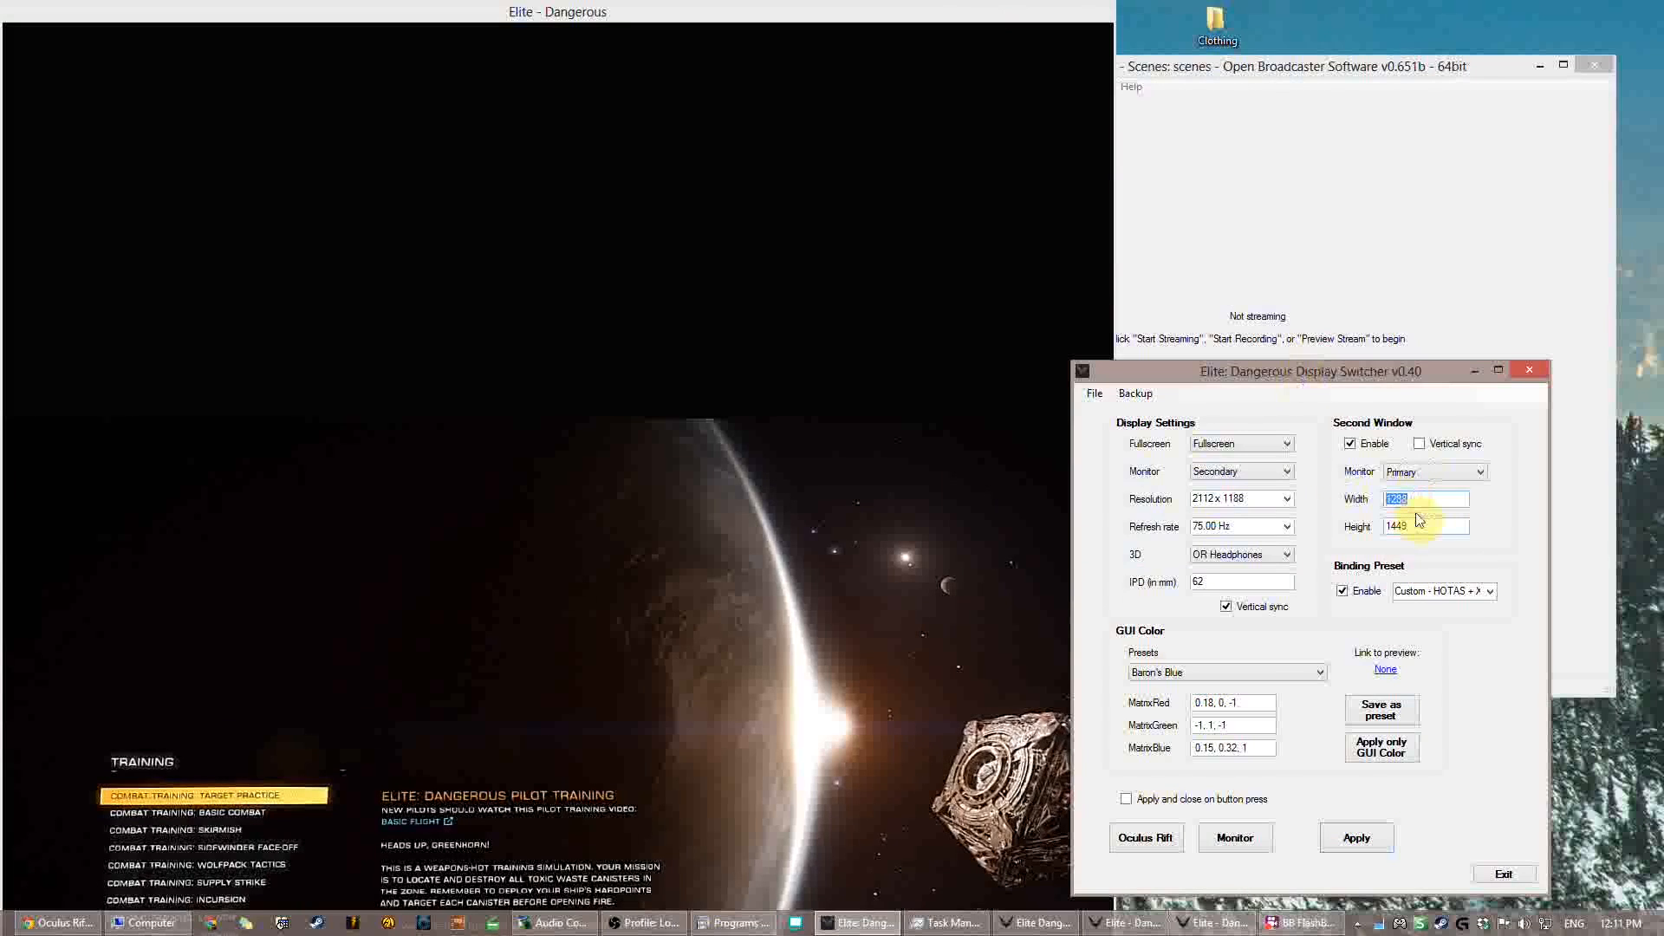
{"action": "left_click", "coordinate": [1424, 527]}
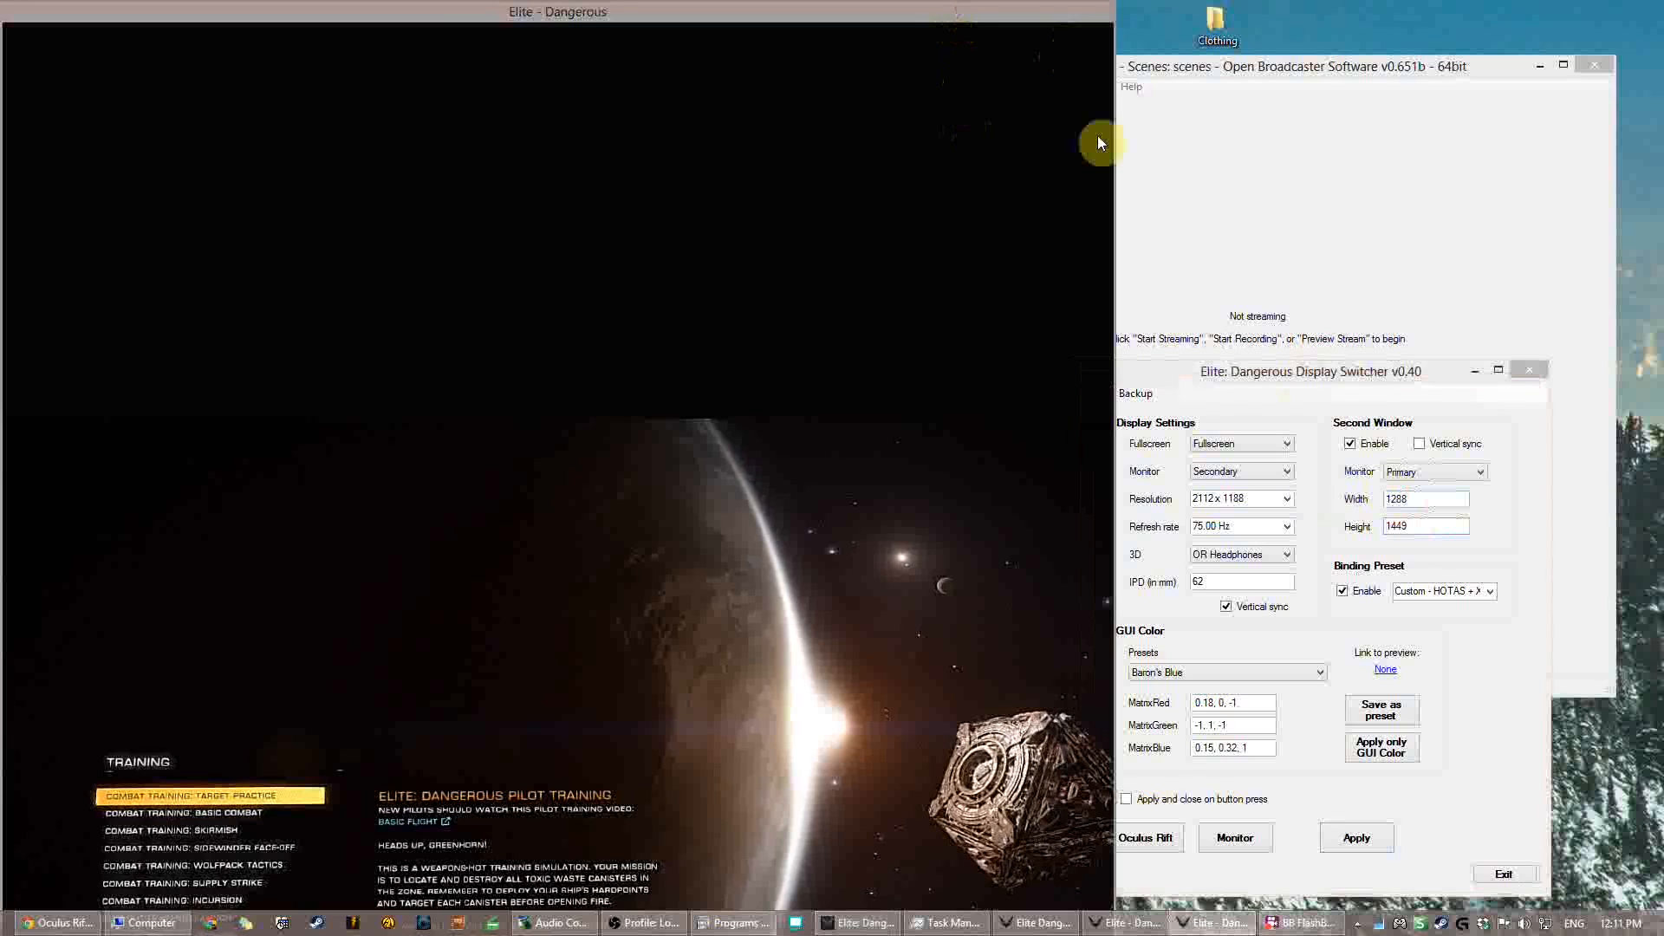
{"action": "mouse_move", "coordinate": [11, 243]}
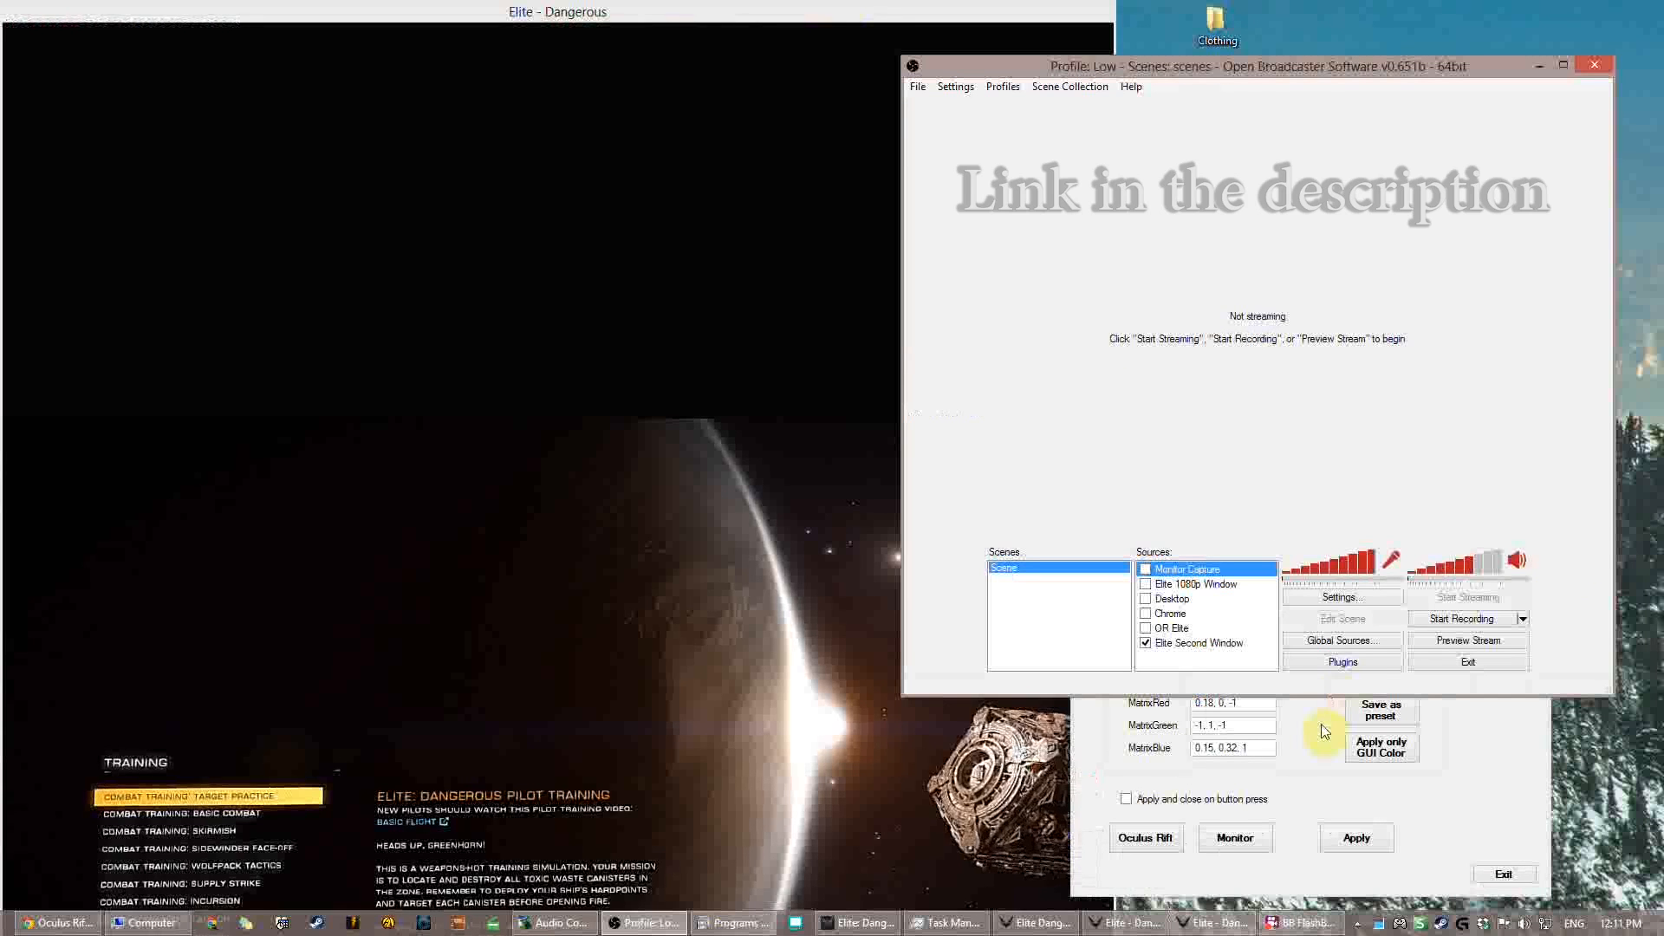
- Add a Window Capture source to the scene named 'Oculus Rift Sober'
{"action": "left_click", "coordinate": [1014, 567]}
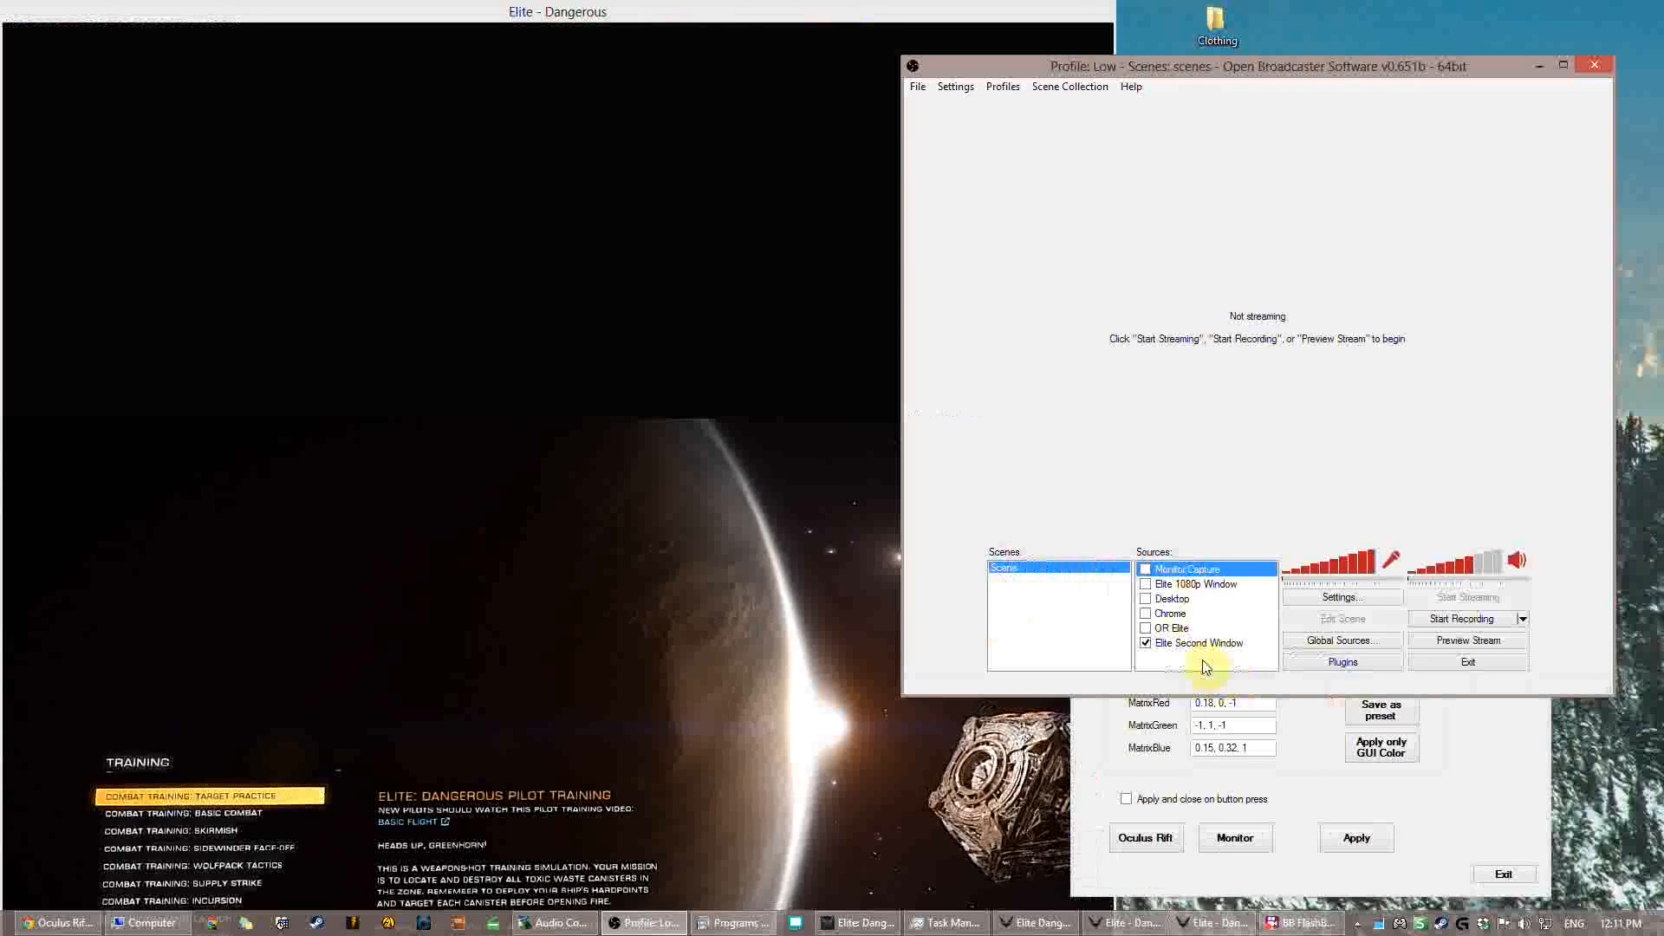
{"action": "left_click", "coordinate": [1145, 643]}
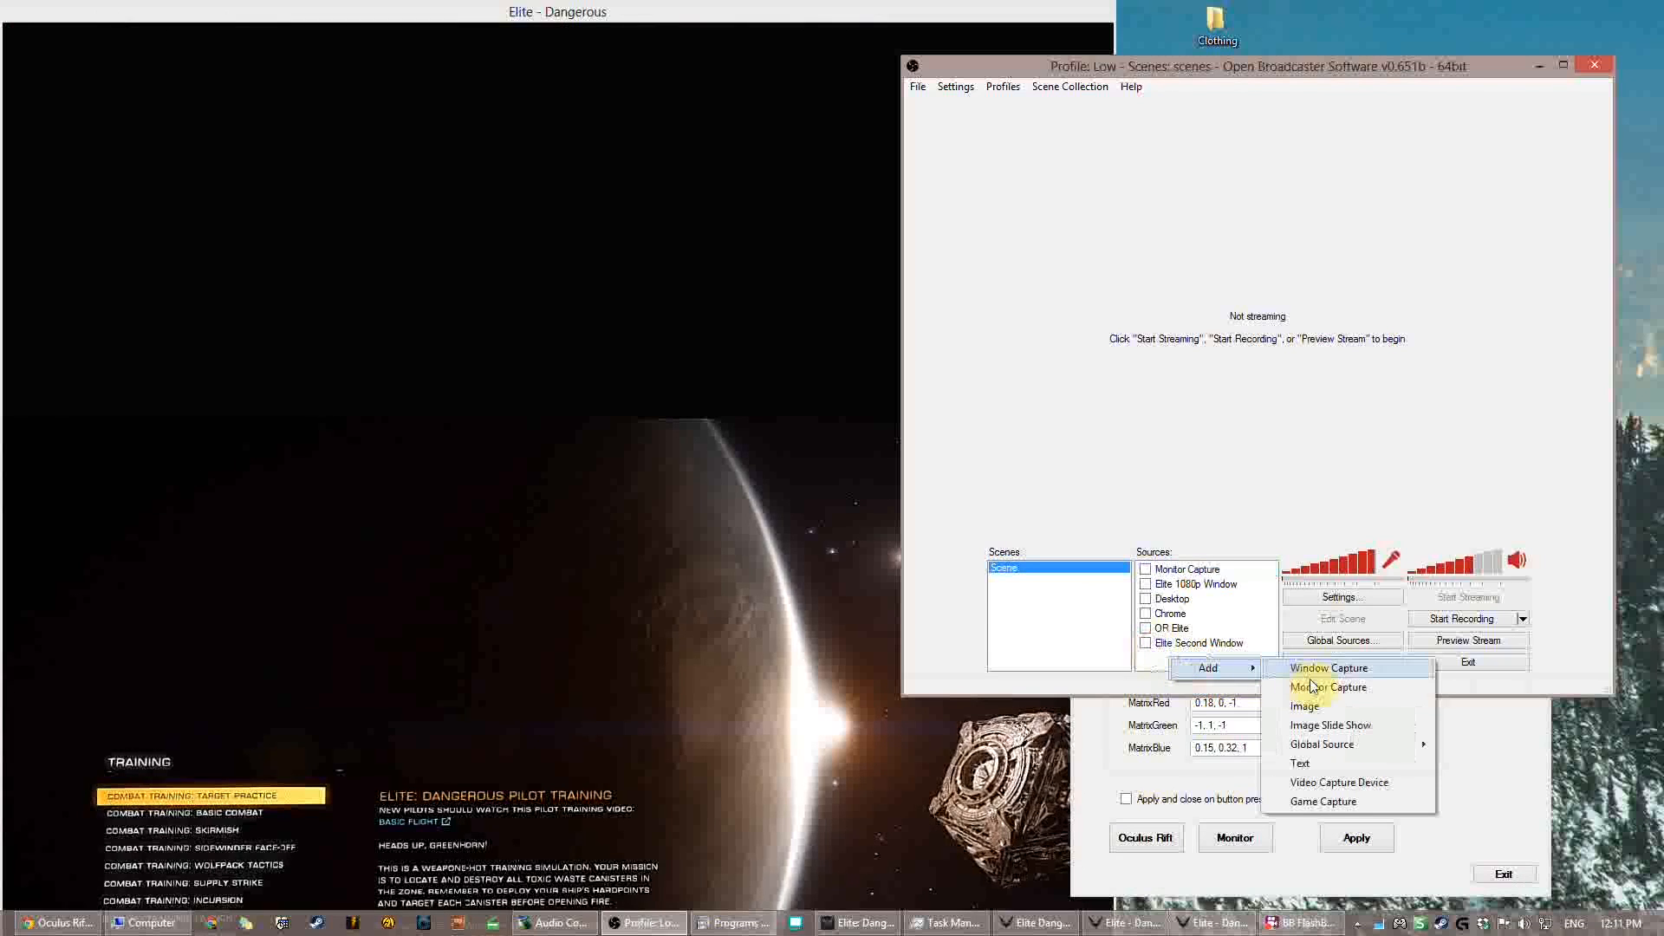
{"action": "left_click", "coordinate": [1329, 667]}
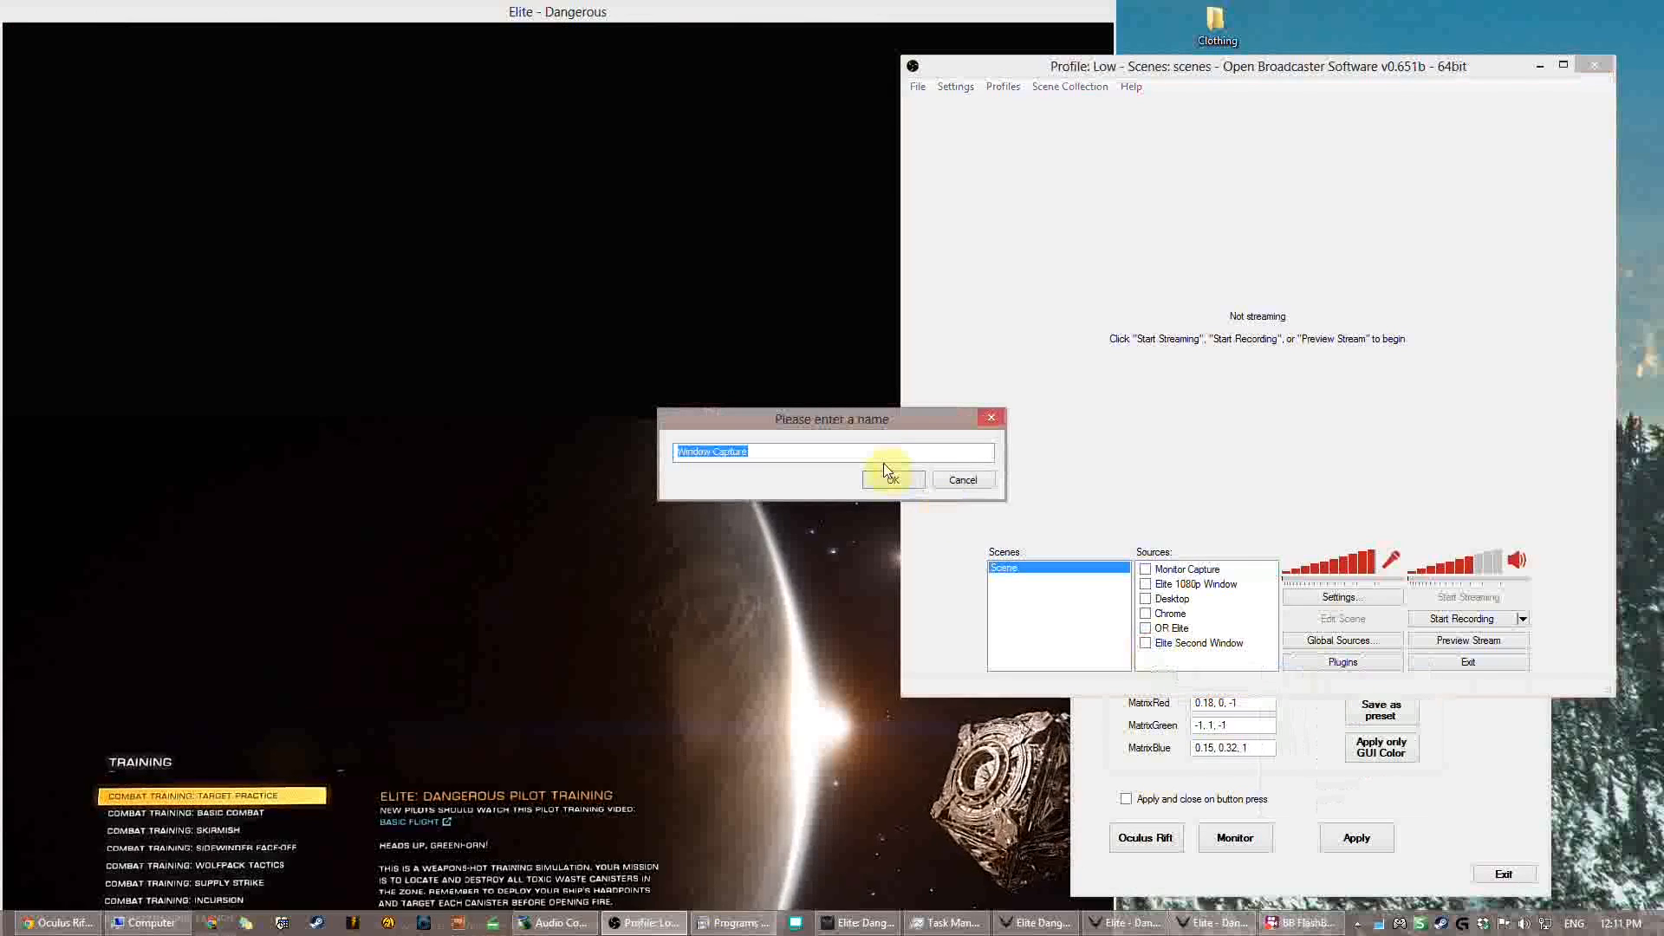
{"action": "type", "text": "Oculus"}
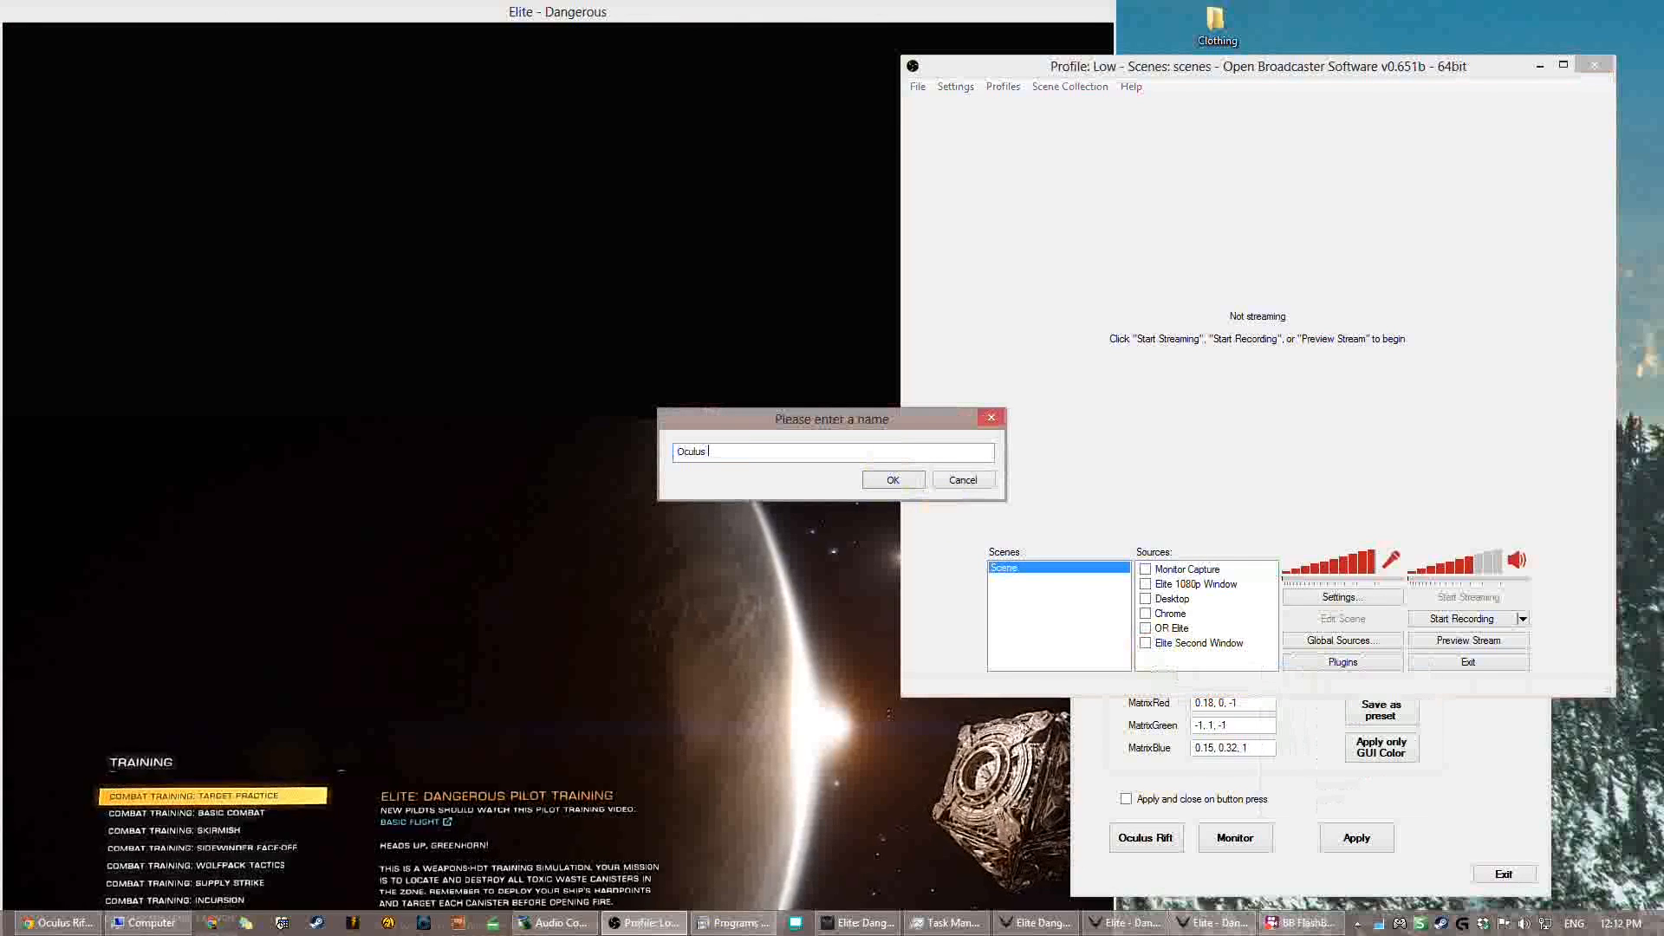
{"action": "type", "text": "Rift Sober Window Guide For the People James Dr Kali not doctor"}
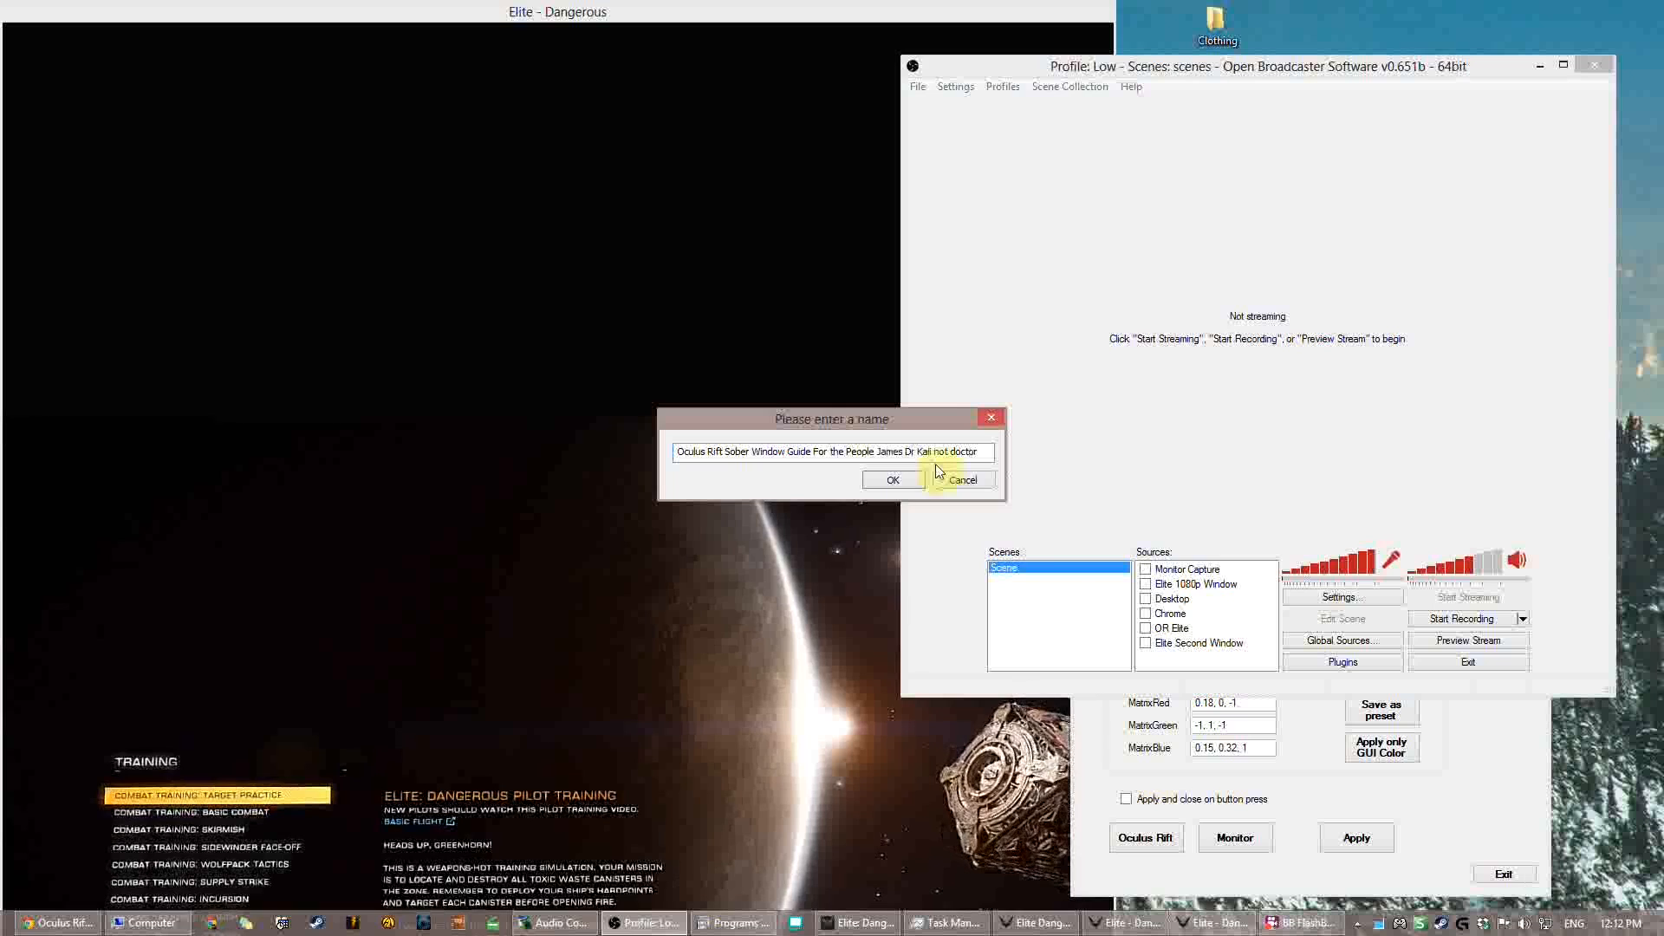
{"action": "left_click", "coordinate": [893, 479]}
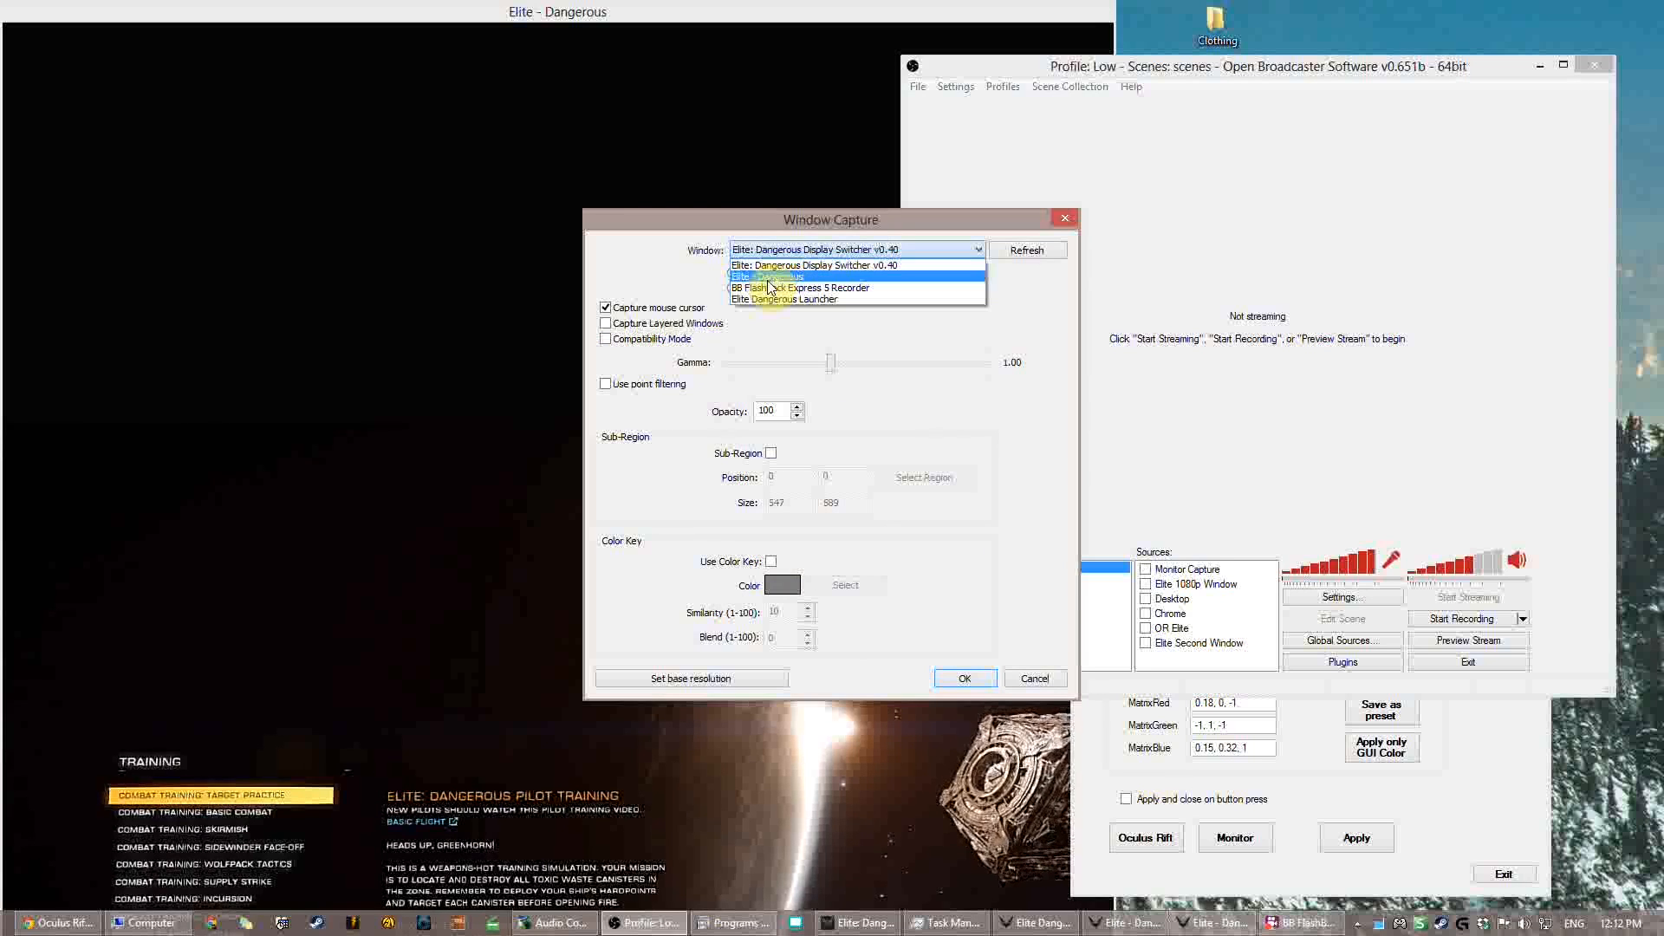
- Target the Elite - Dangerous window with a 1280x720 sub-region and begin selecting it
{"action": "left_click", "coordinate": [768, 277]}
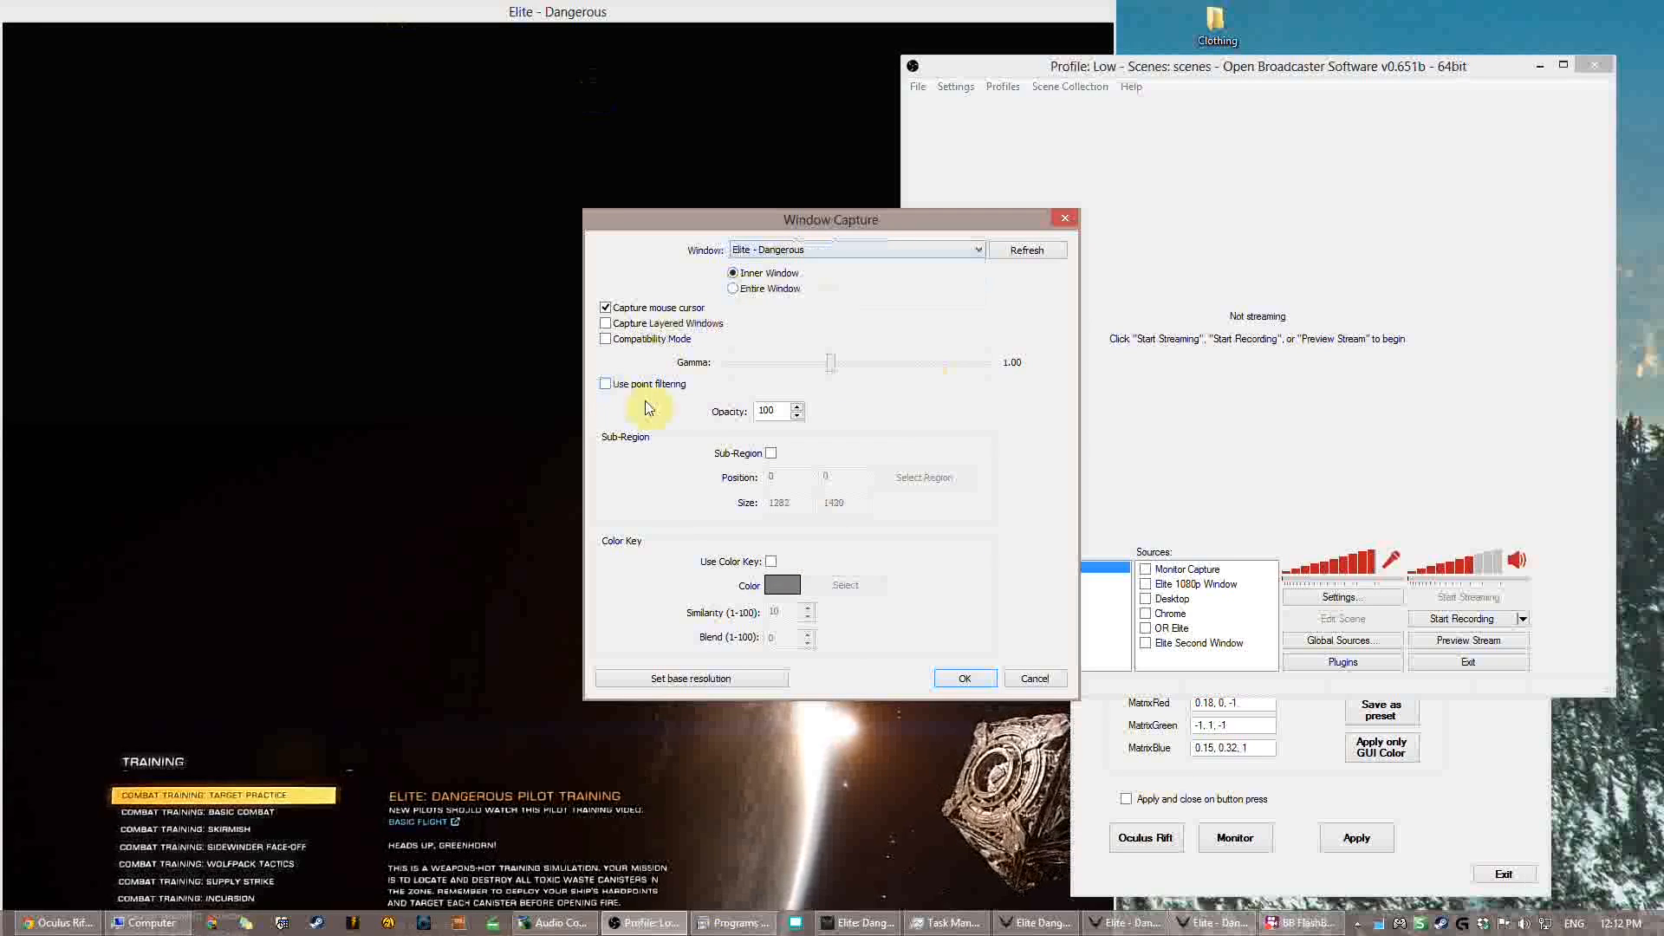
{"action": "left_click", "coordinate": [770, 452]}
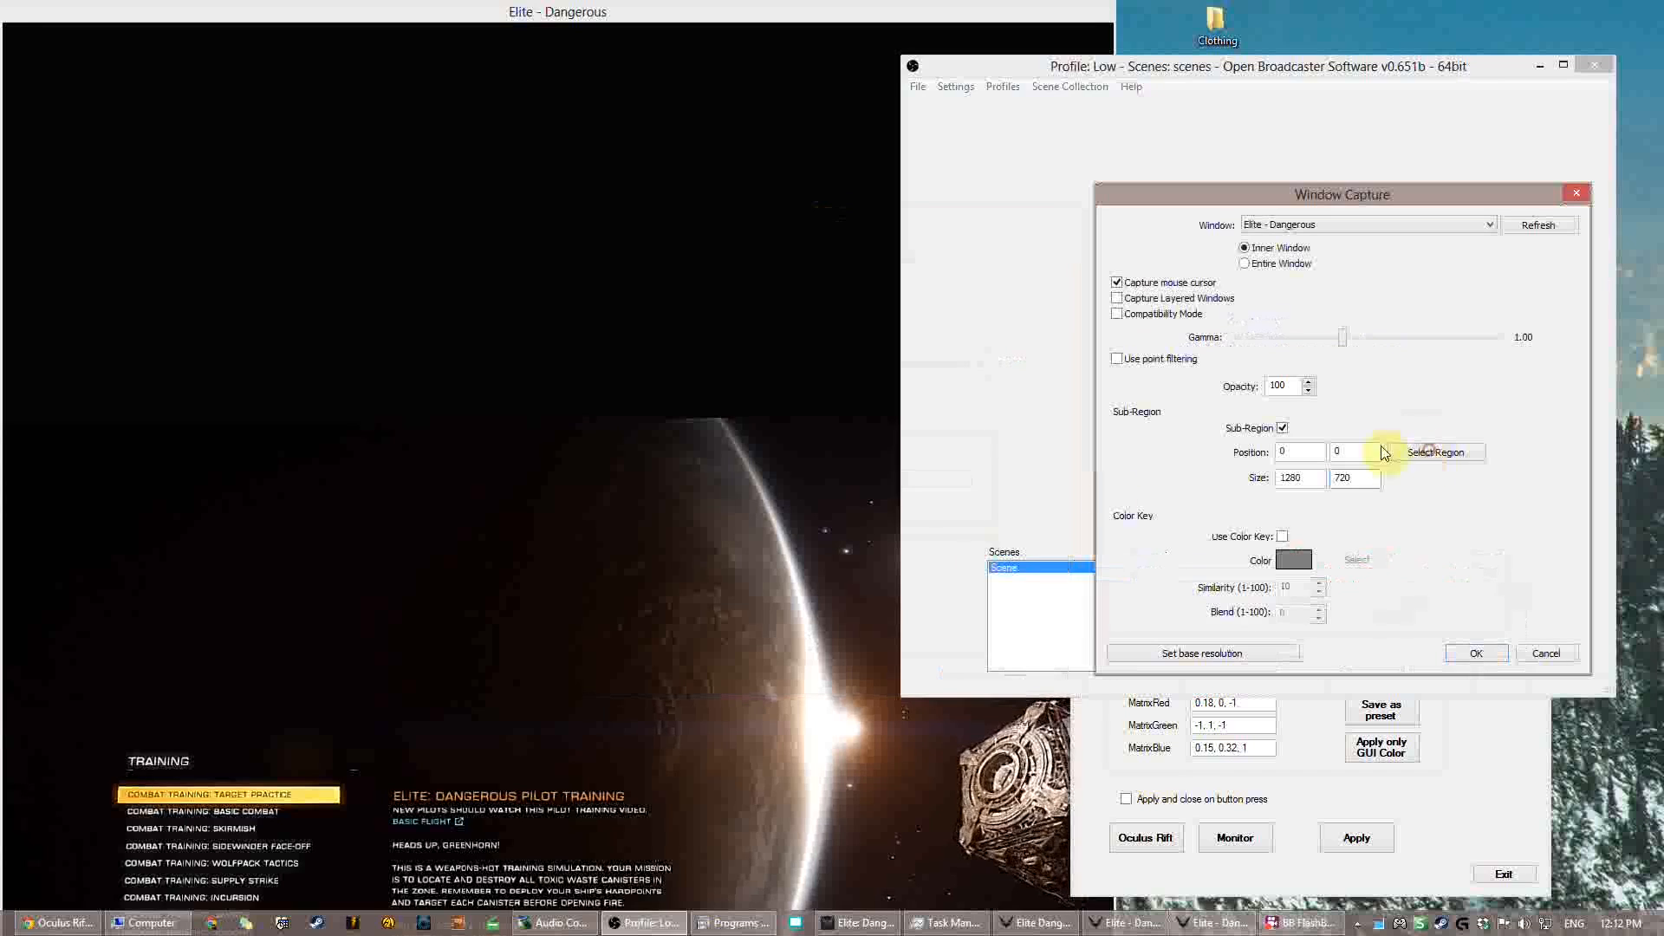
{"action": "left_click", "coordinate": [1436, 451]}
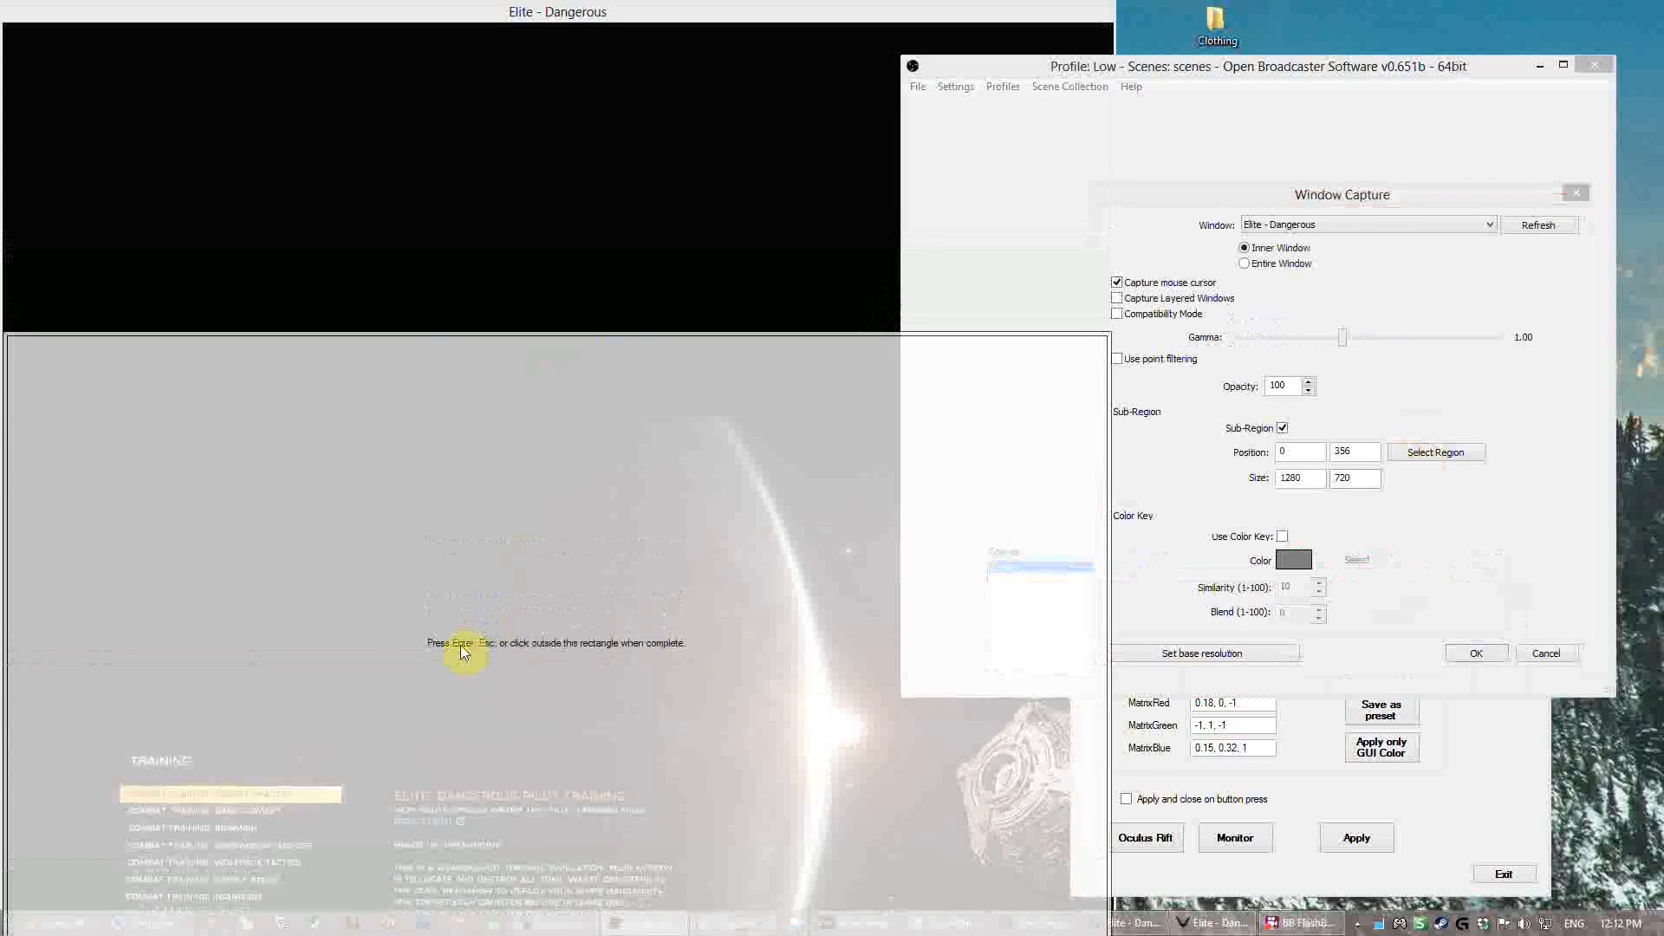
- Drag the 1280x720 capture rectangle down to offset 0, 332 over the game image
{"action": "left_click_drag", "start_coordinate": [462, 651], "coordinate": [549, 722]}
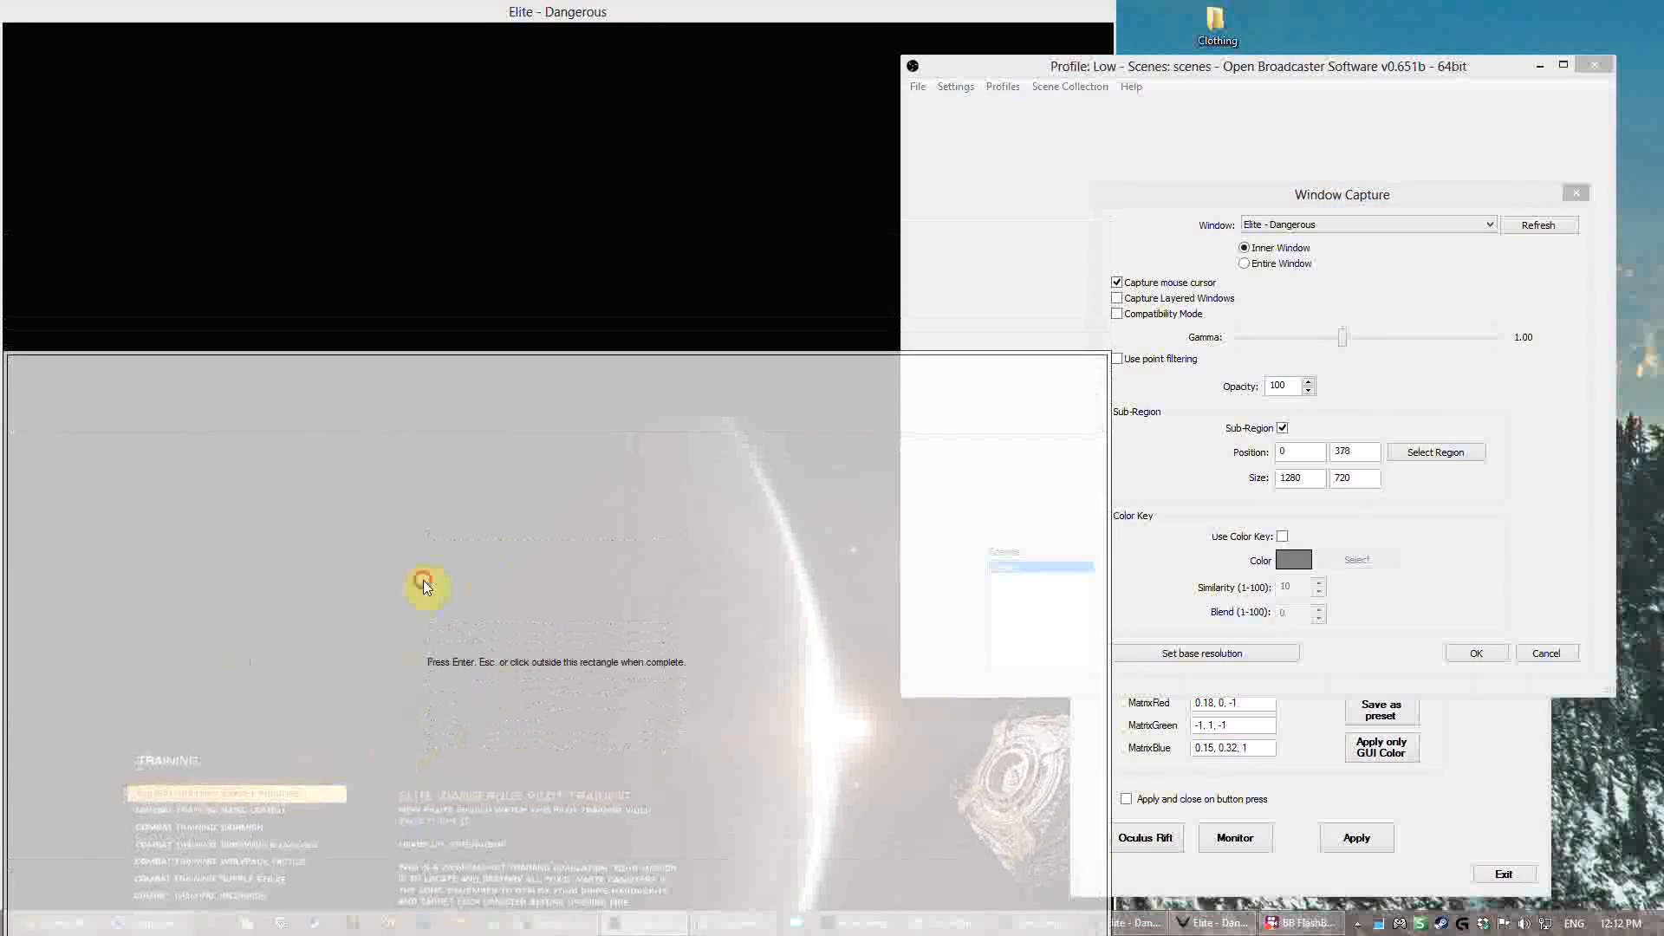
{"action": "left_click_drag", "start_coordinate": [426, 587], "coordinate": [690, 634]}
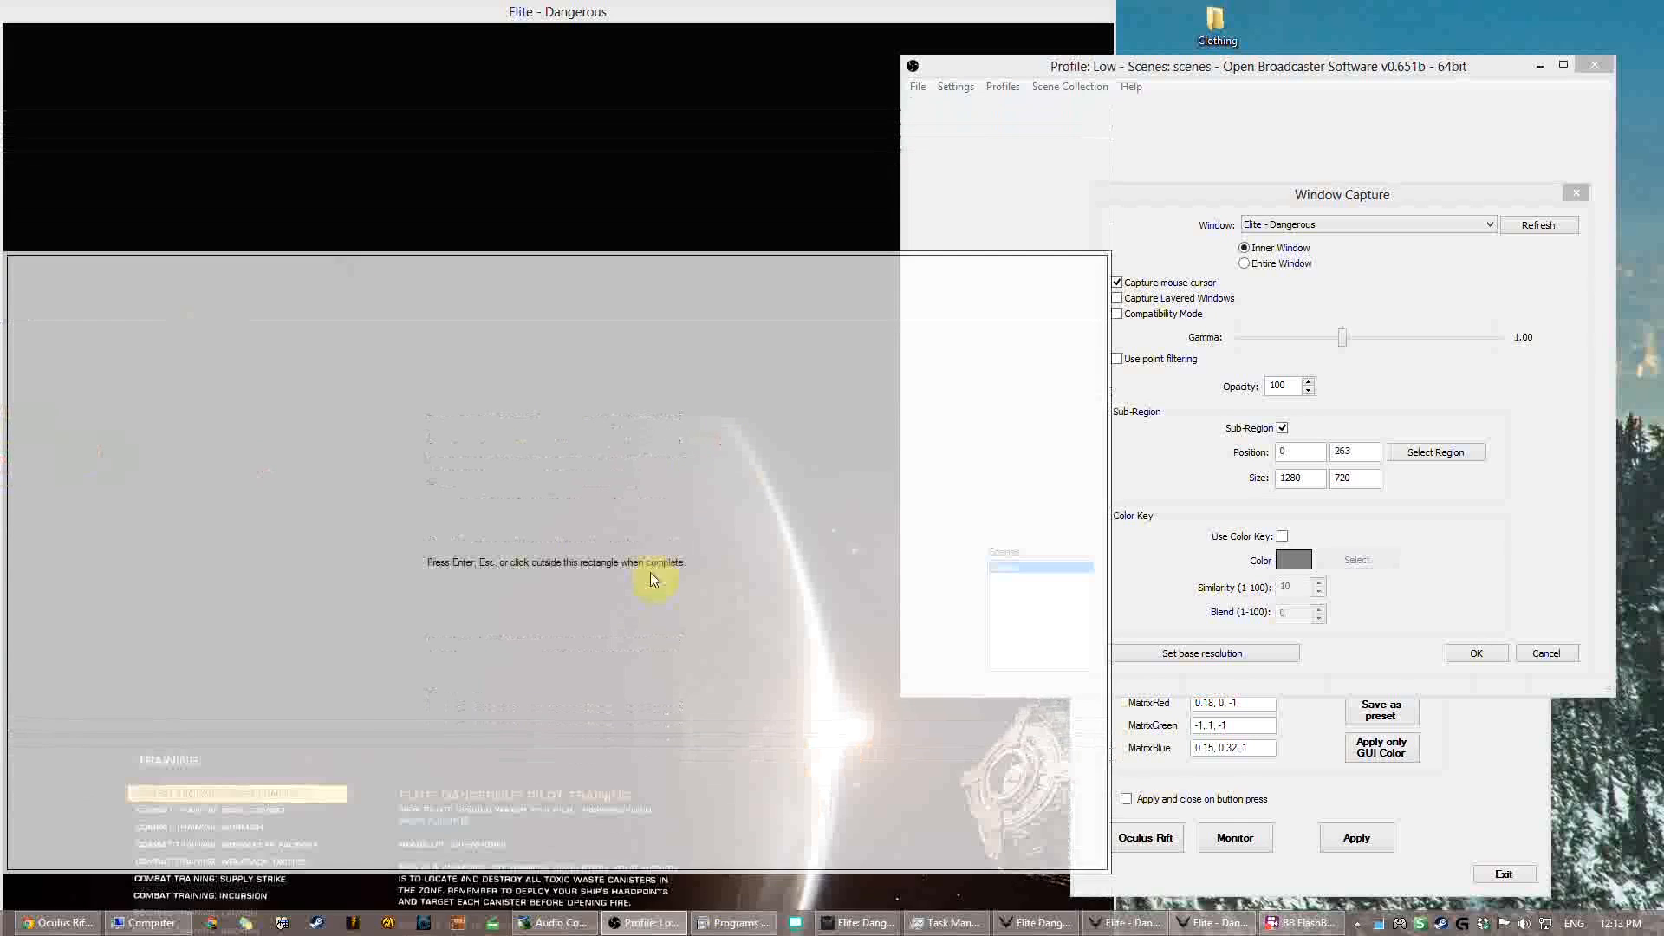
{"action": "left_click_drag", "start_coordinate": [652, 581], "coordinate": [739, 619]}
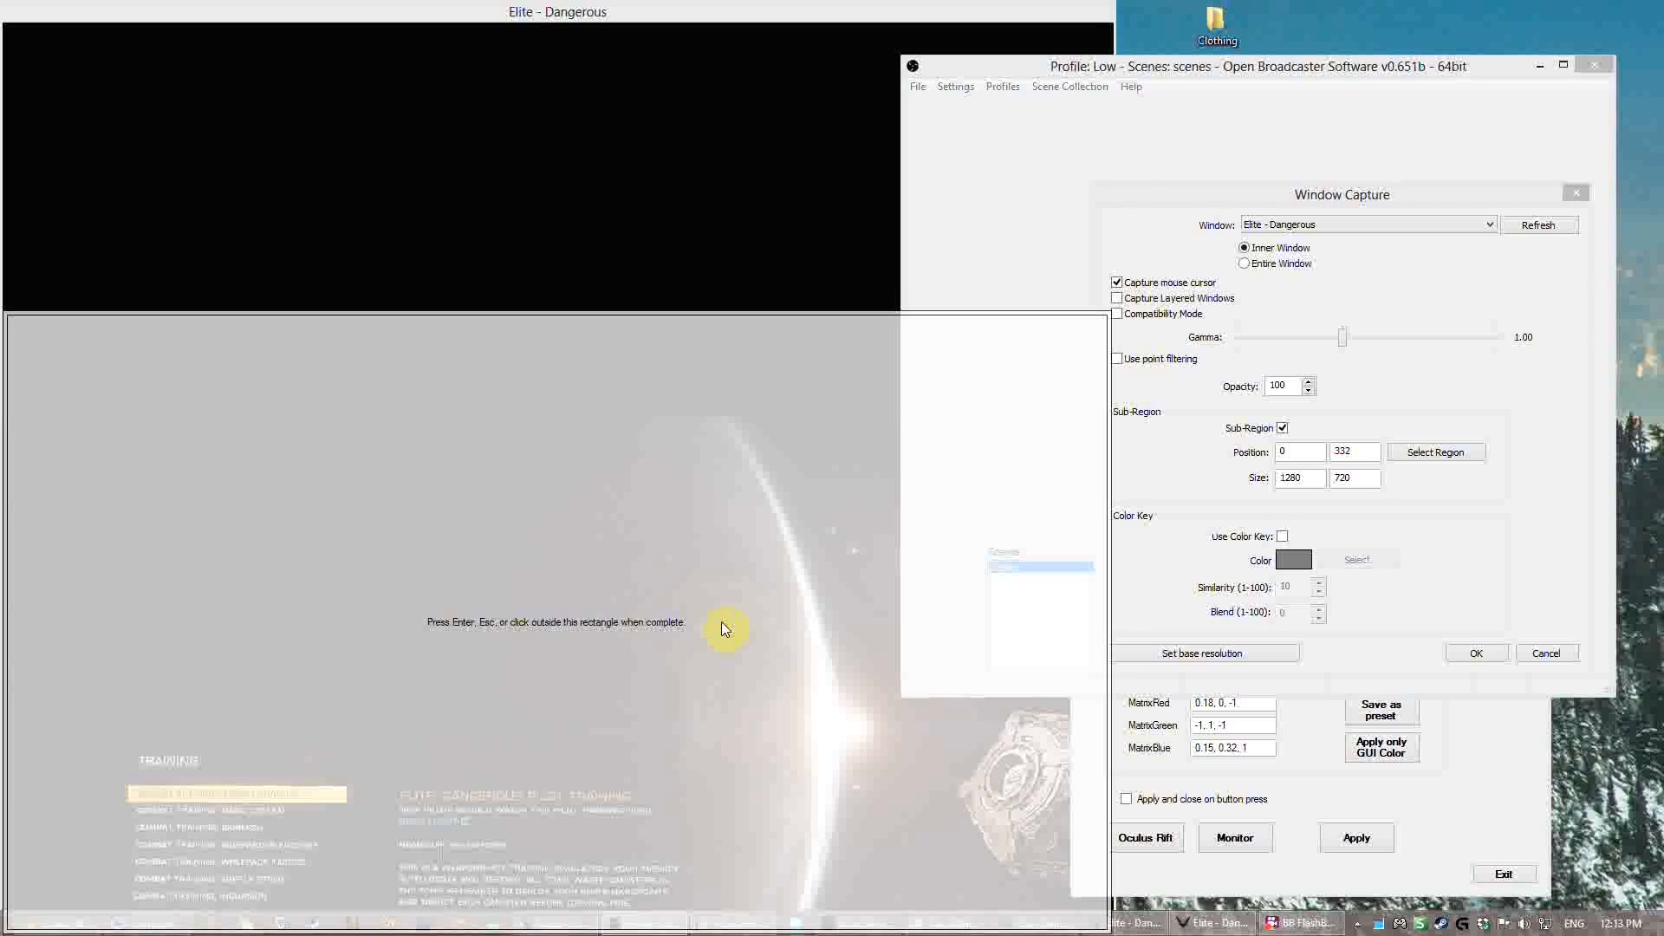
{"action": "left_click", "coordinate": [1476, 652]}
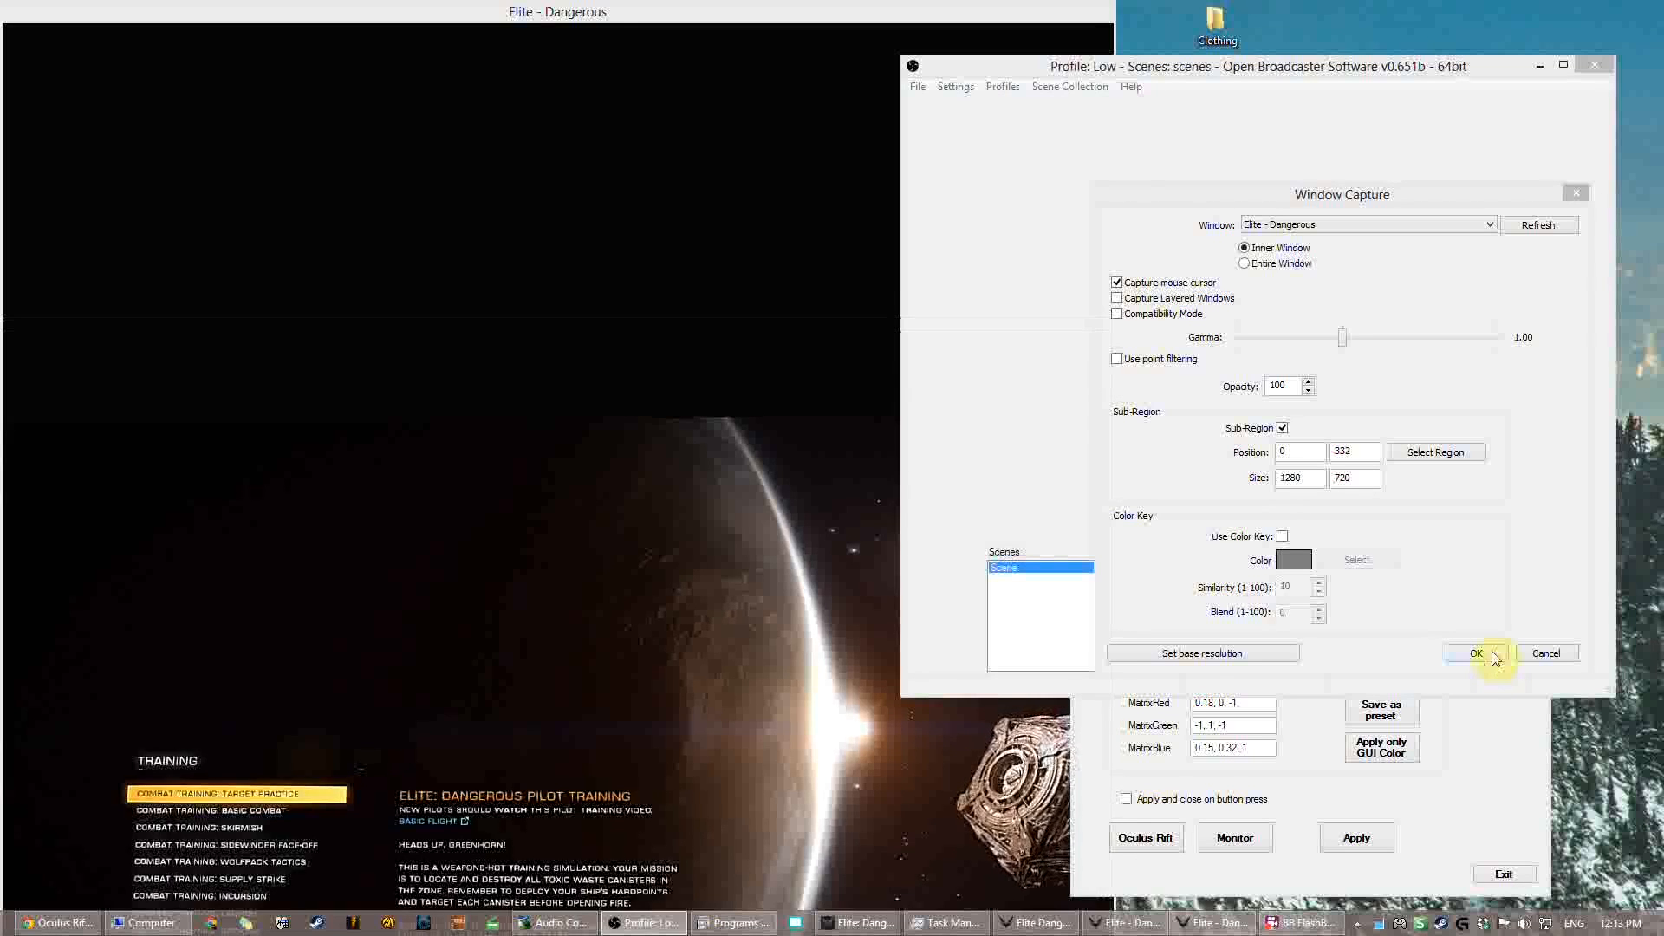
- Confirm the Window Capture settings and start the stream preview
{"action": "left_click", "coordinate": [1476, 653]}
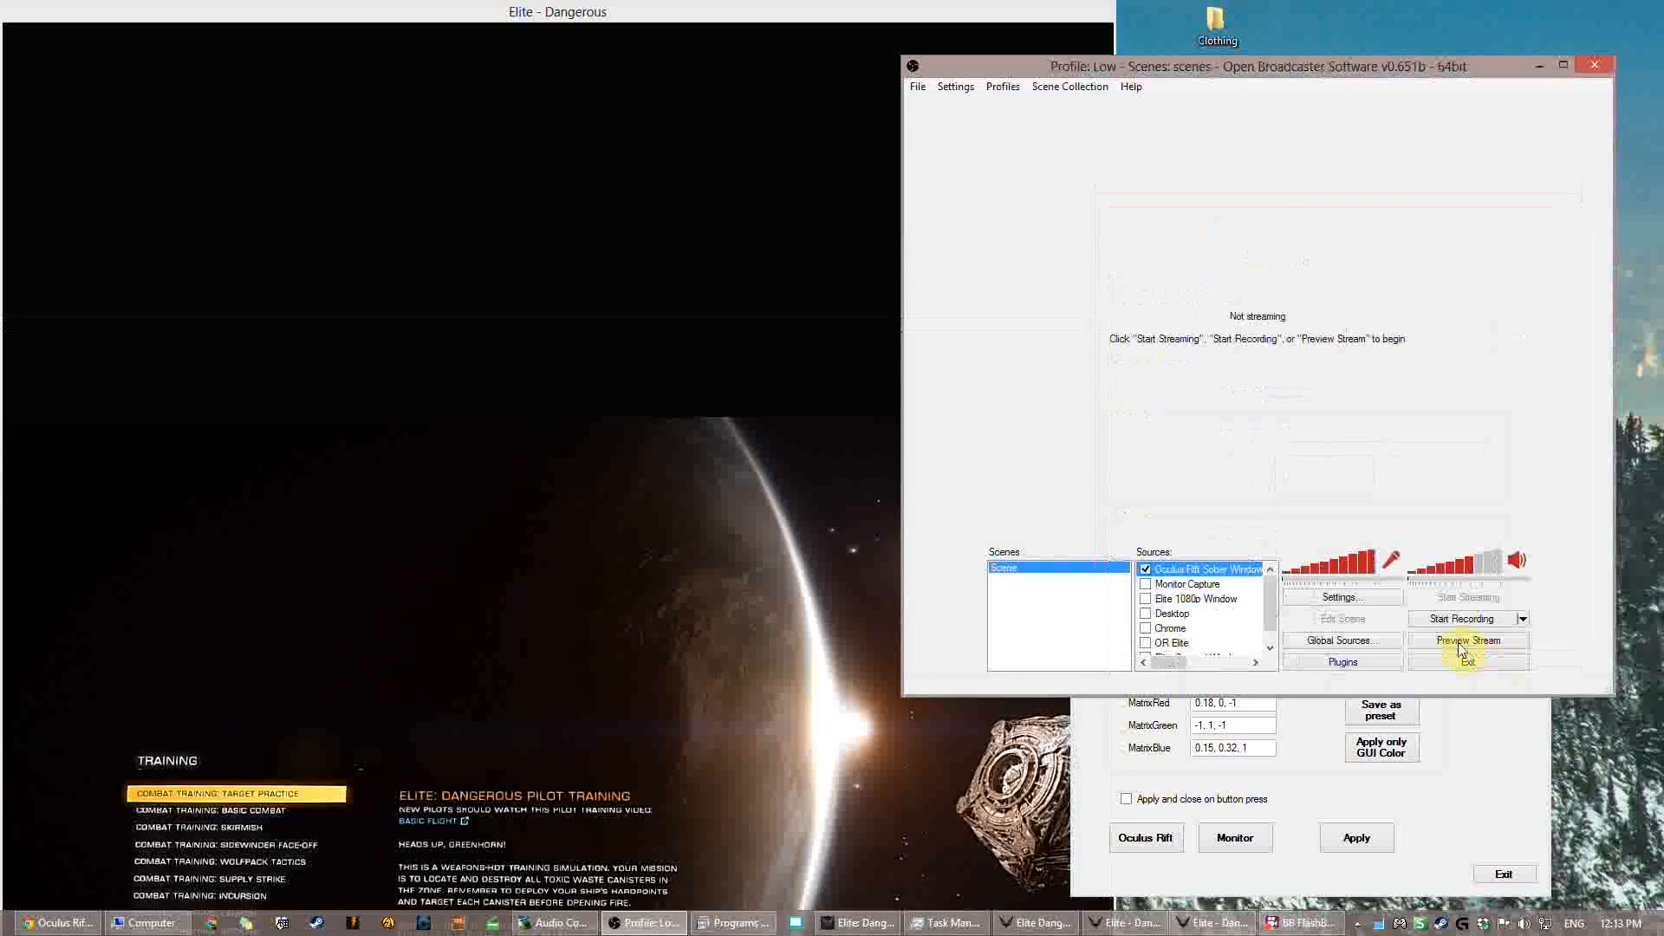
{"action": "left_click", "coordinate": [1466, 641]}
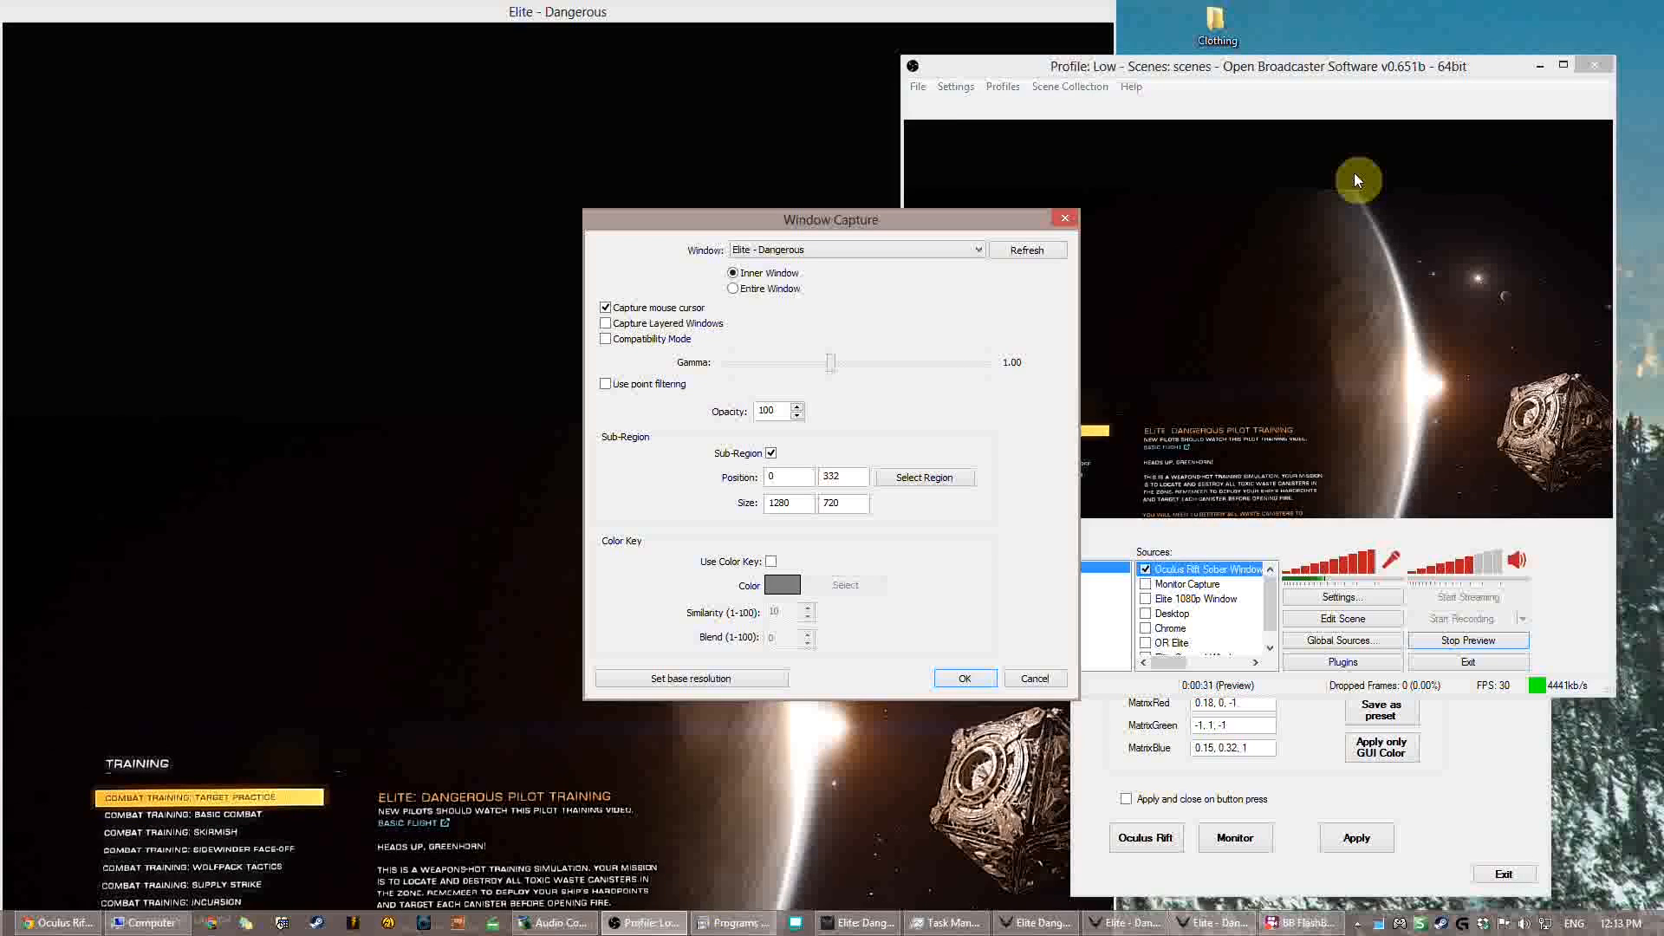
{"action": "mouse_move", "coordinate": [1026, 14]}
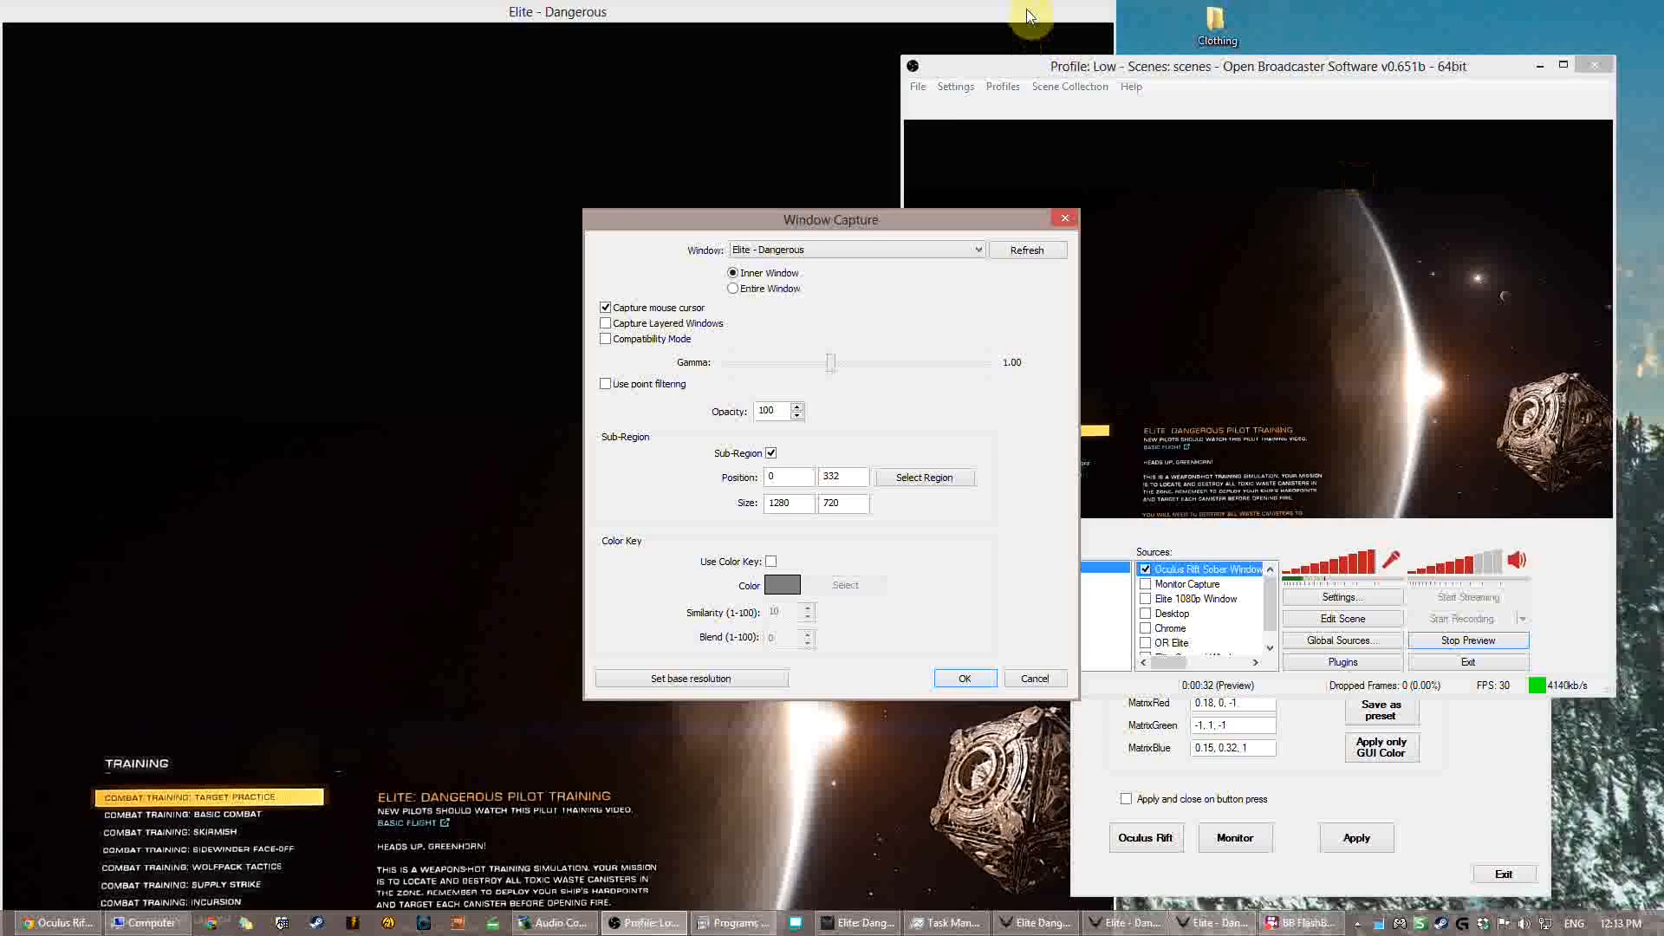
- Move the capture dialog aside, confirm it with OK, and stop the preview
{"action": "left_click_drag", "start_coordinate": [831, 219], "coordinate": [600, 236]}
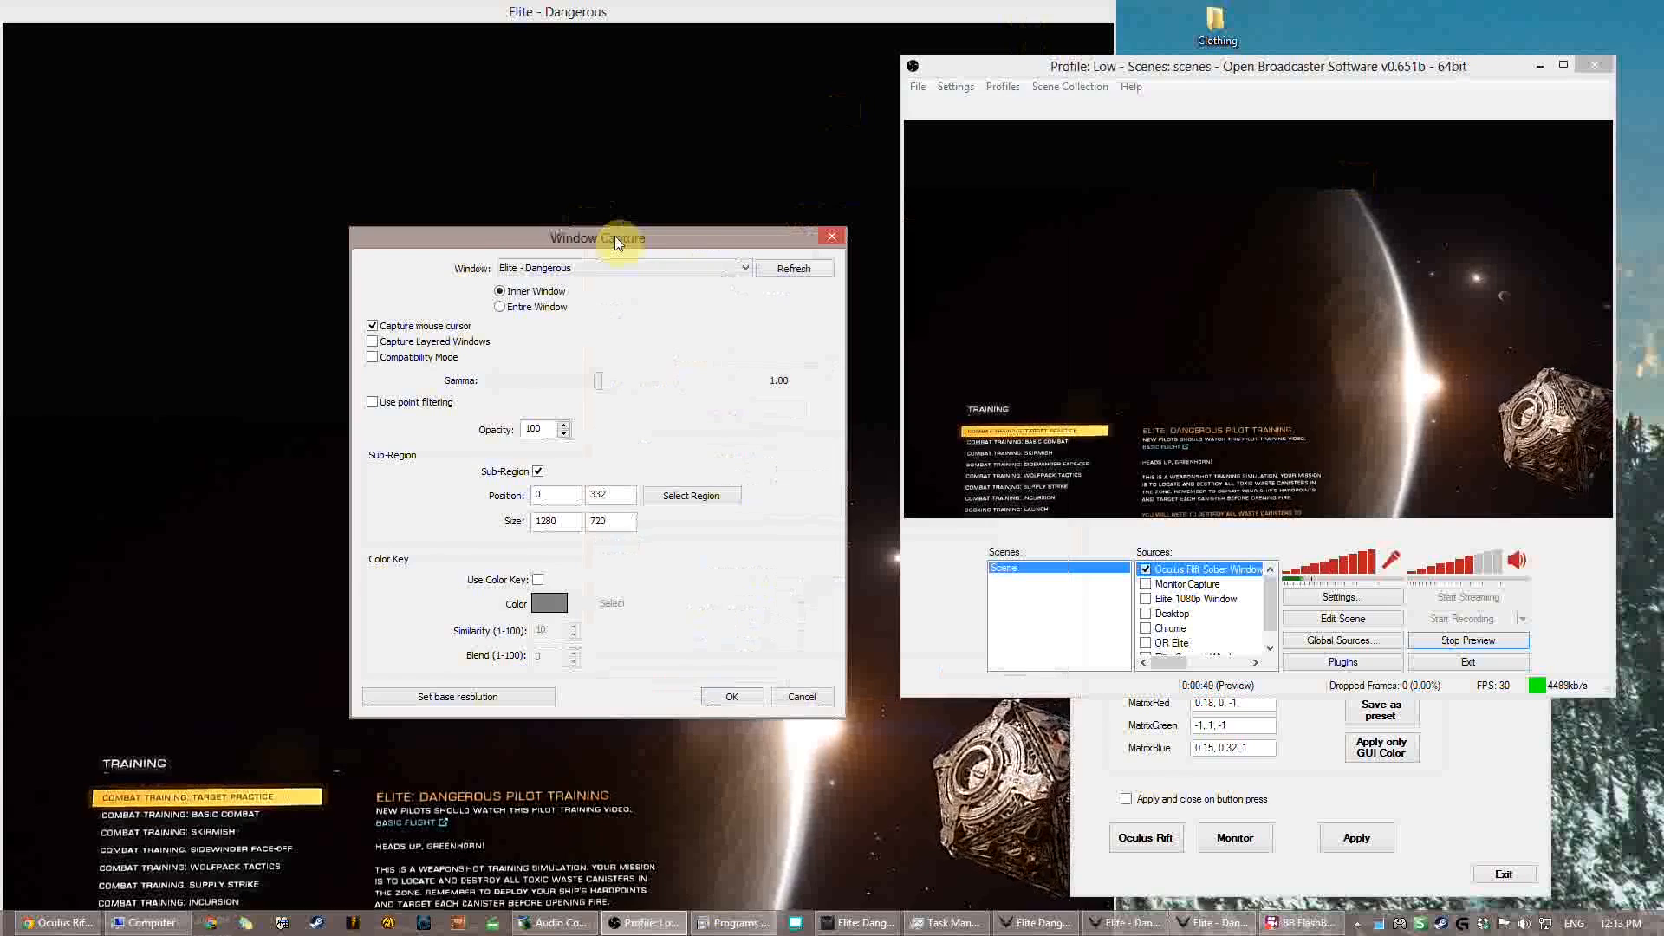
{"action": "left_click_drag", "start_coordinate": [600, 238], "coordinate": [713, 246]}
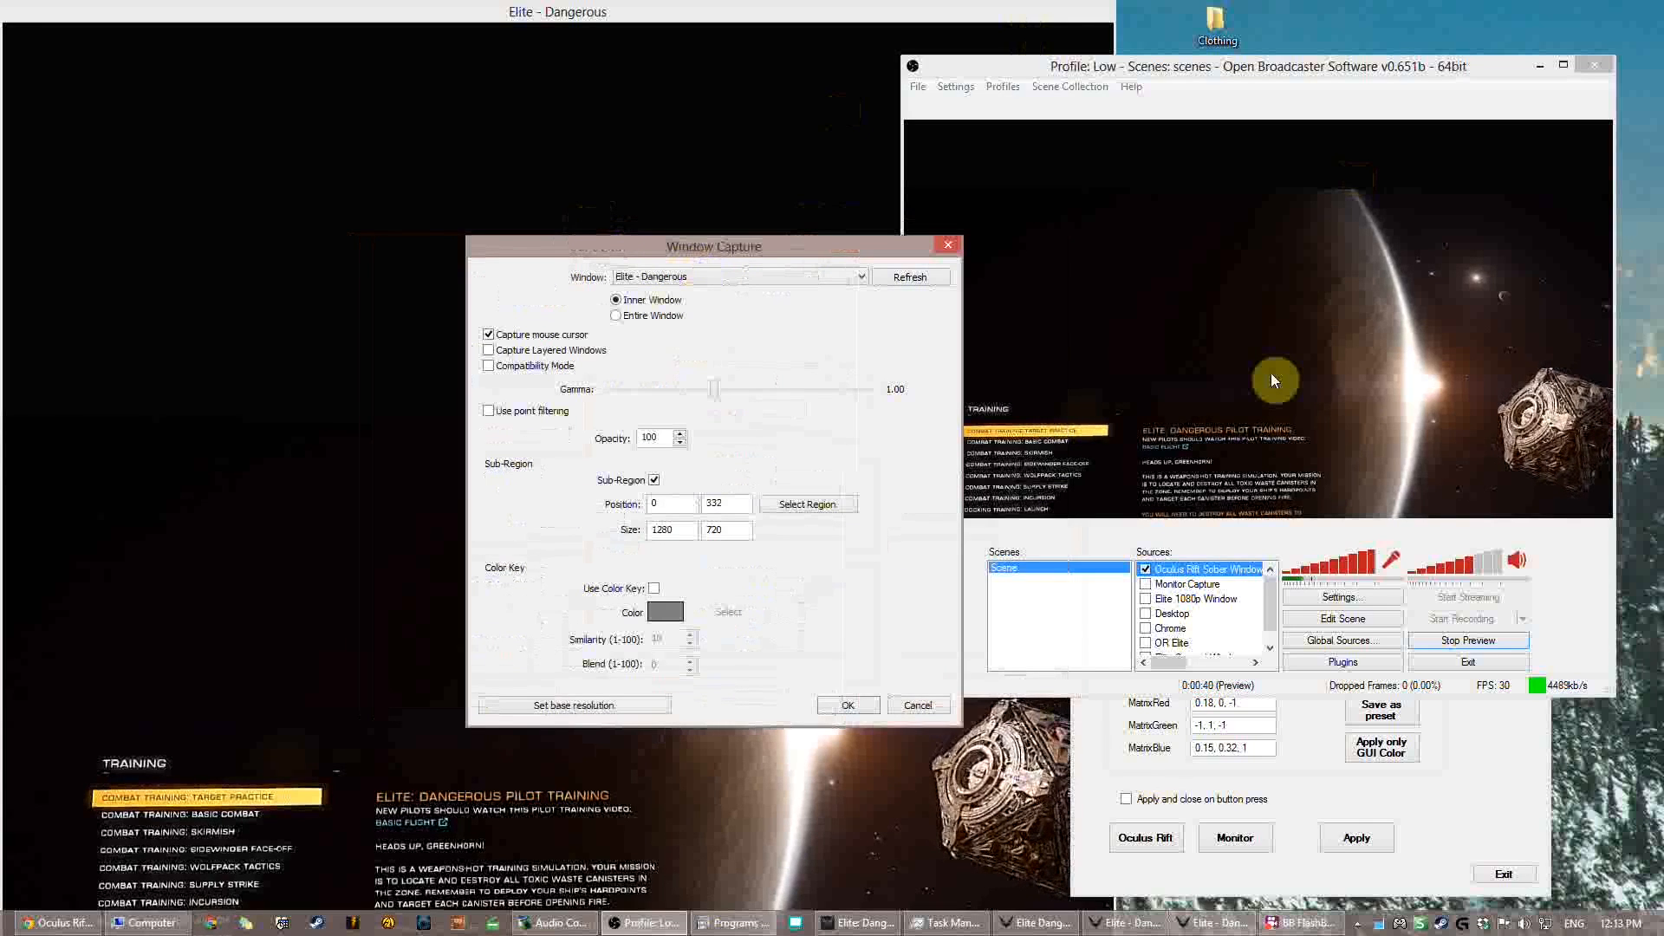
{"action": "left_click_drag", "start_coordinate": [712, 246], "coordinate": [1102, 421]}
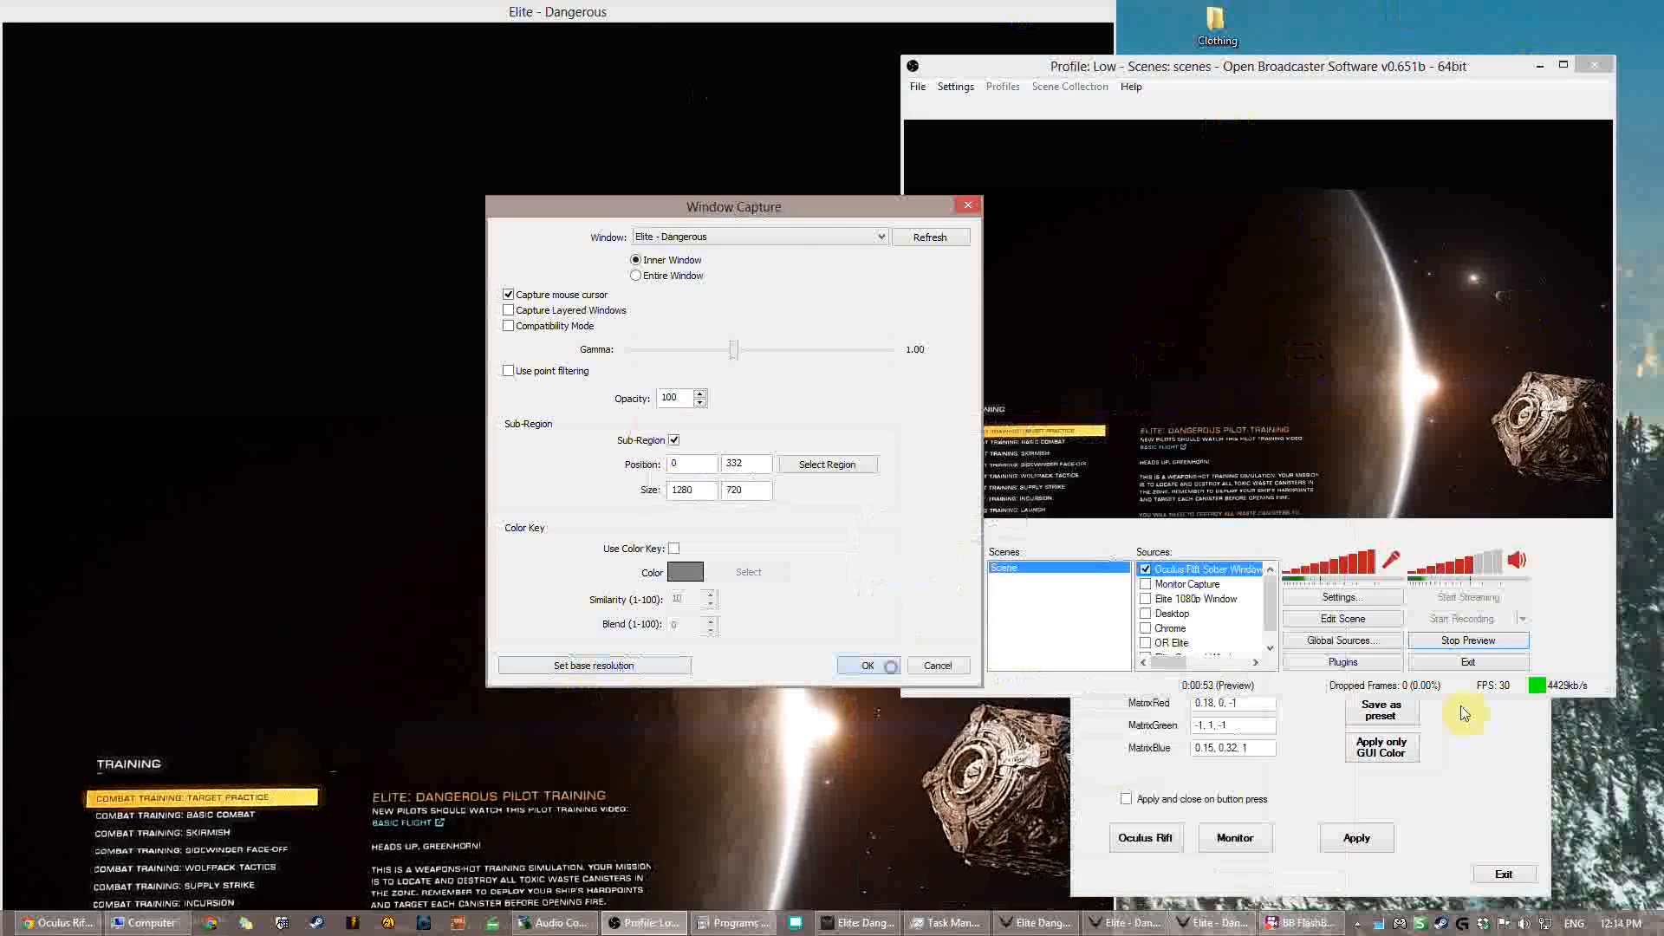
{"action": "left_click", "coordinate": [864, 666]}
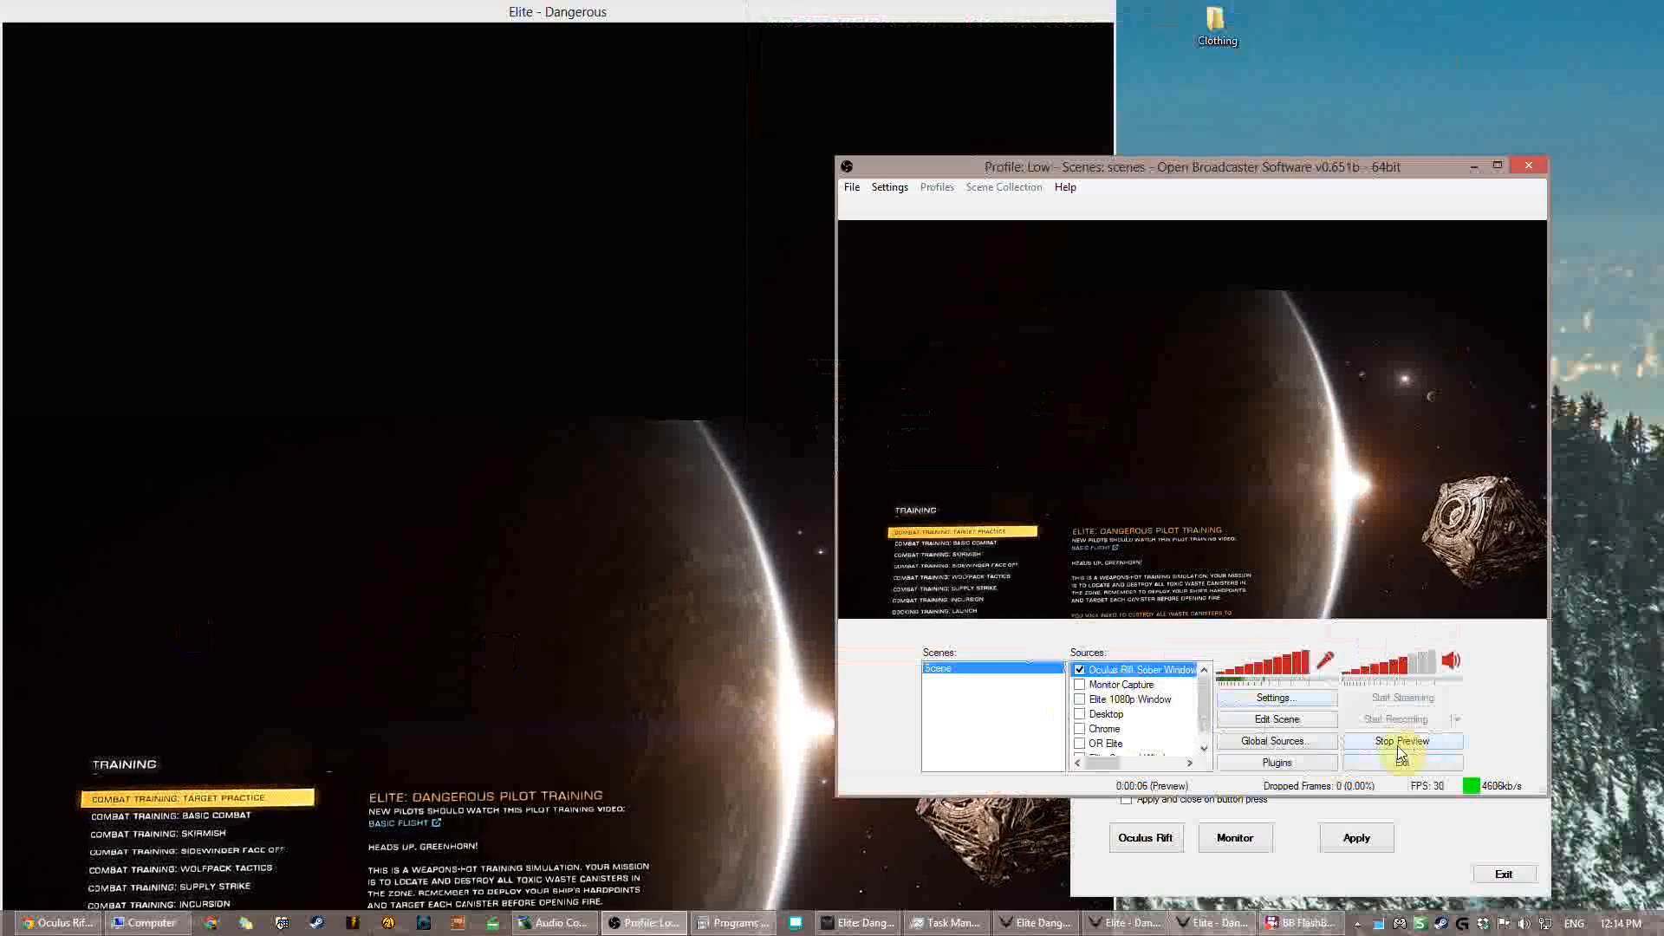
{"action": "left_click", "coordinate": [1402, 741]}
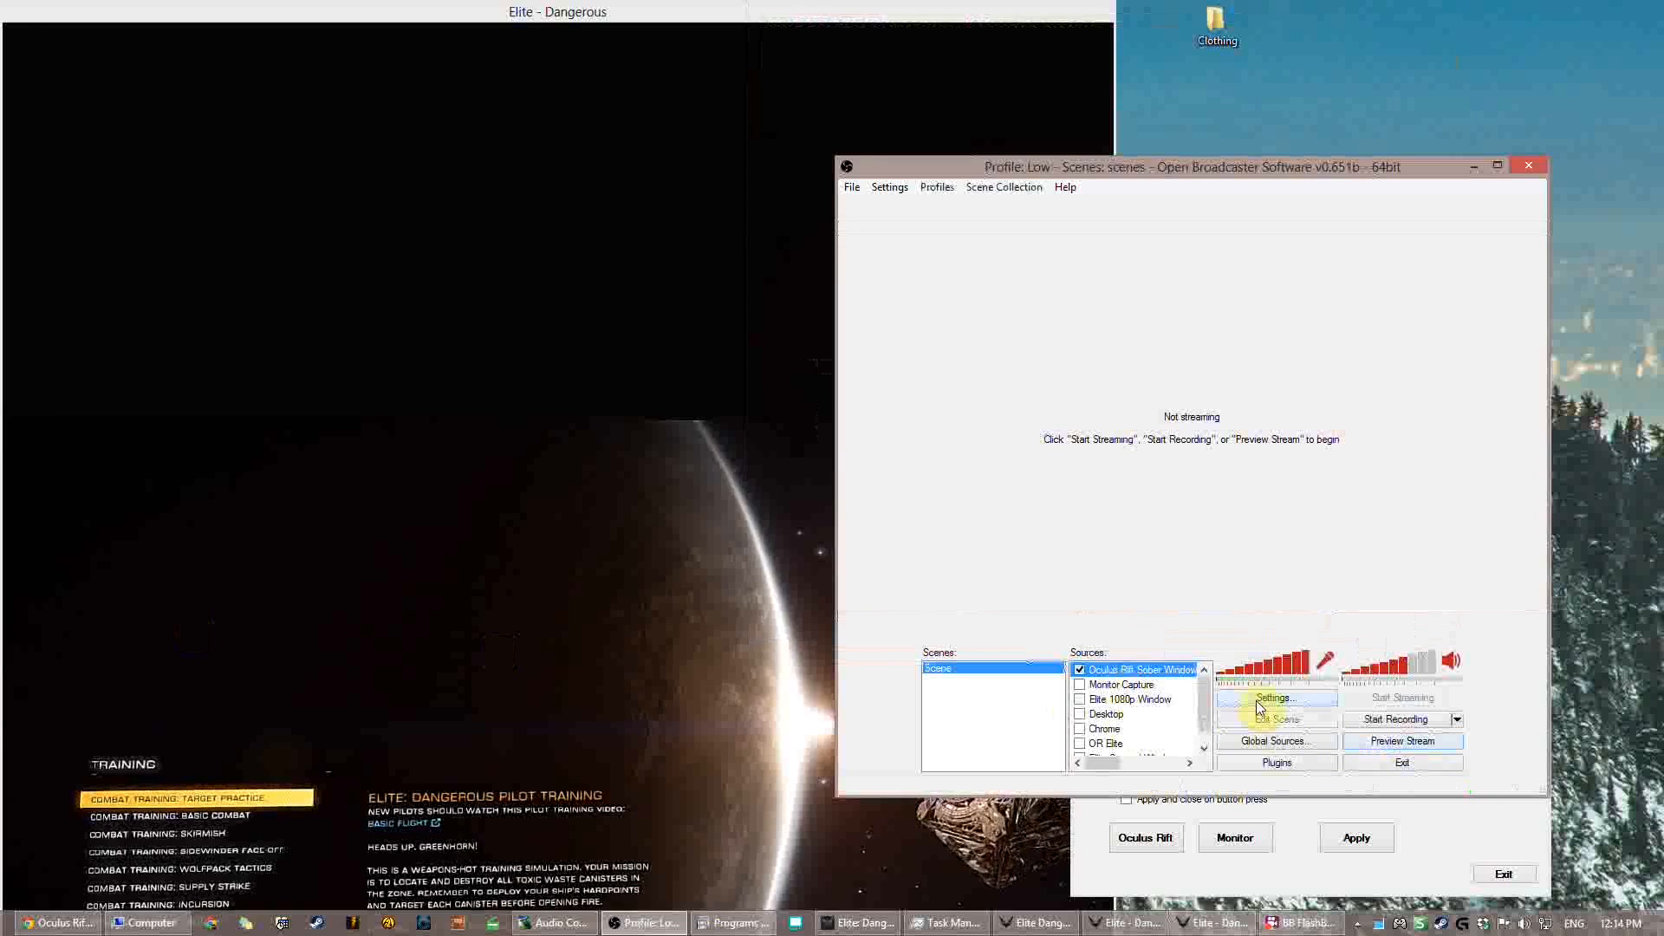
- Select the Best settings profile and Nvidia NVENC encoding, then reach the Advanced page
{"action": "left_click", "coordinate": [1104, 249]}
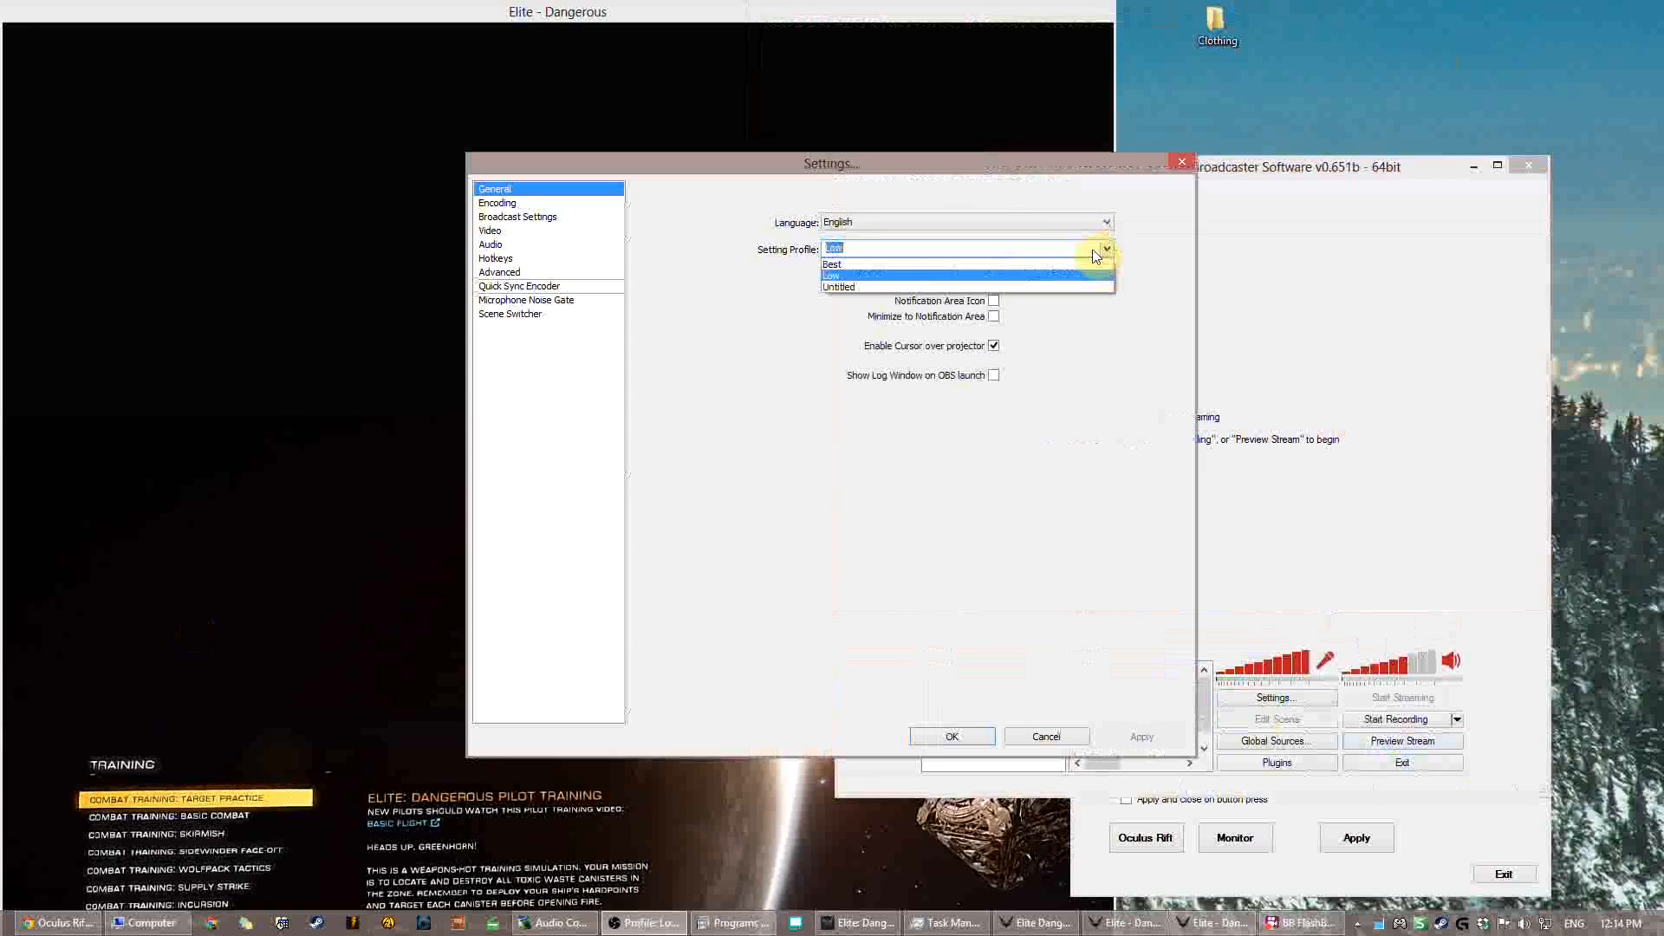
{"action": "mouse_move", "coordinate": [1088, 260]}
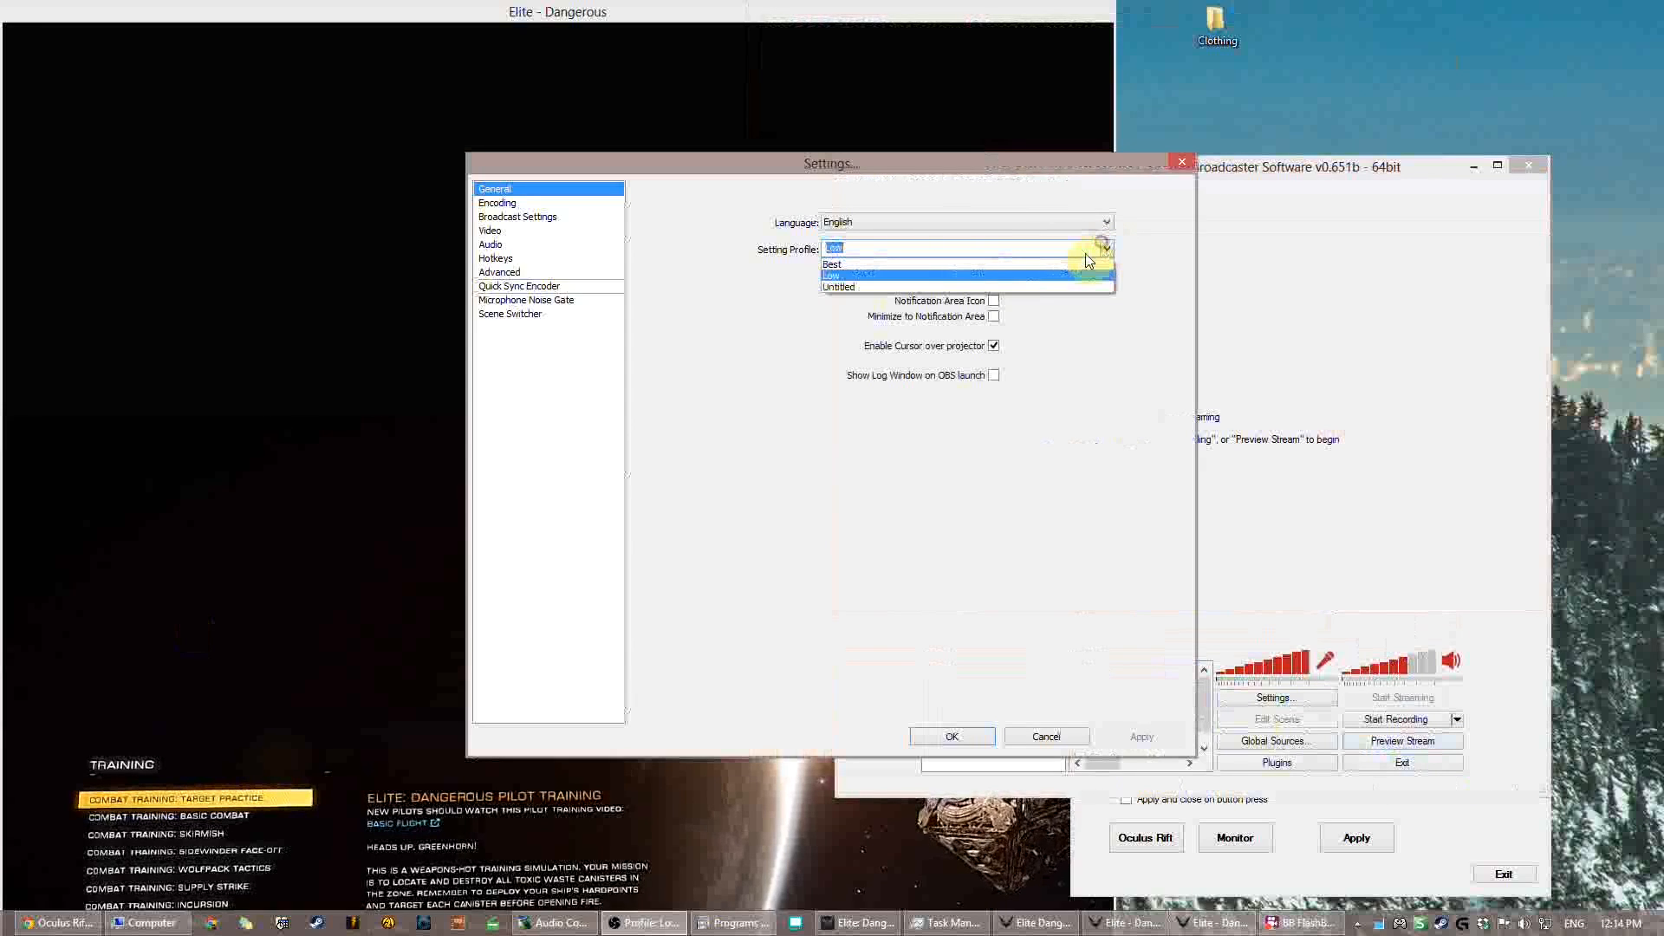
{"action": "left_click", "coordinate": [496, 203]}
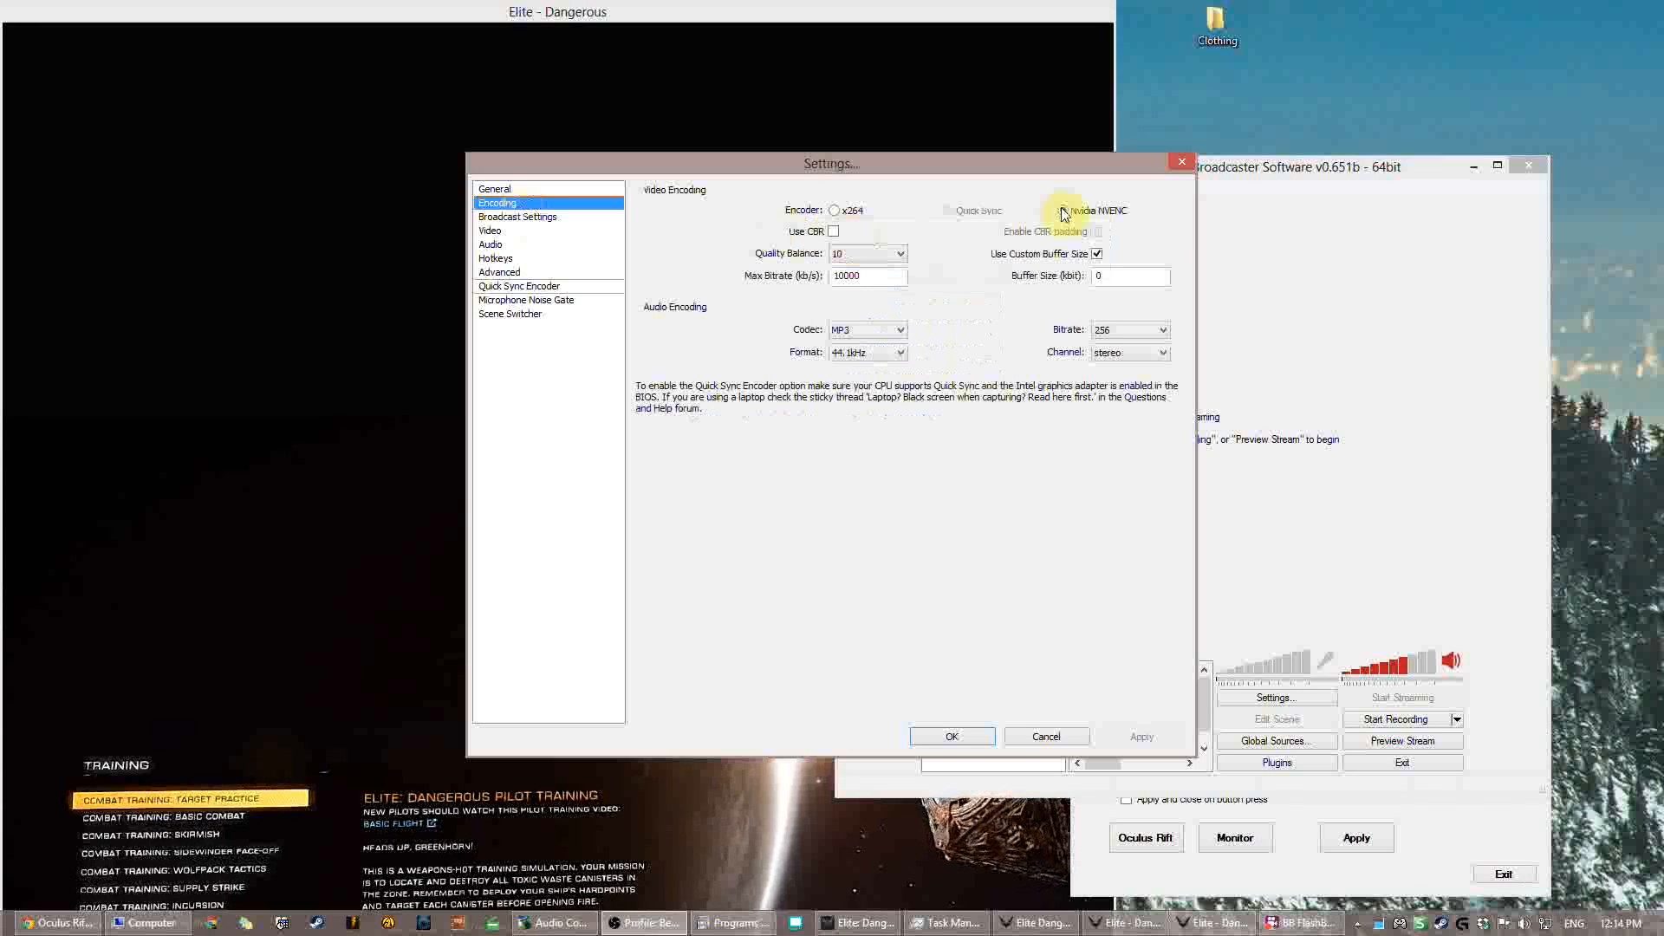
{"action": "left_click", "coordinate": [1061, 210]}
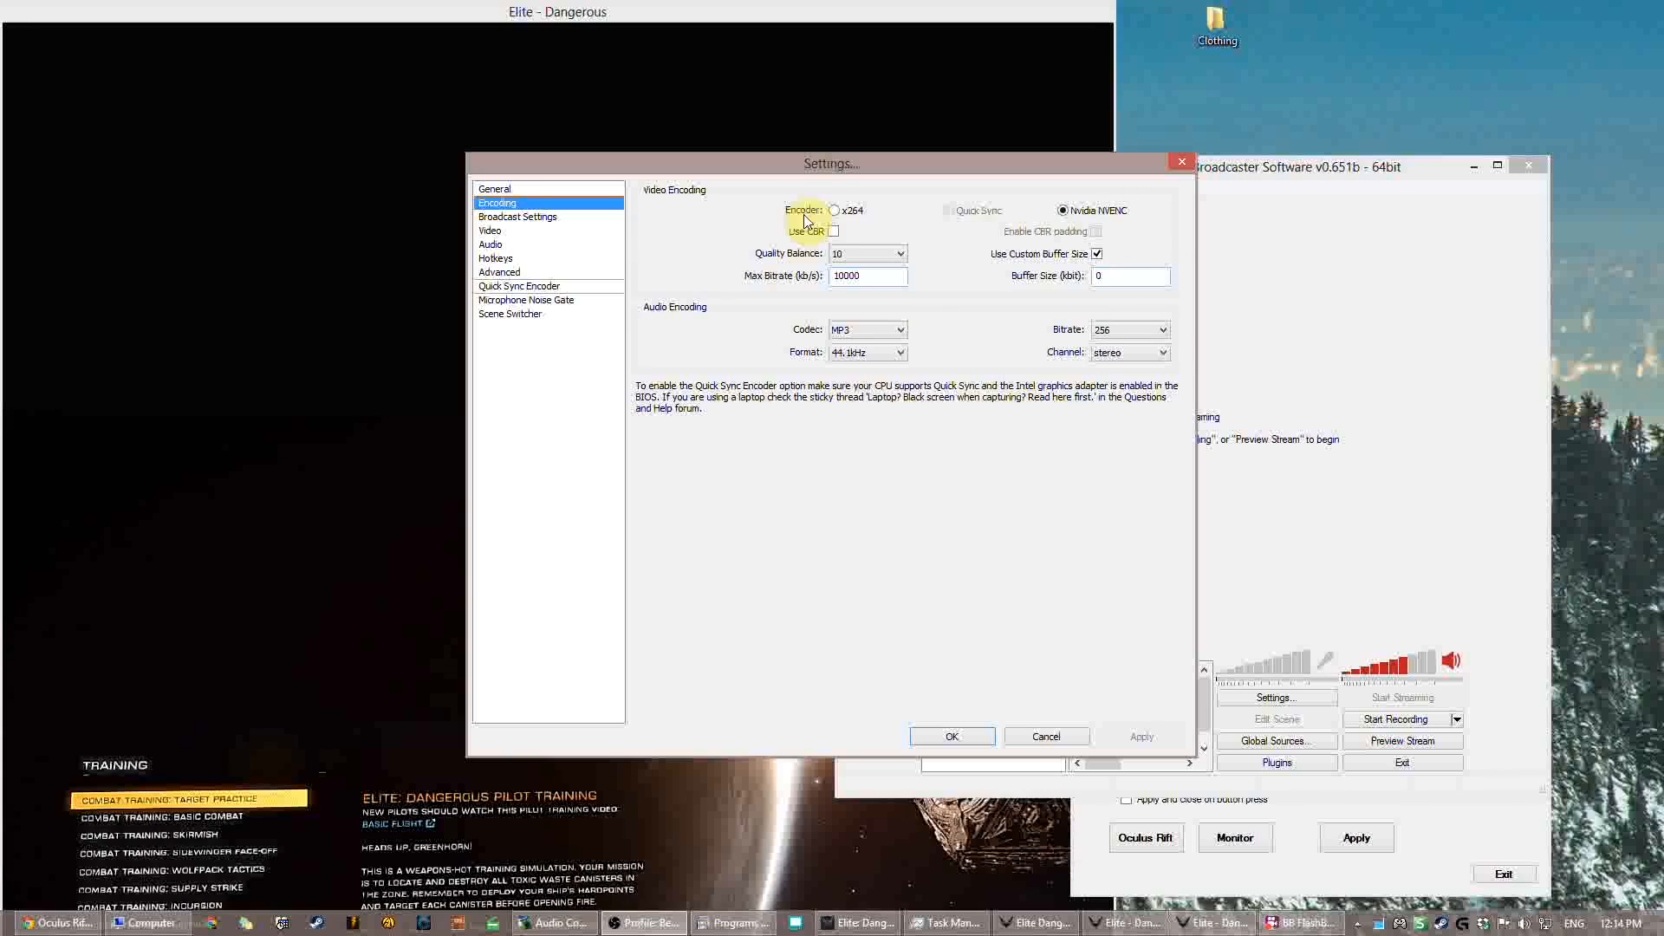
{"action": "mouse_move", "coordinate": [836, 215]}
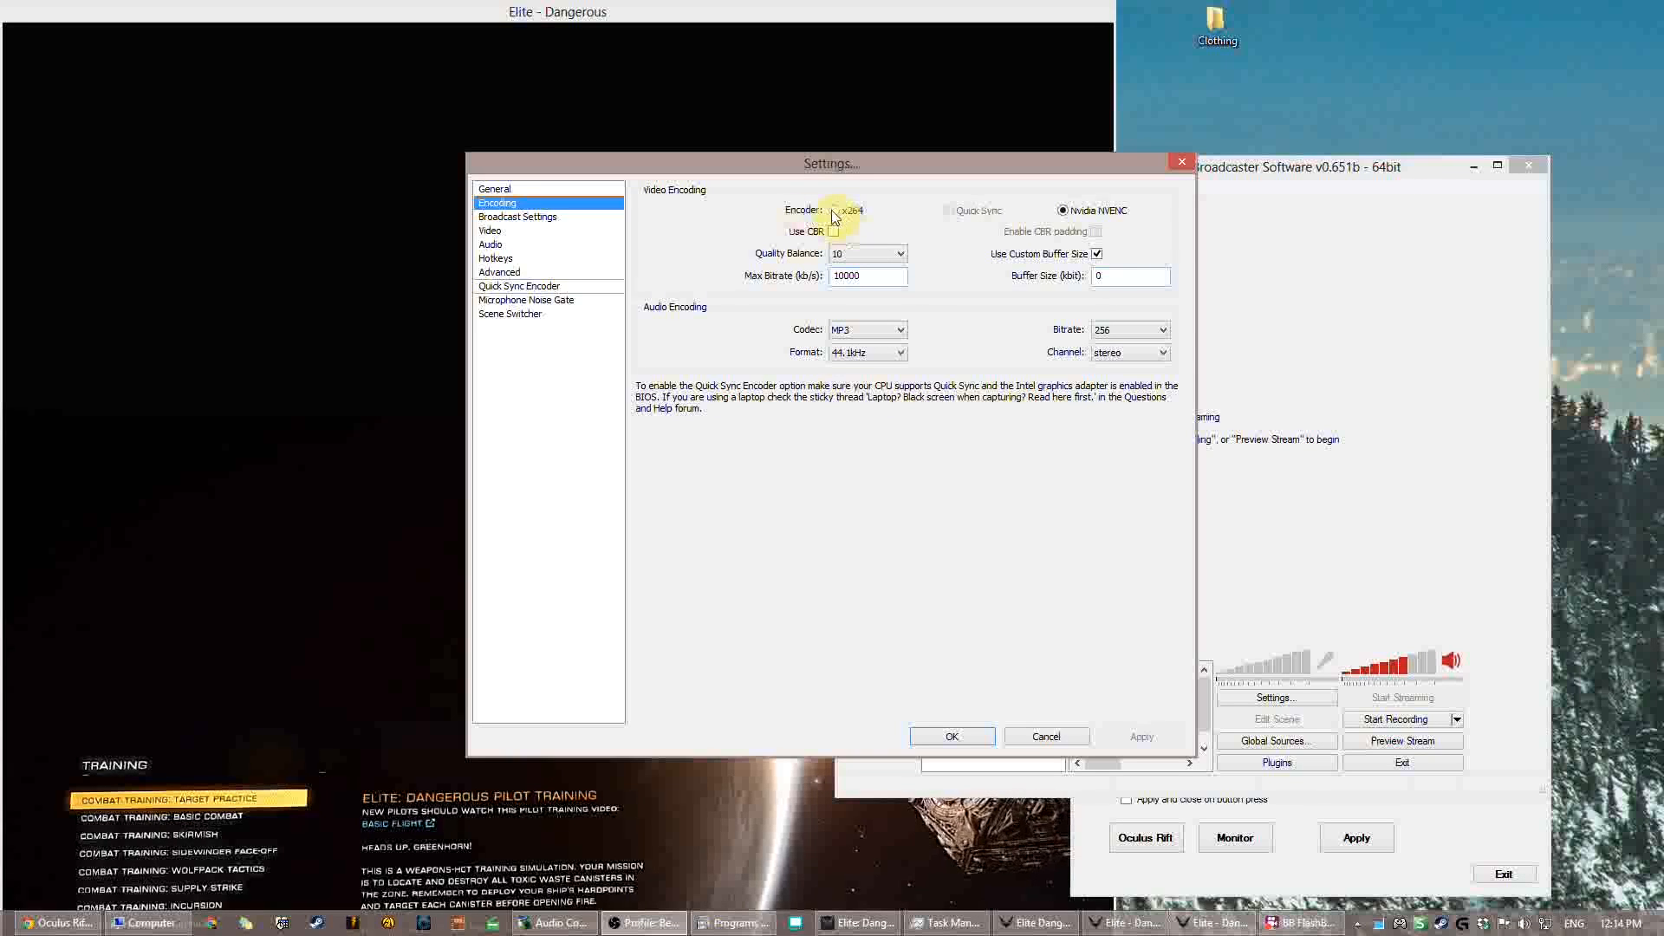
{"action": "left_click", "coordinate": [832, 231]}
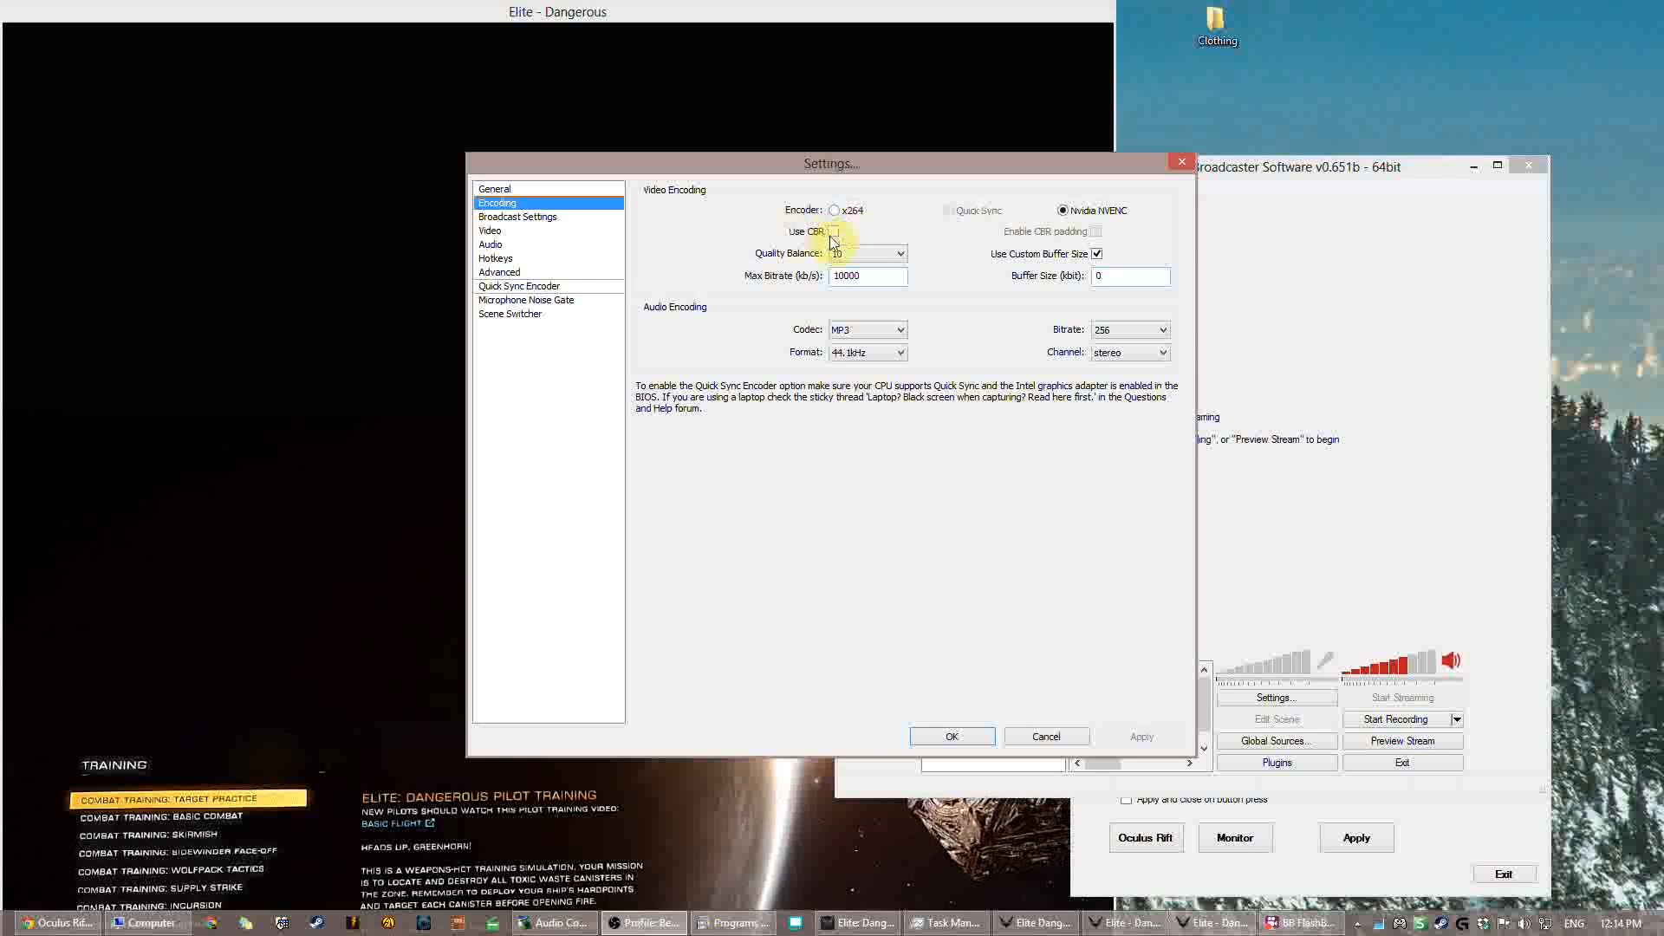
{"action": "mouse_move", "coordinate": [880, 254]}
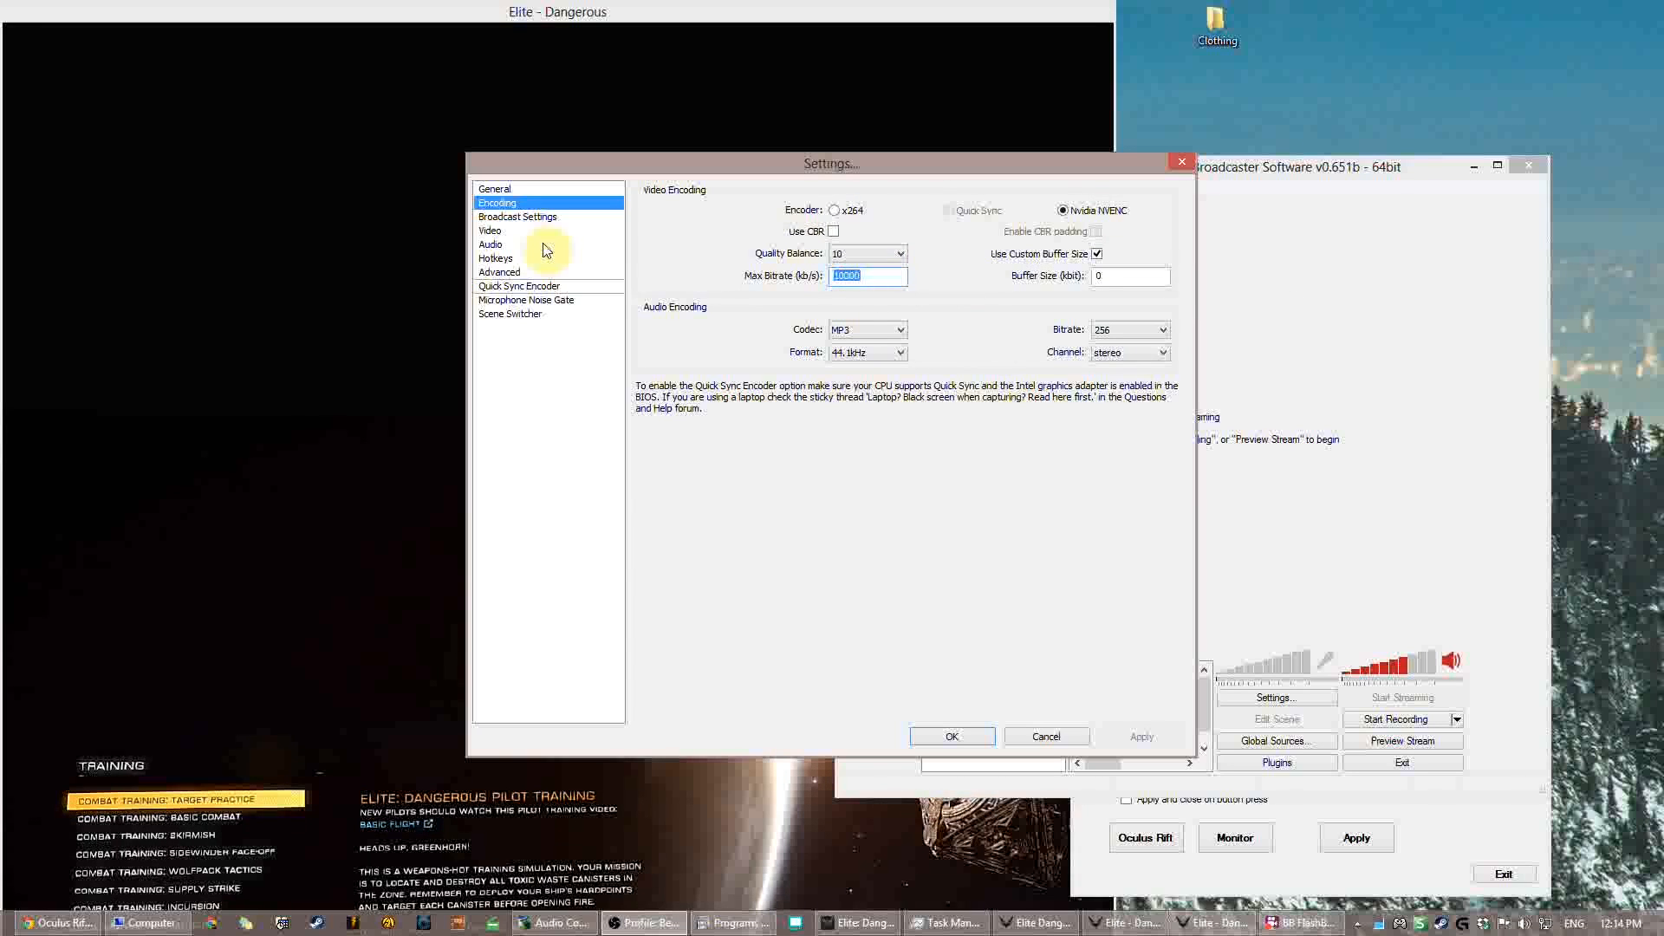
{"action": "mouse_move", "coordinate": [974, 304]}
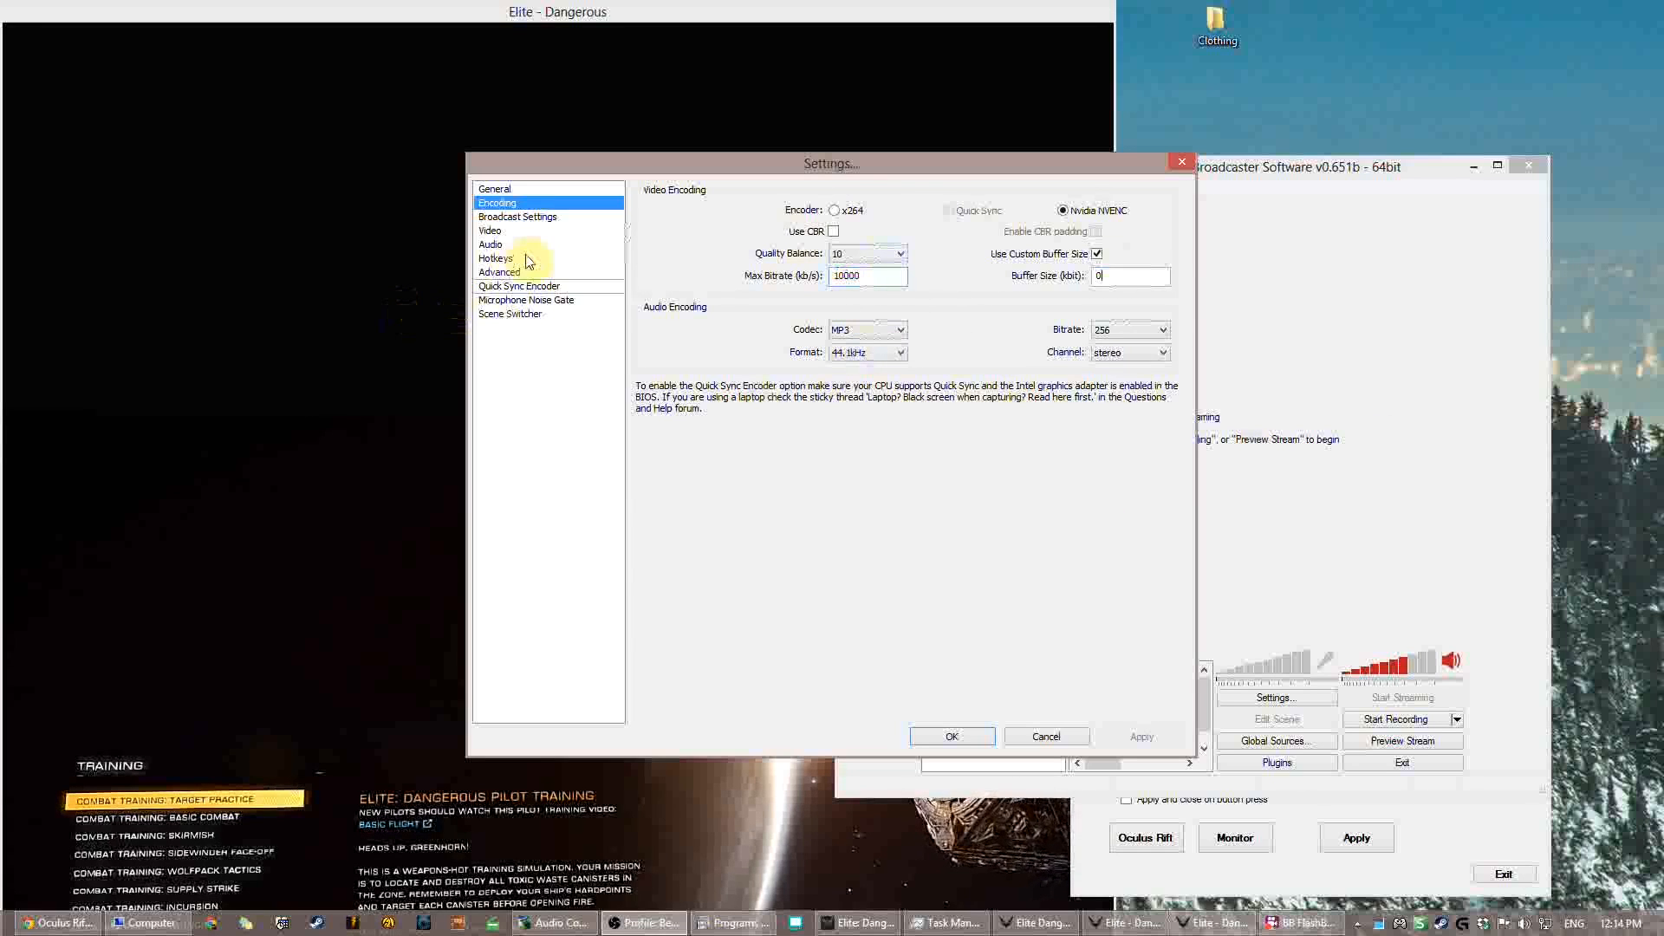
{"action": "left_click", "coordinate": [499, 271]}
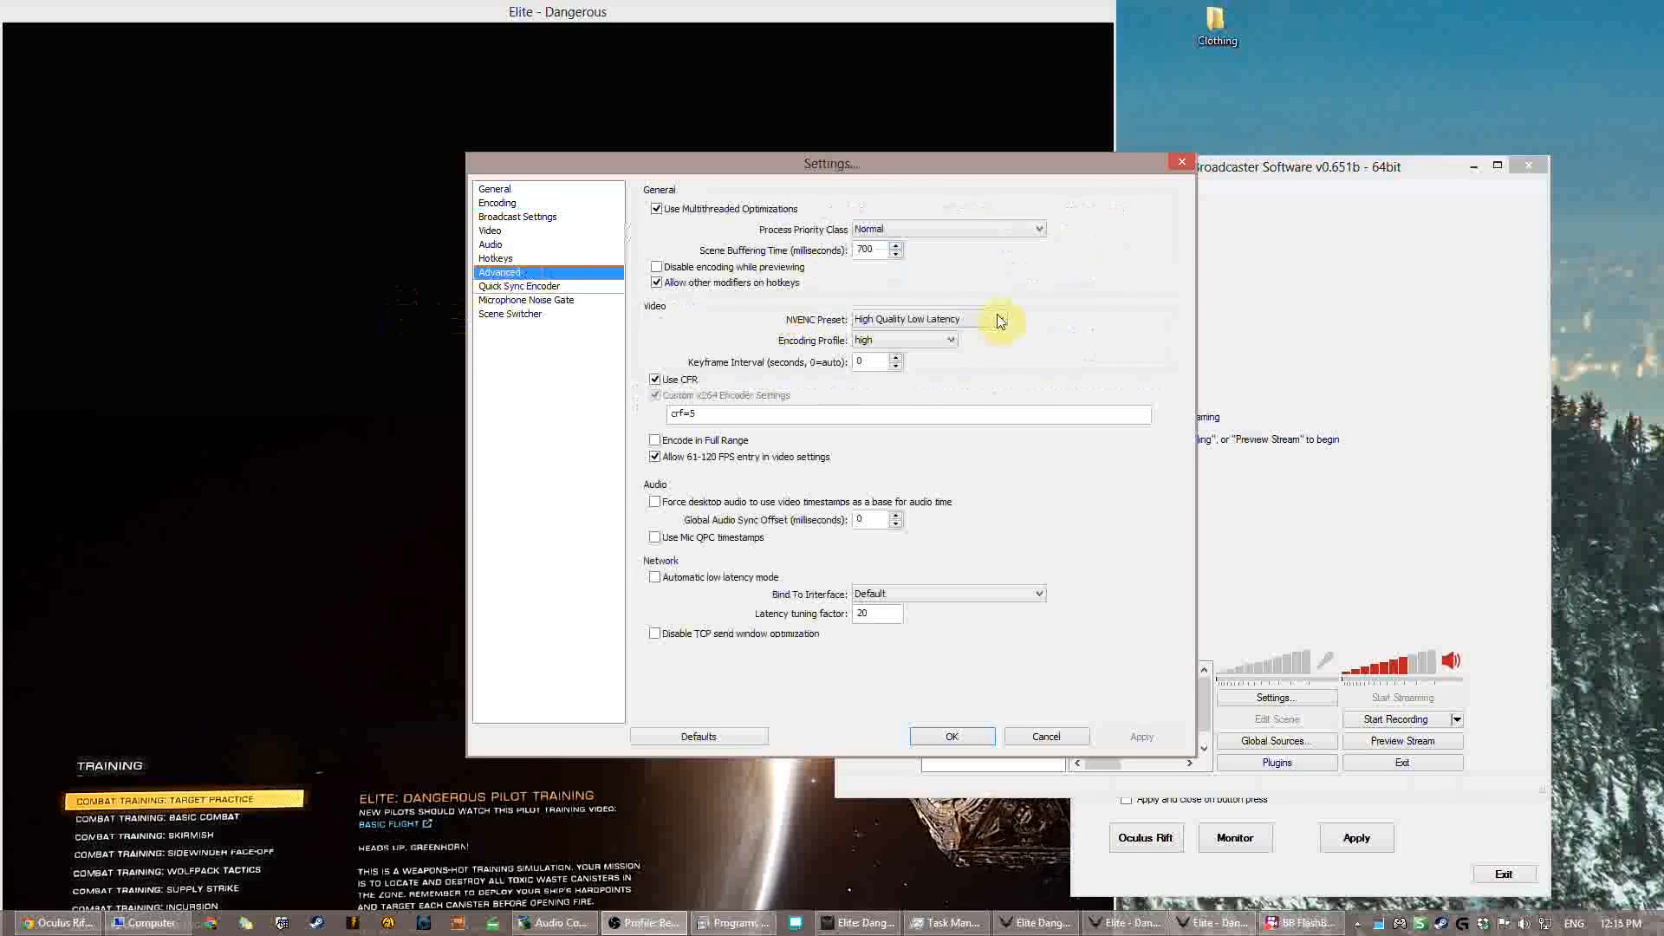
{"action": "mouse_move", "coordinate": [922, 450]}
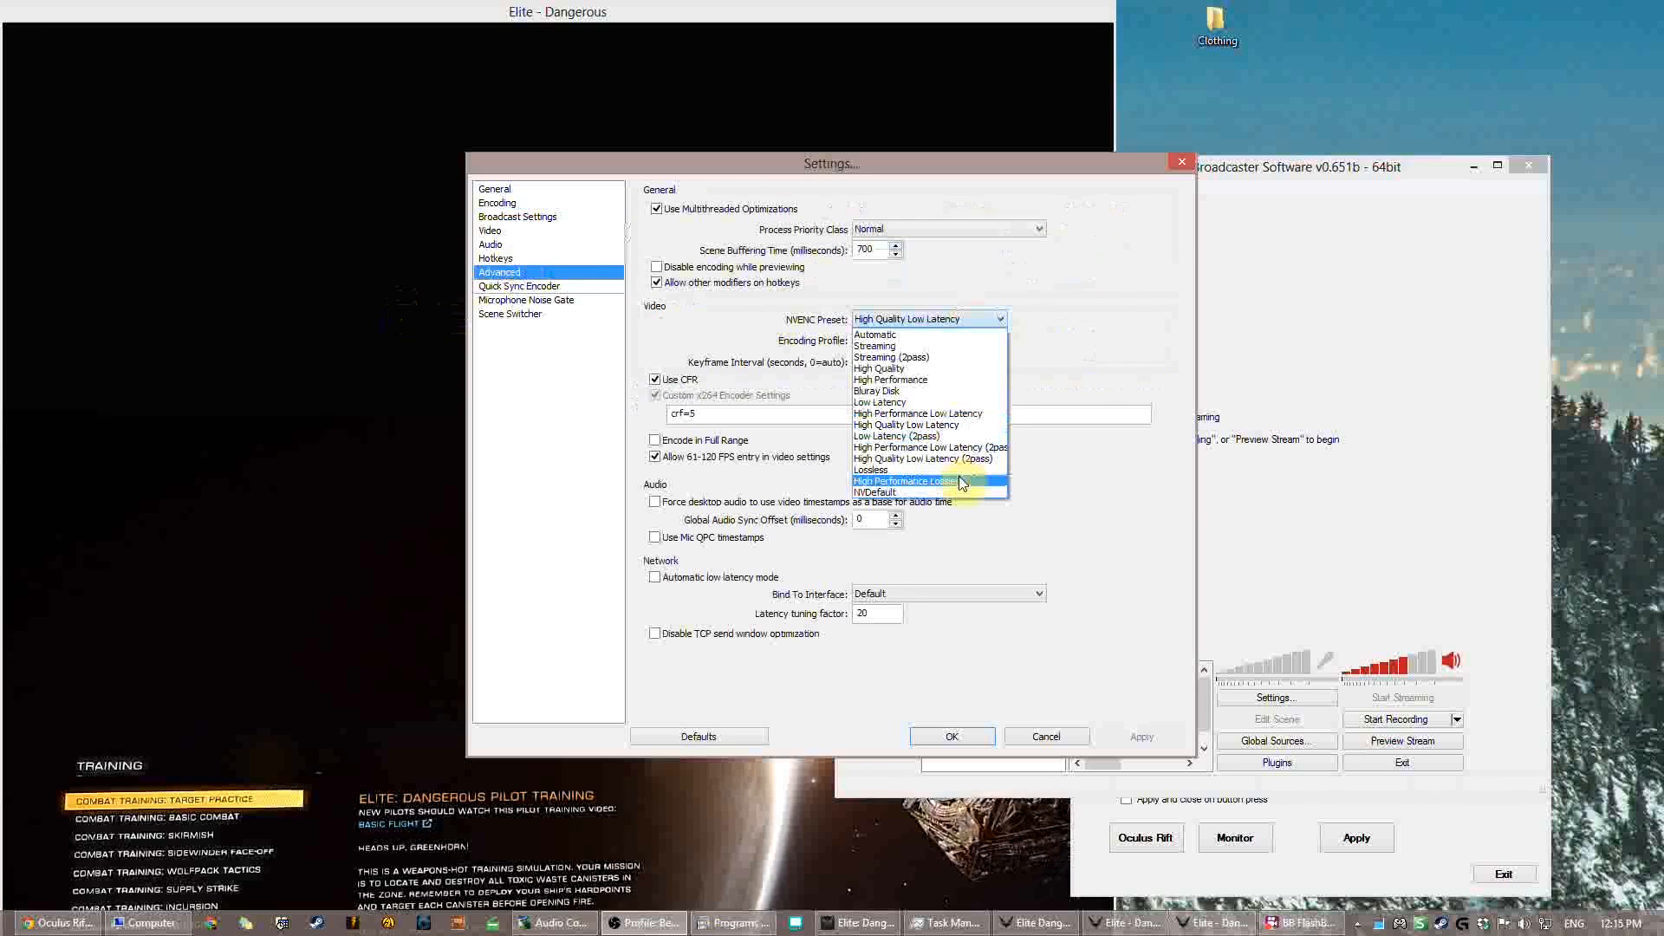
{"action": "mouse_move", "coordinate": [940, 478]}
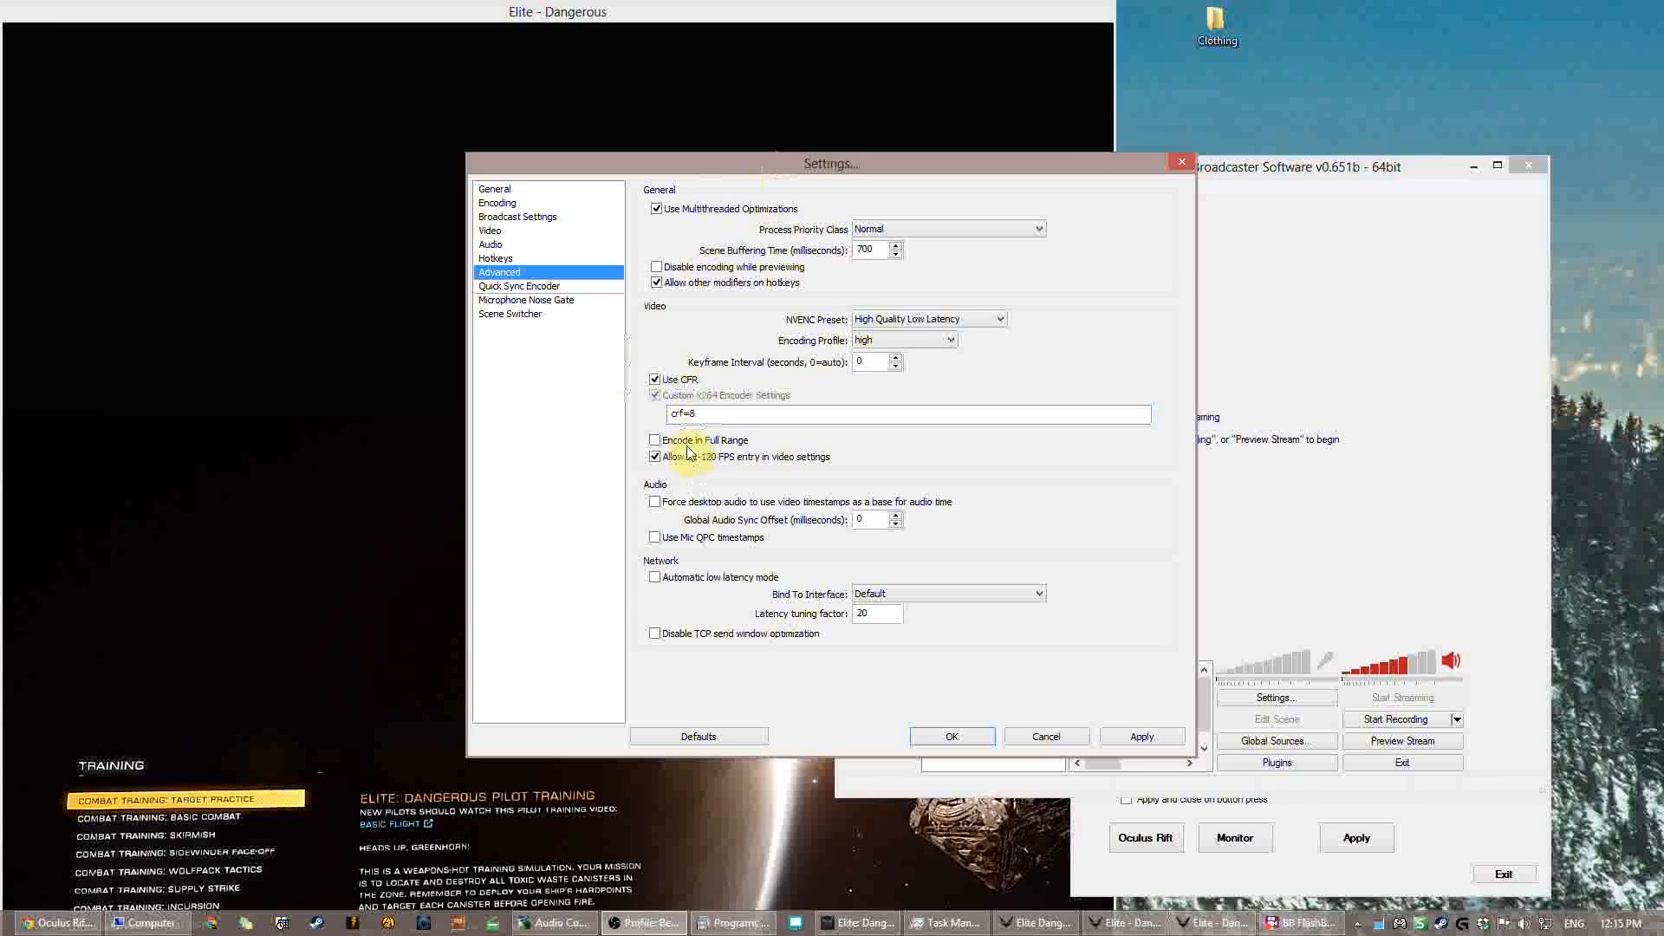
{"action": "mouse_move", "coordinate": [721, 457]}
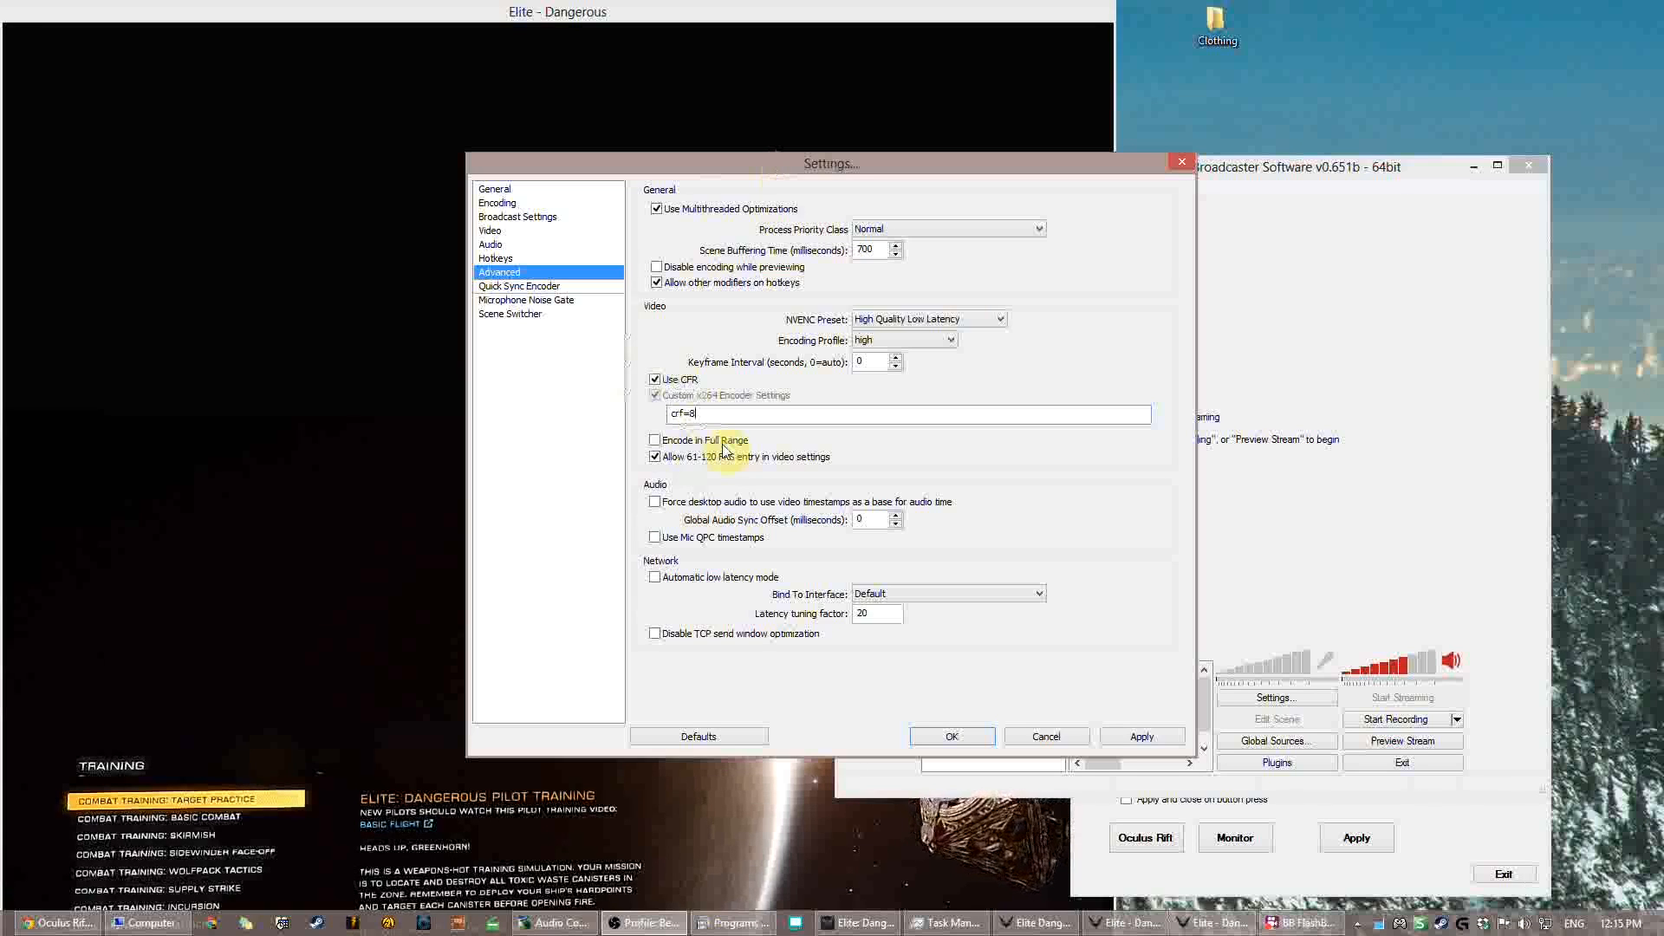
{"action": "mouse_move", "coordinate": [723, 478]}
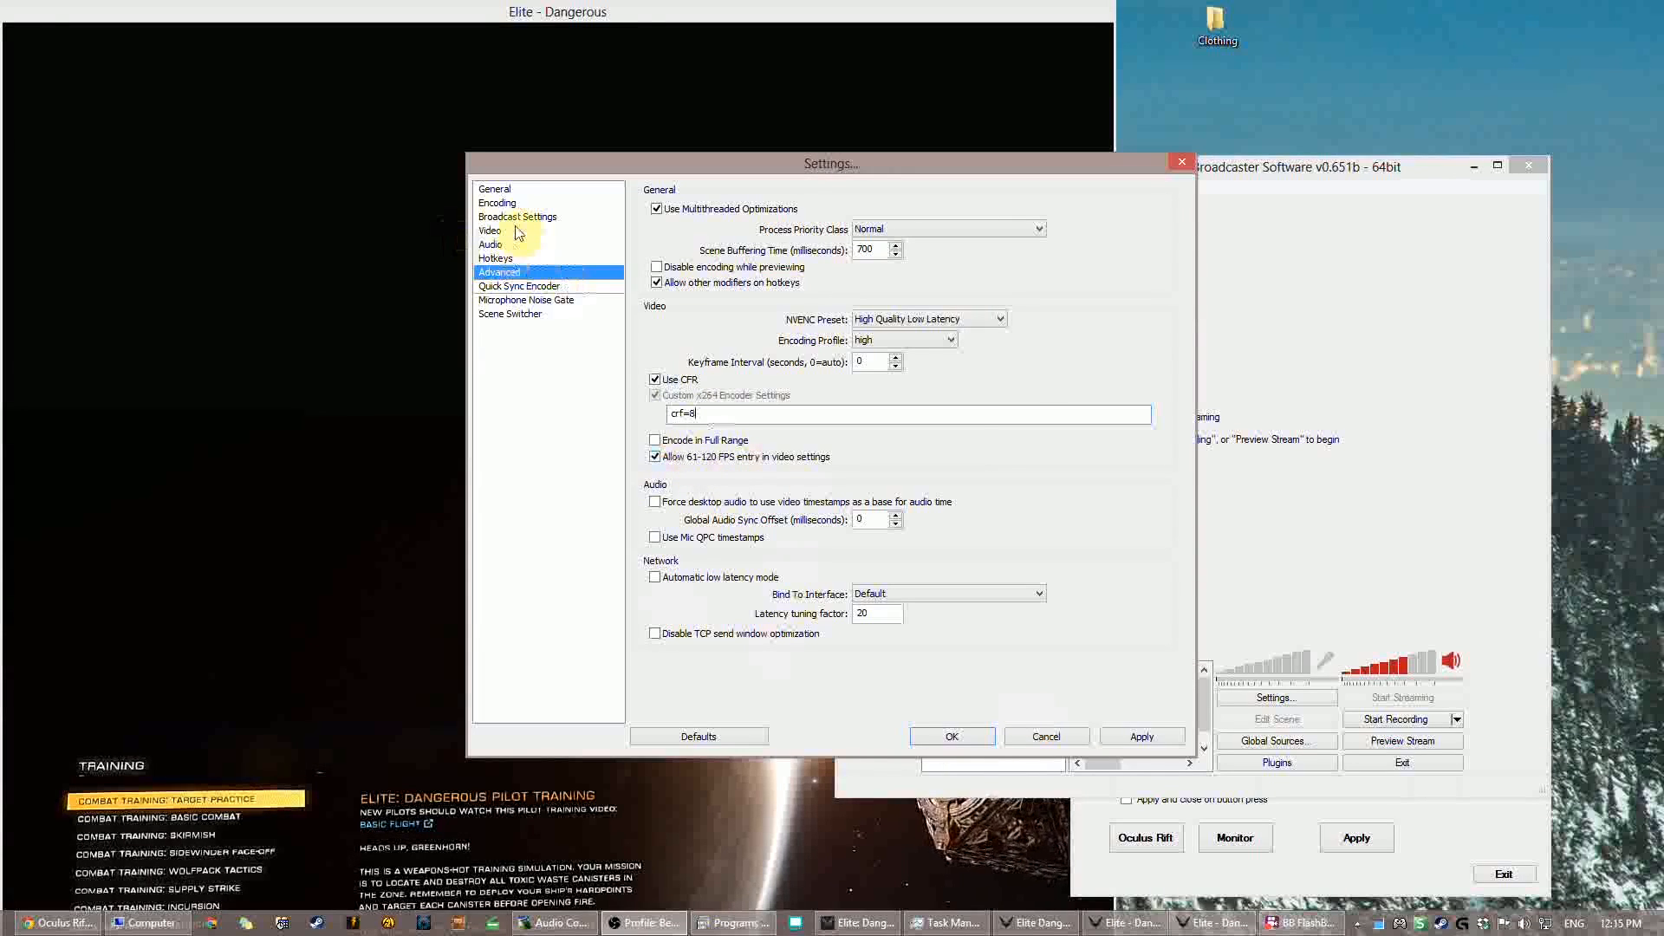
- Leave the Advanced page for Video, prompting to save the changes
{"action": "left_click", "coordinate": [489, 231]}
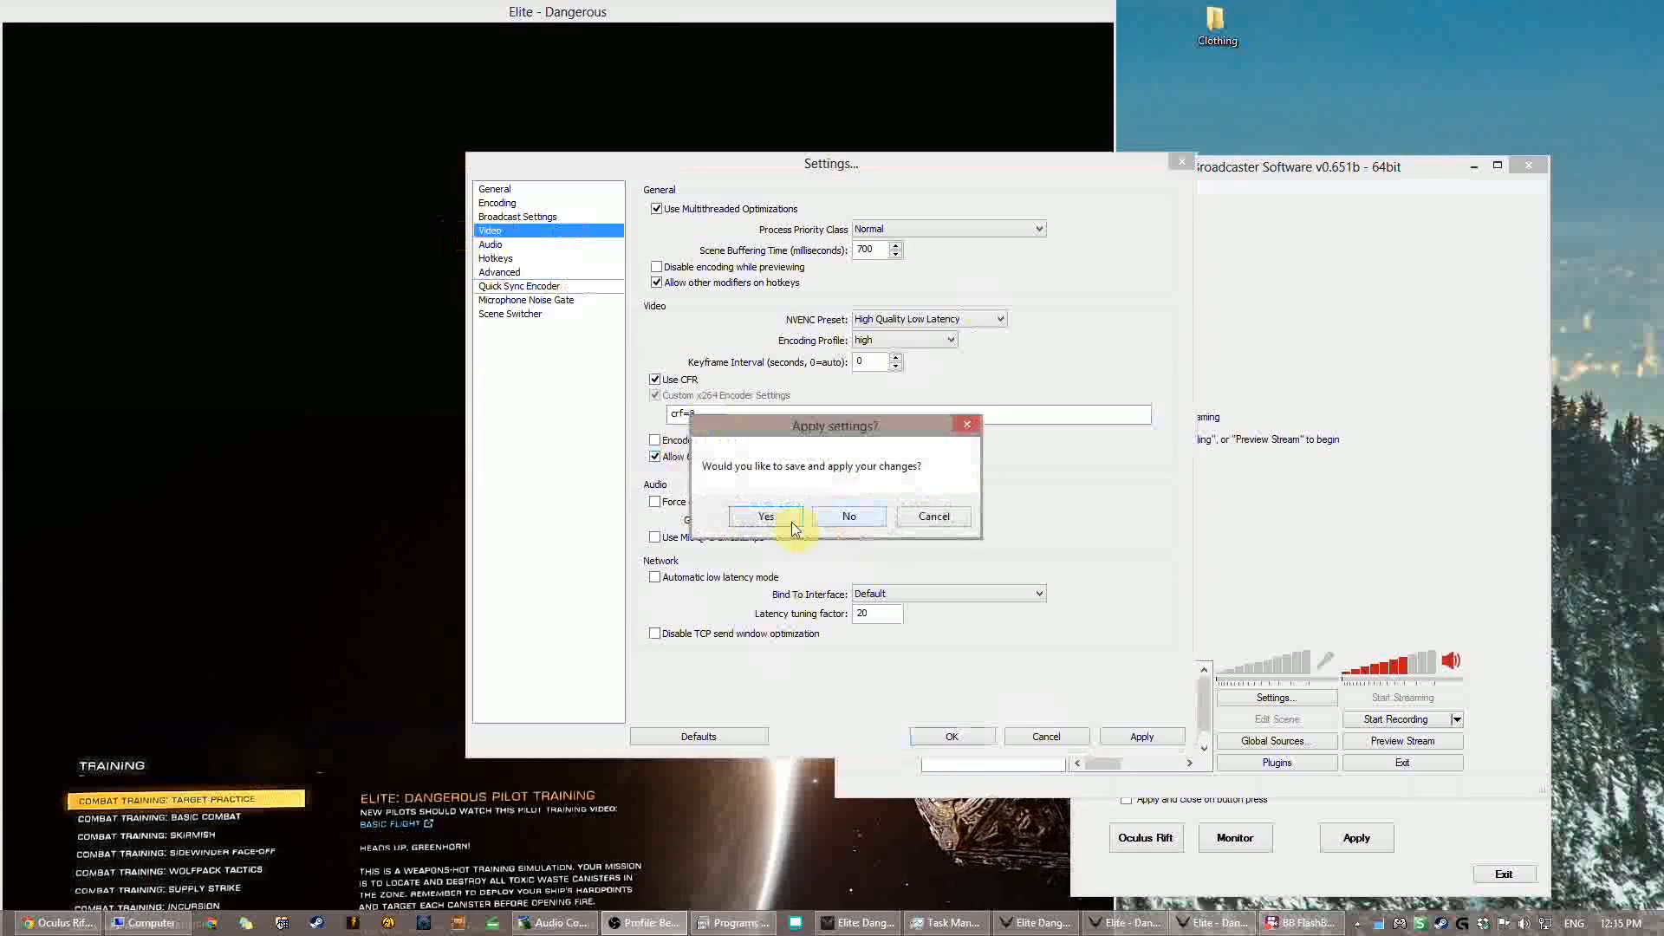
- Apply the advanced changes, then check file output, recording hotkeys and NVENC encoding pages
{"action": "left_click", "coordinate": [765, 517]}
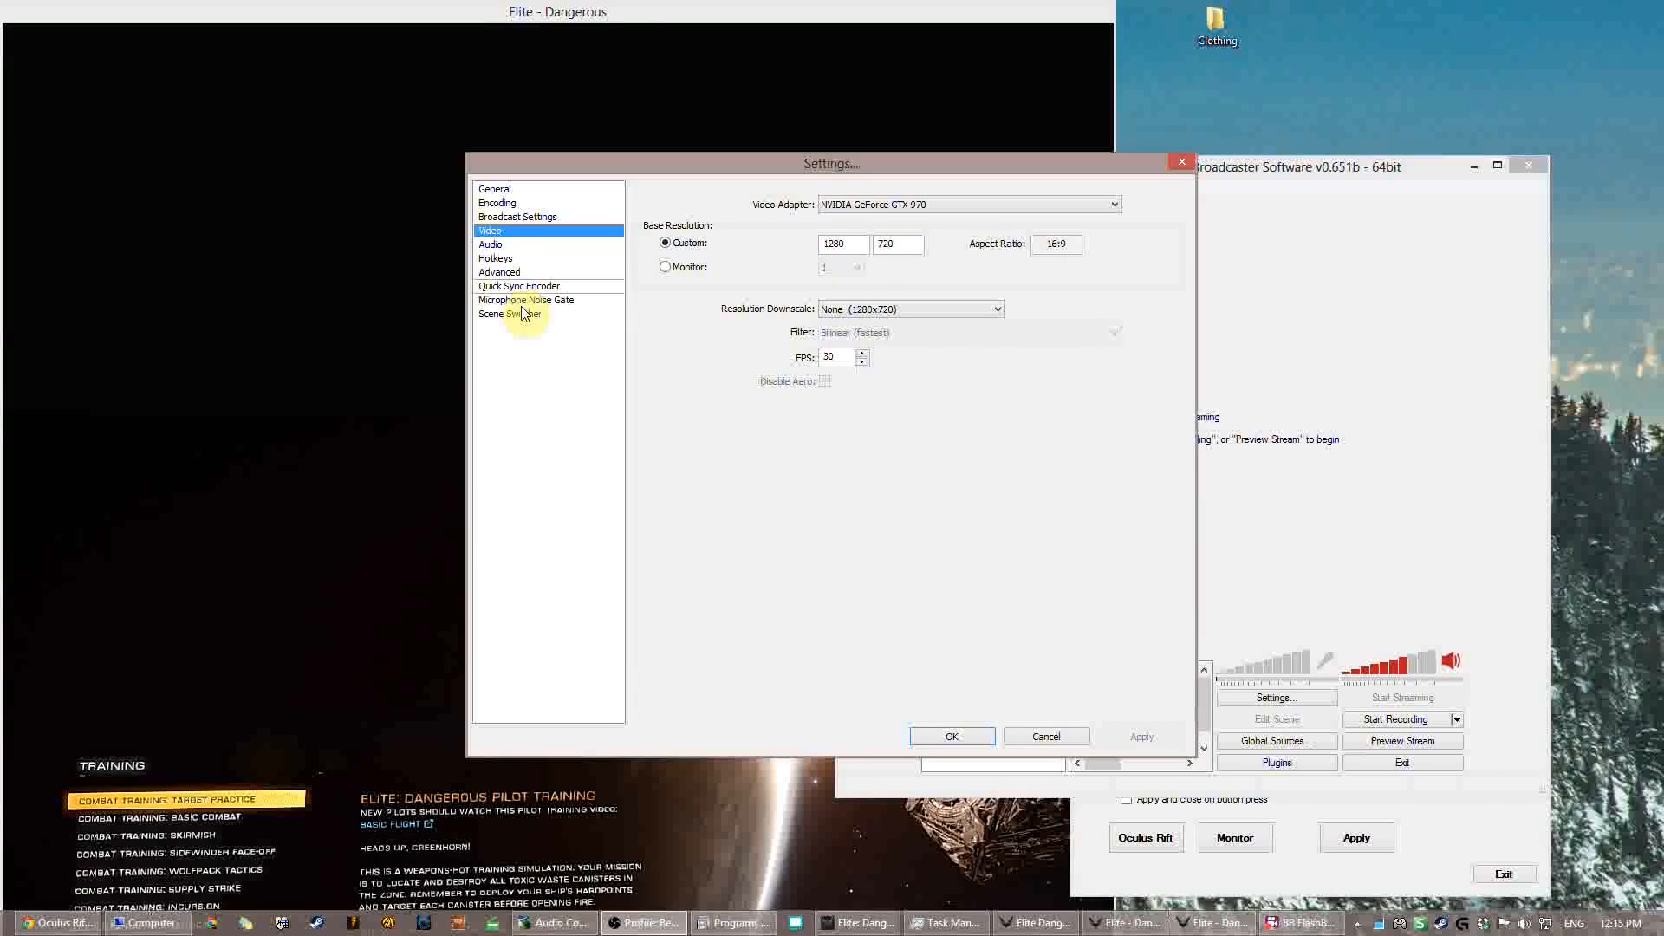
{"action": "mouse_move", "coordinate": [520, 220]}
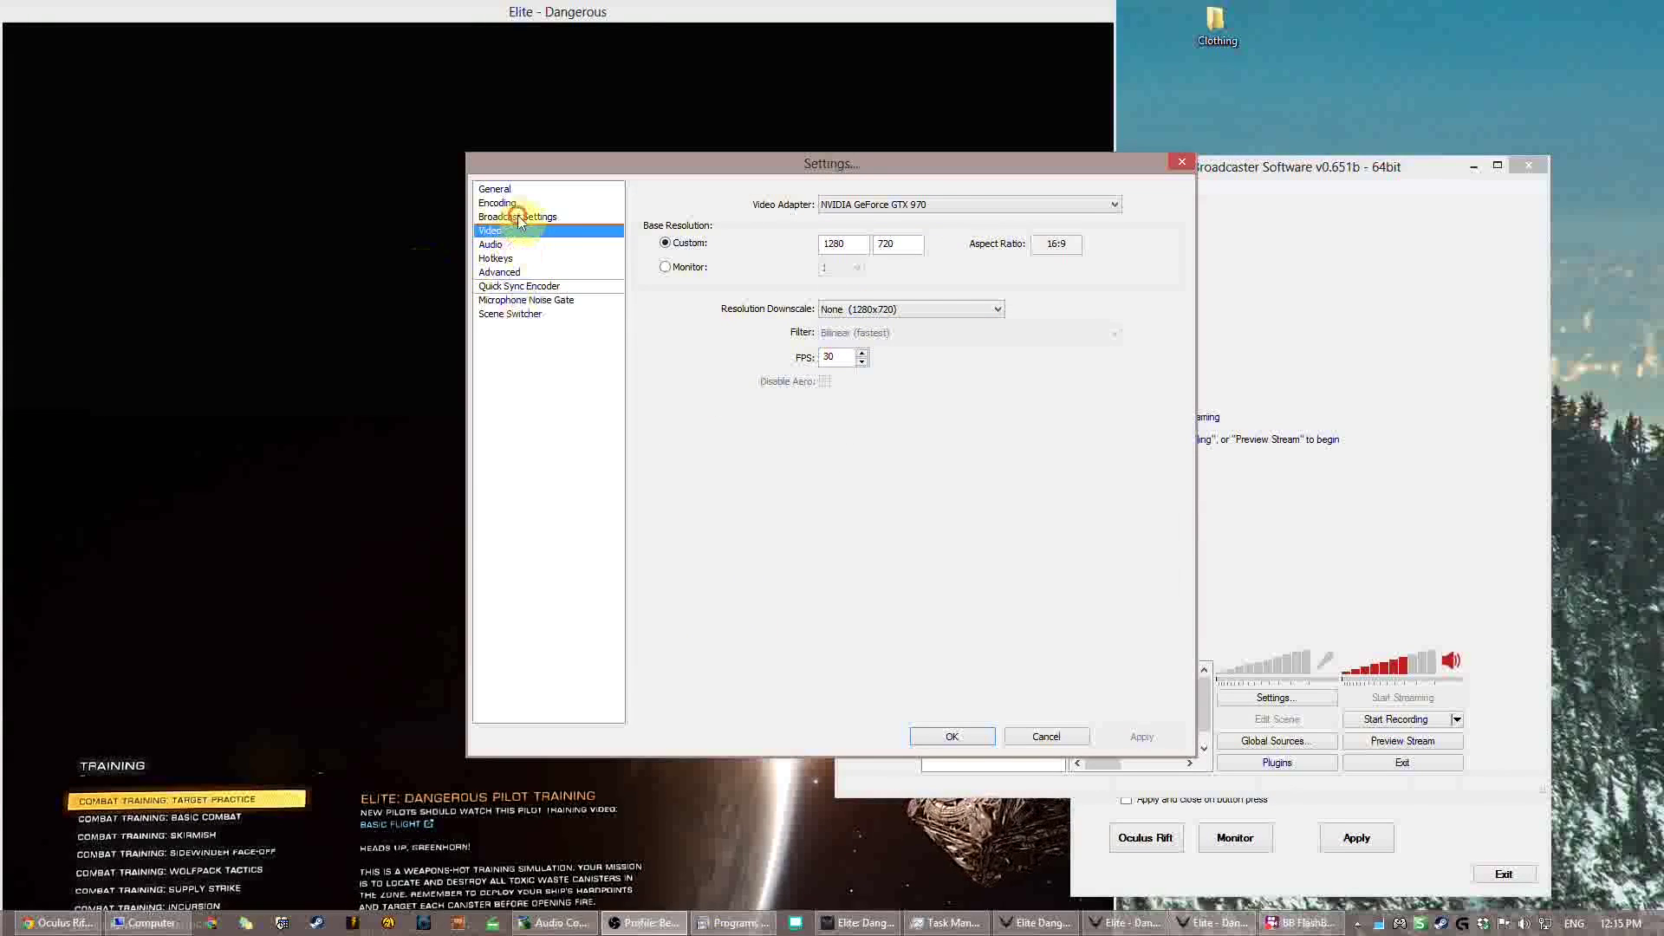
{"action": "left_click", "coordinate": [518, 217]}
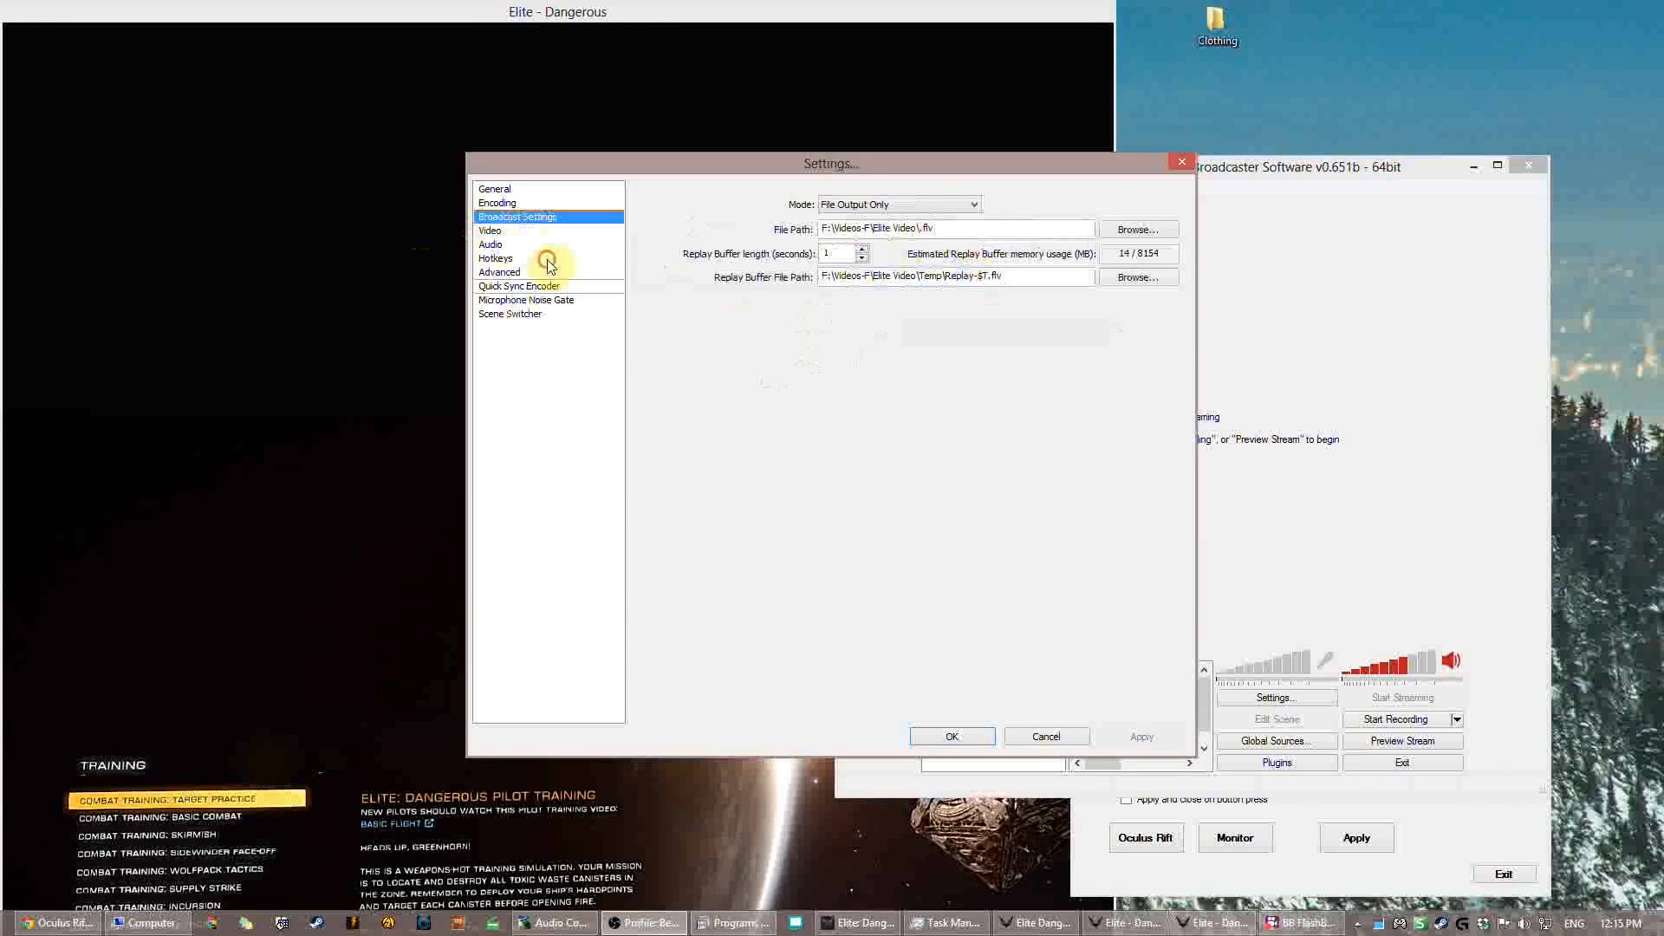
{"action": "left_click", "coordinate": [495, 259]}
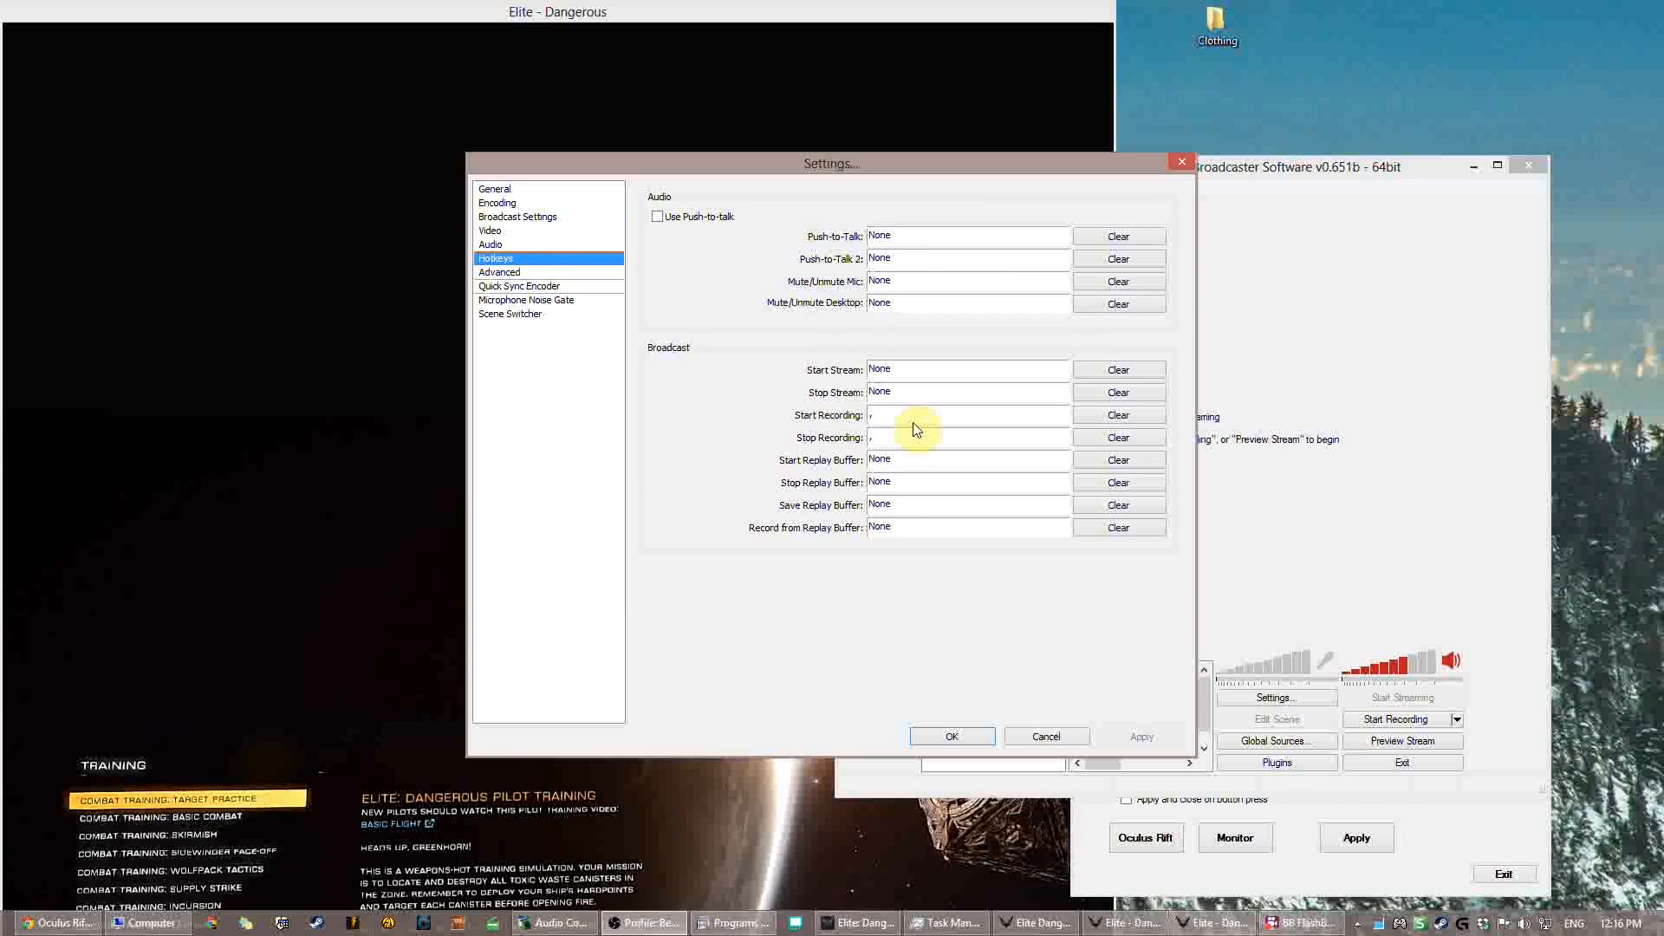
{"action": "left_click", "coordinate": [497, 202]}
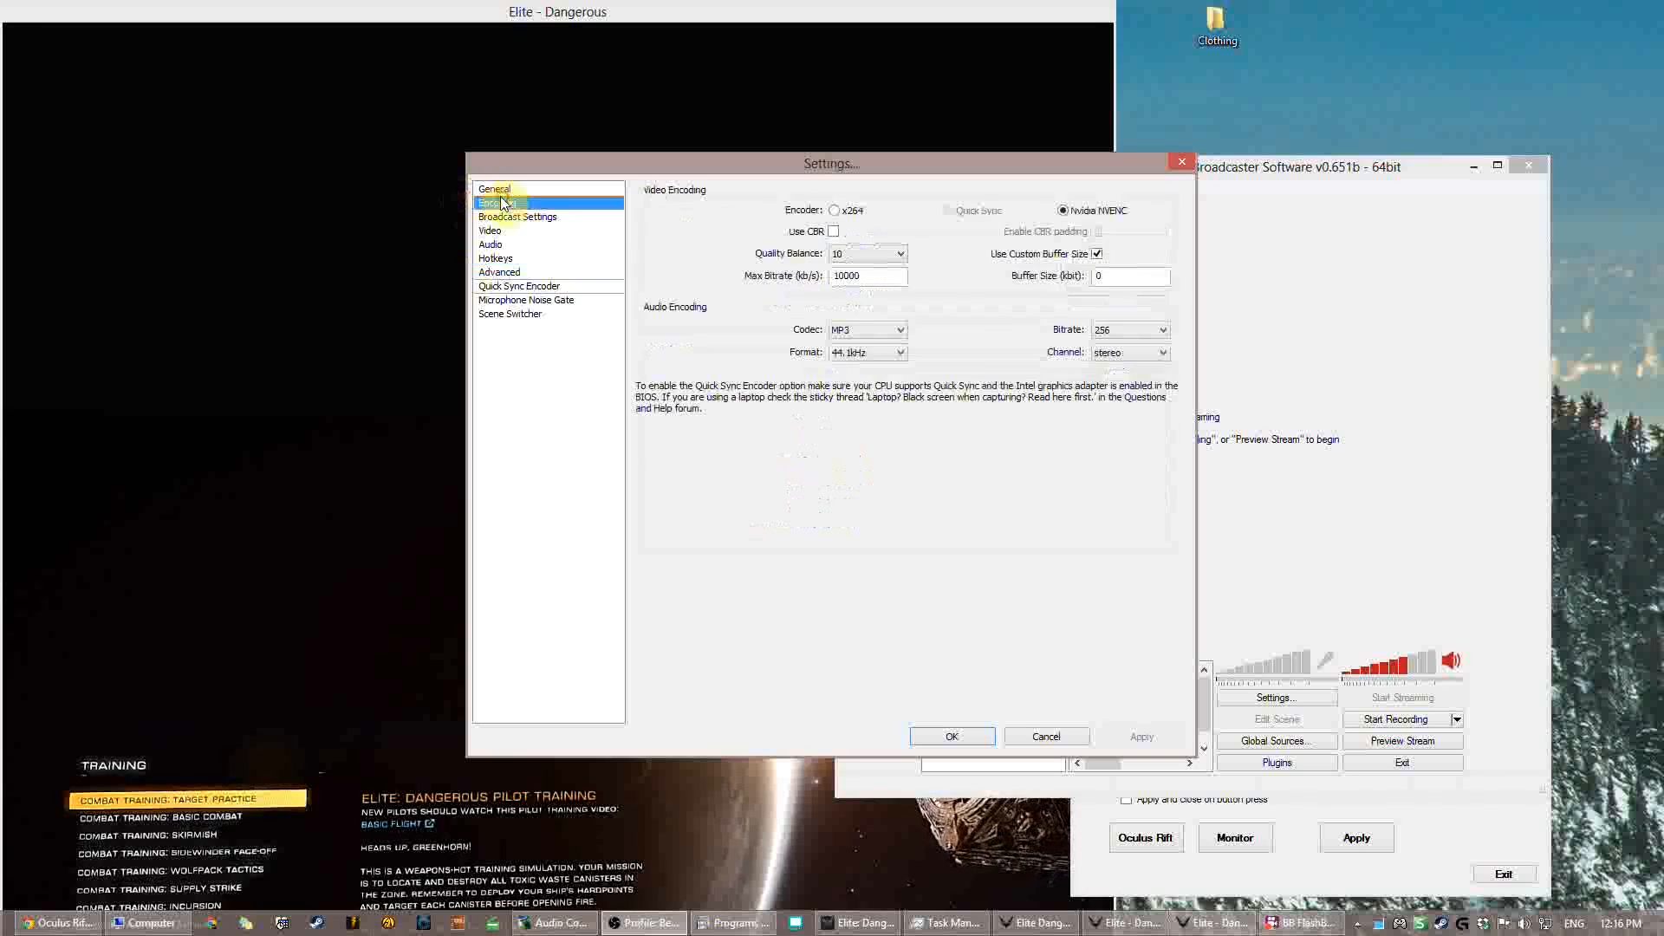
- Switch to the other settings profile and review its Video, Encoding, Hotkeys and Advanced pages
{"action": "left_click", "coordinate": [494, 189]}
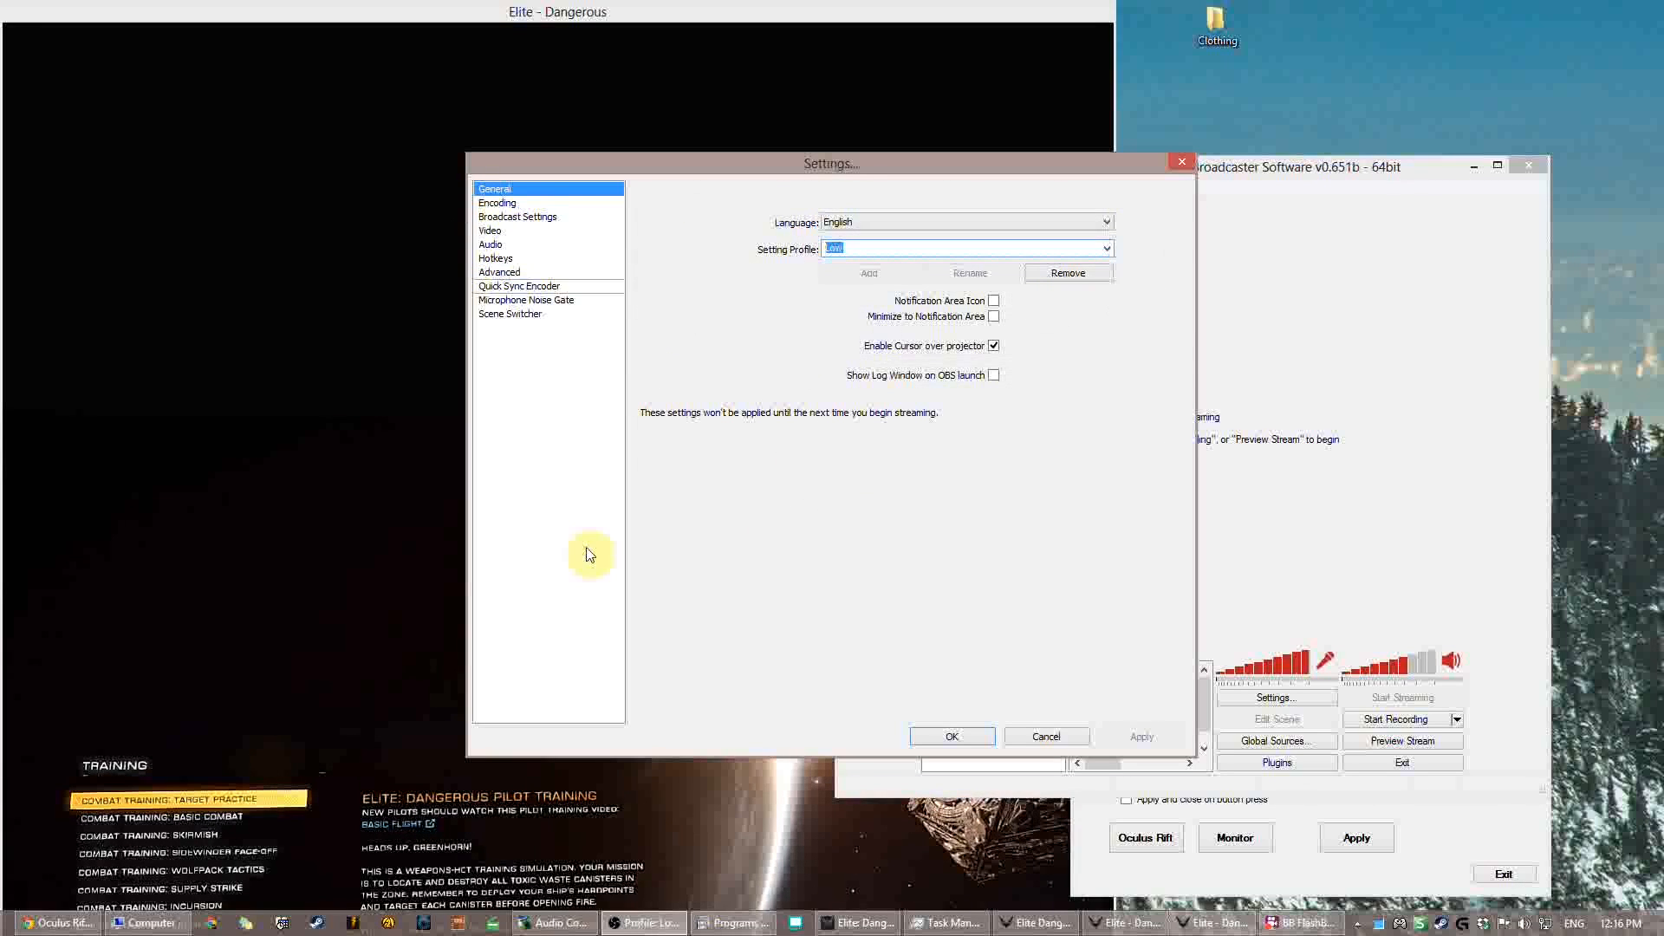
{"action": "left_click", "coordinate": [490, 231]}
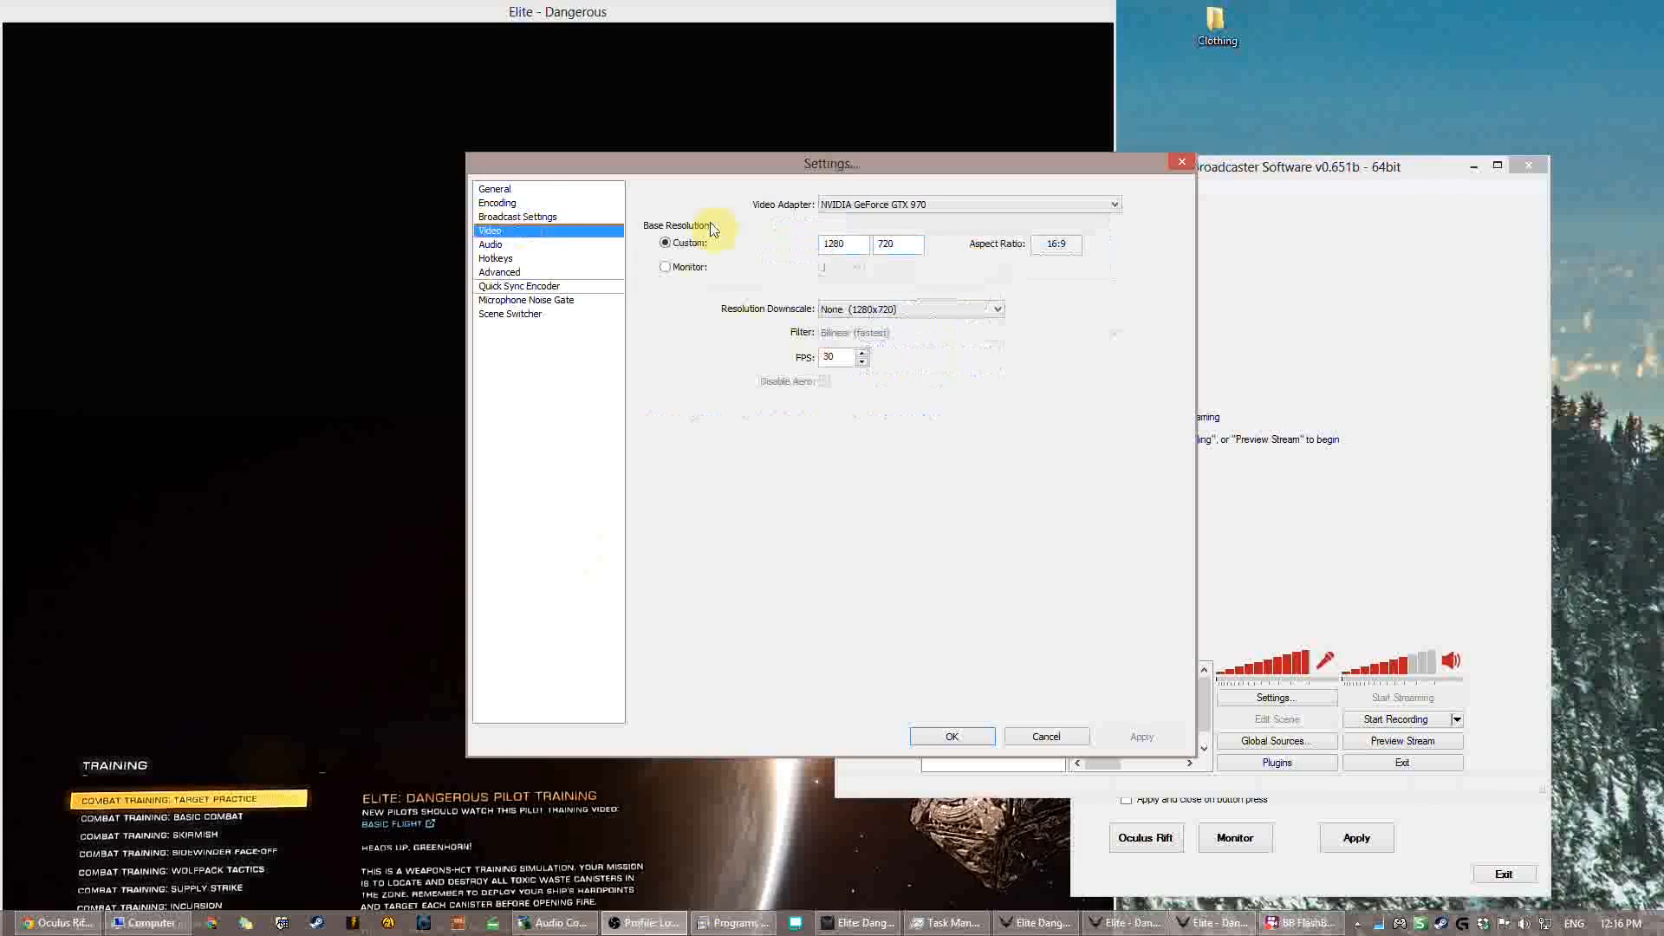
{"action": "left_click", "coordinate": [496, 202]}
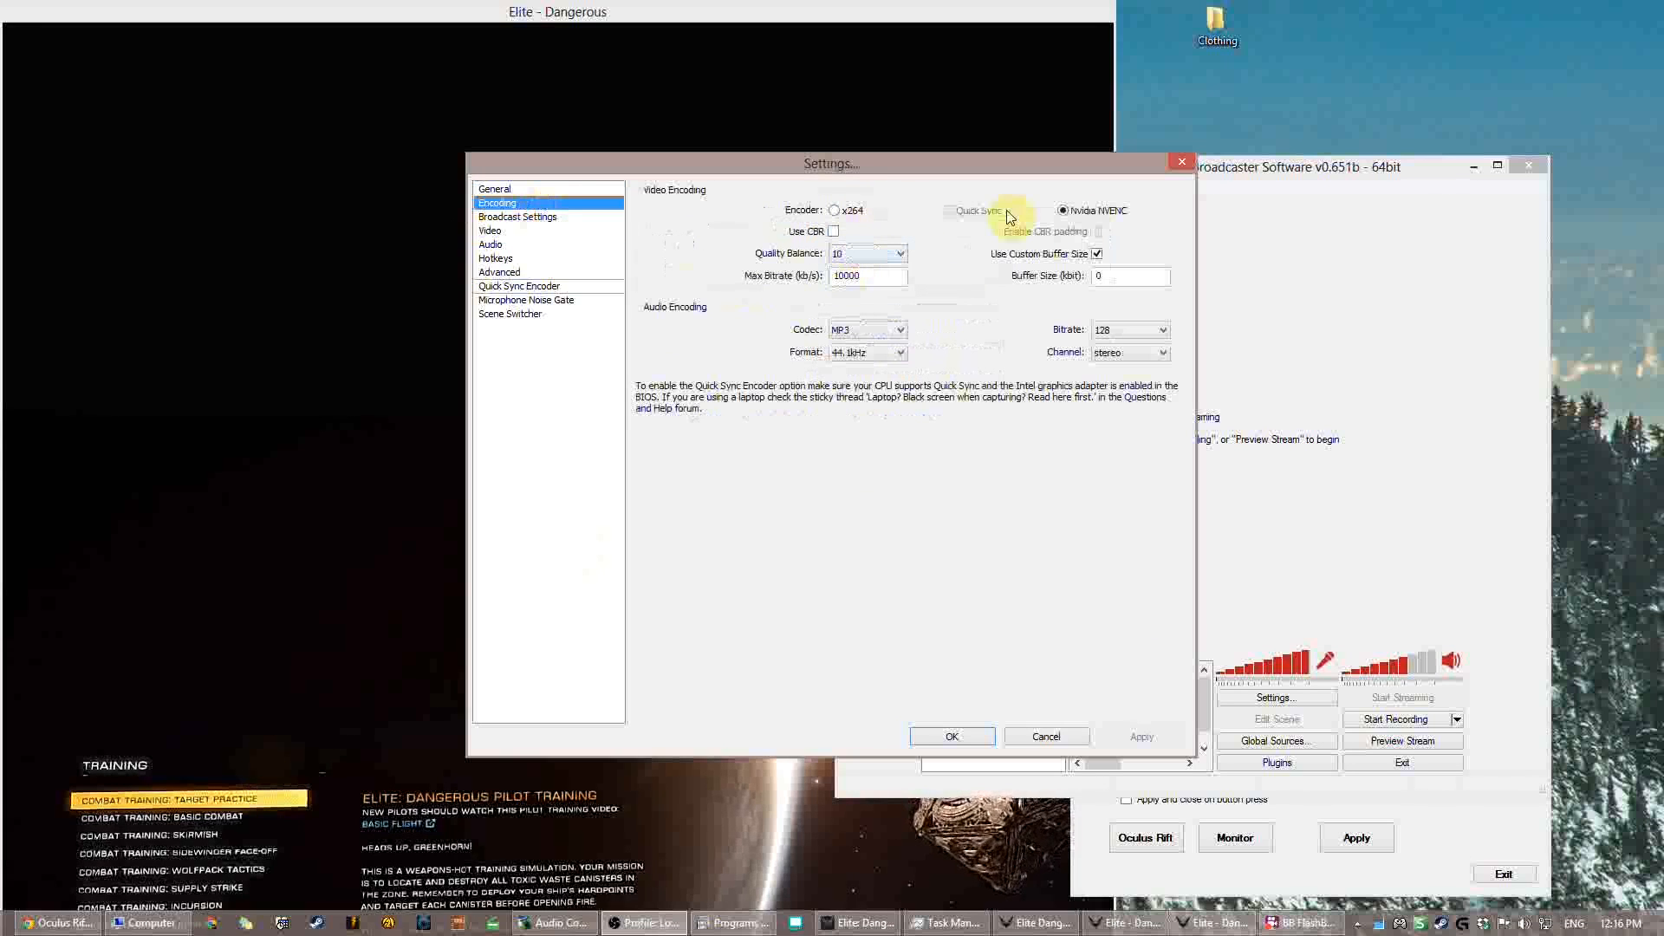
{"action": "left_click", "coordinate": [496, 258]}
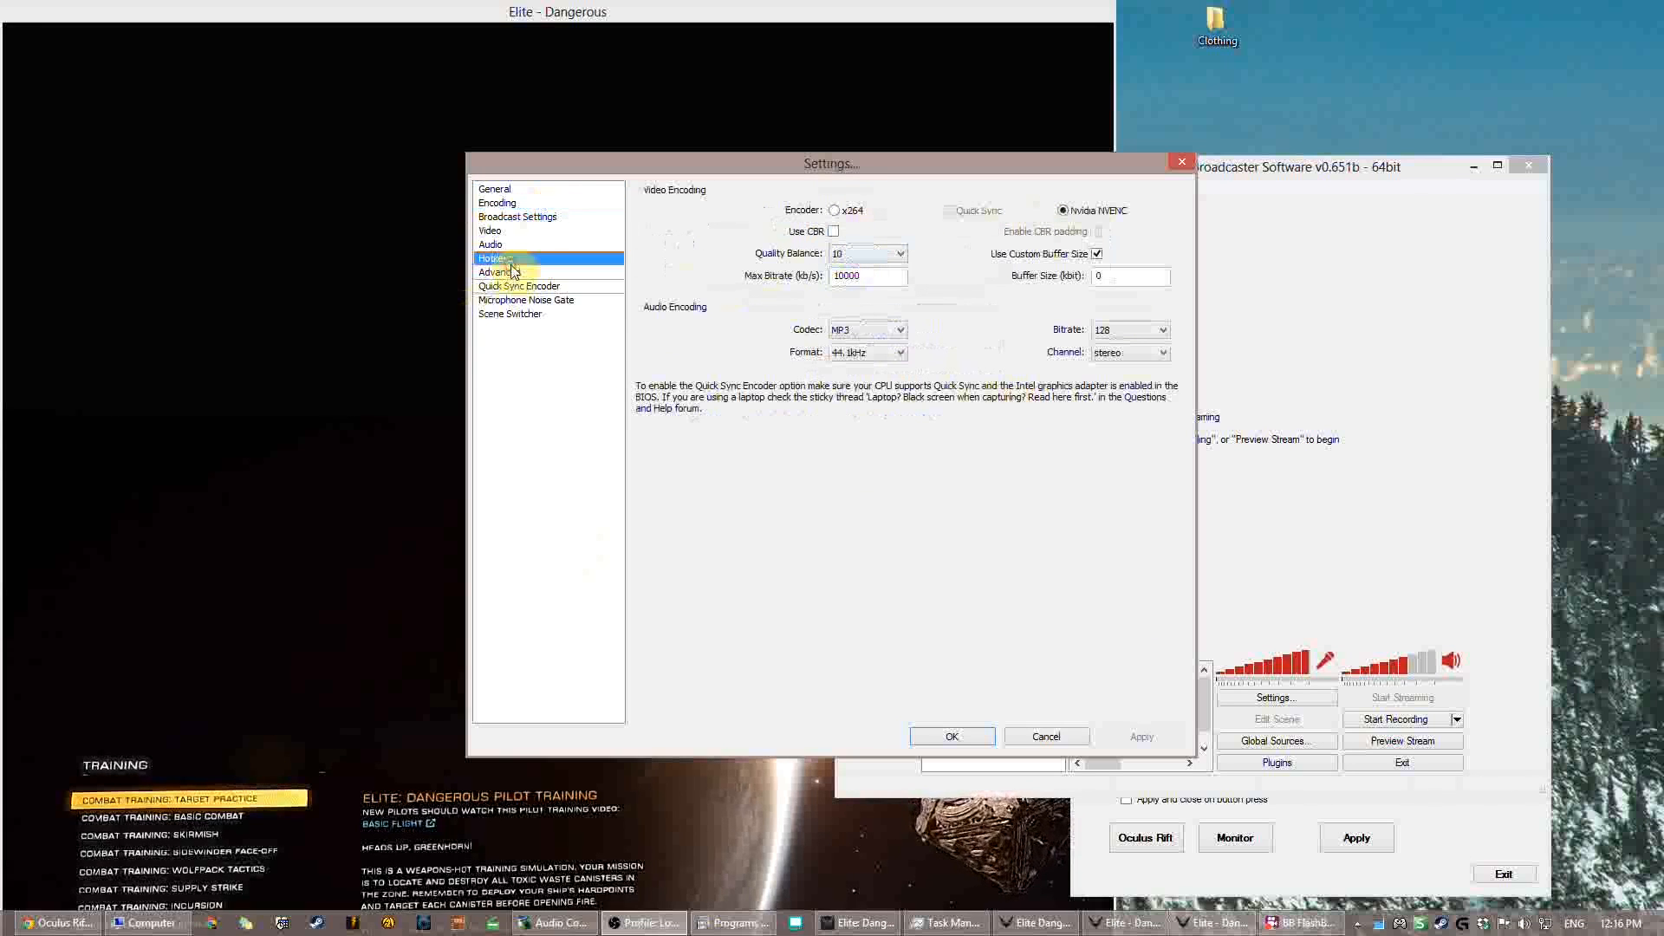
{"action": "left_click", "coordinate": [499, 272]}
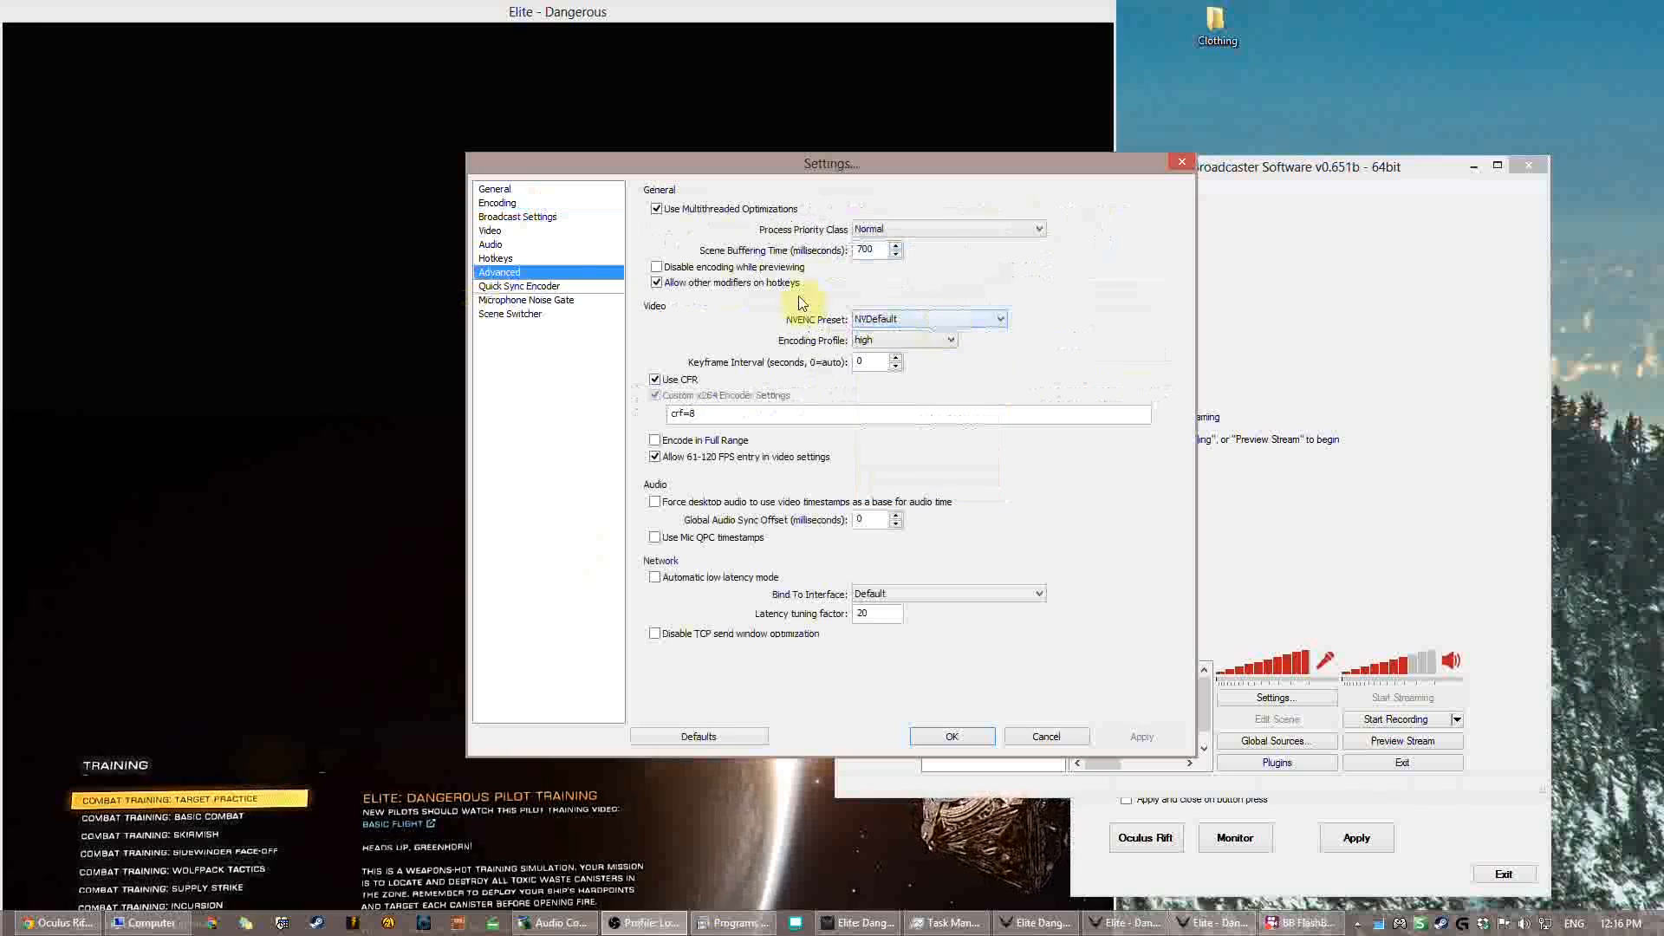
{"action": "left_click", "coordinate": [490, 230]}
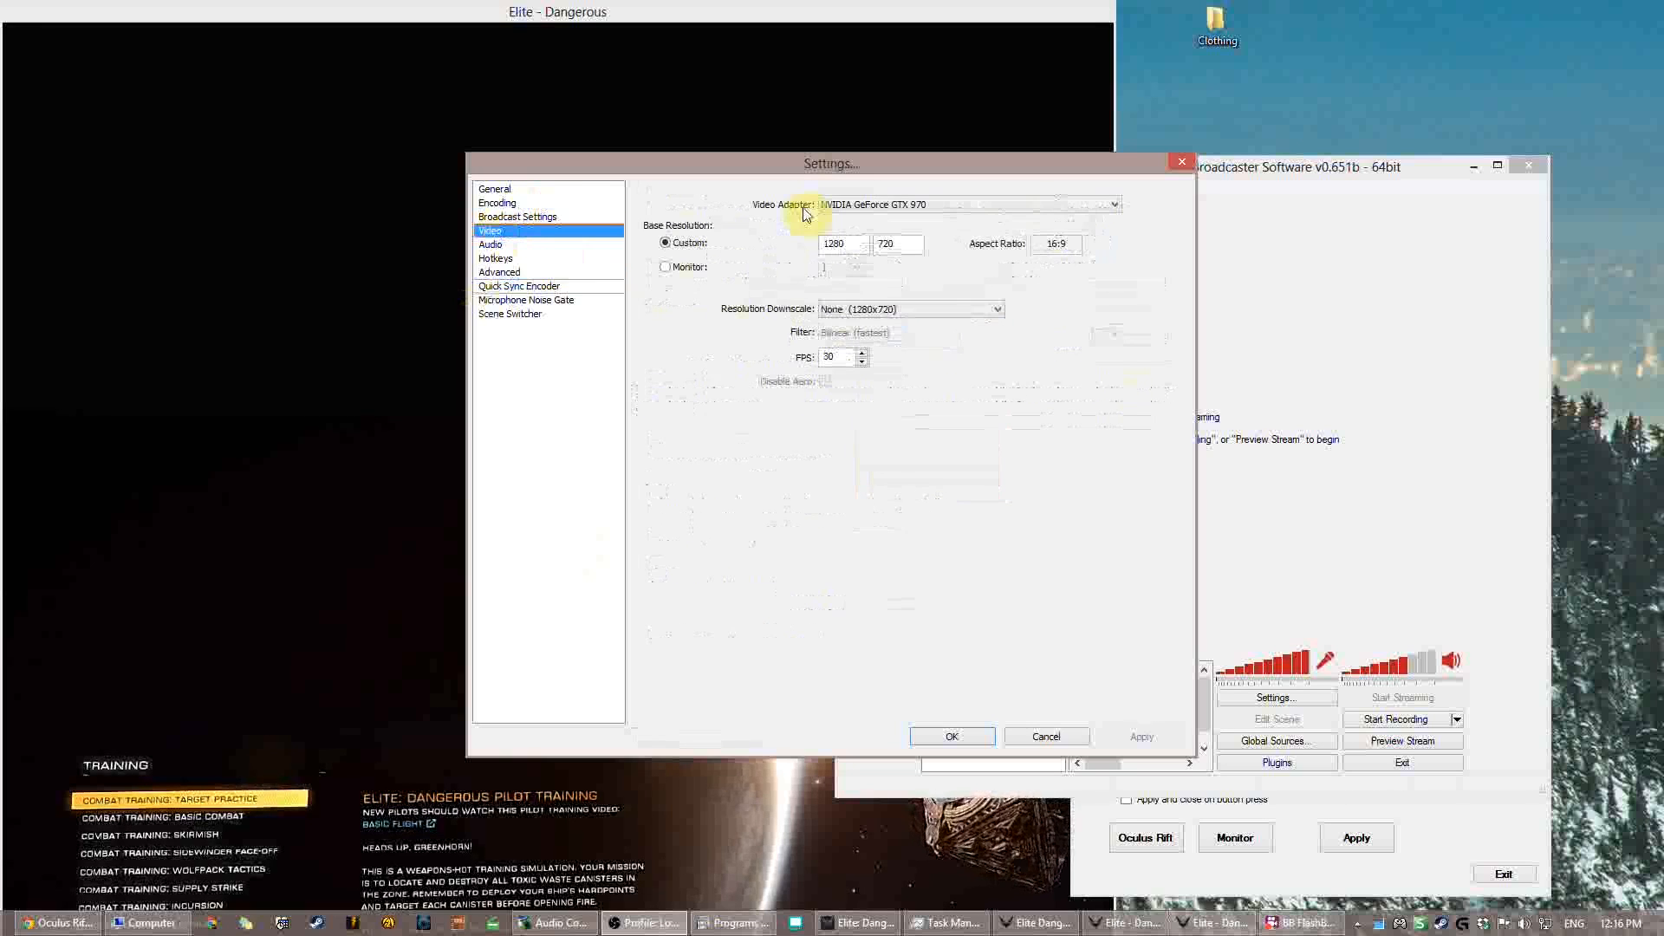
{"action": "left_click", "coordinate": [498, 202]}
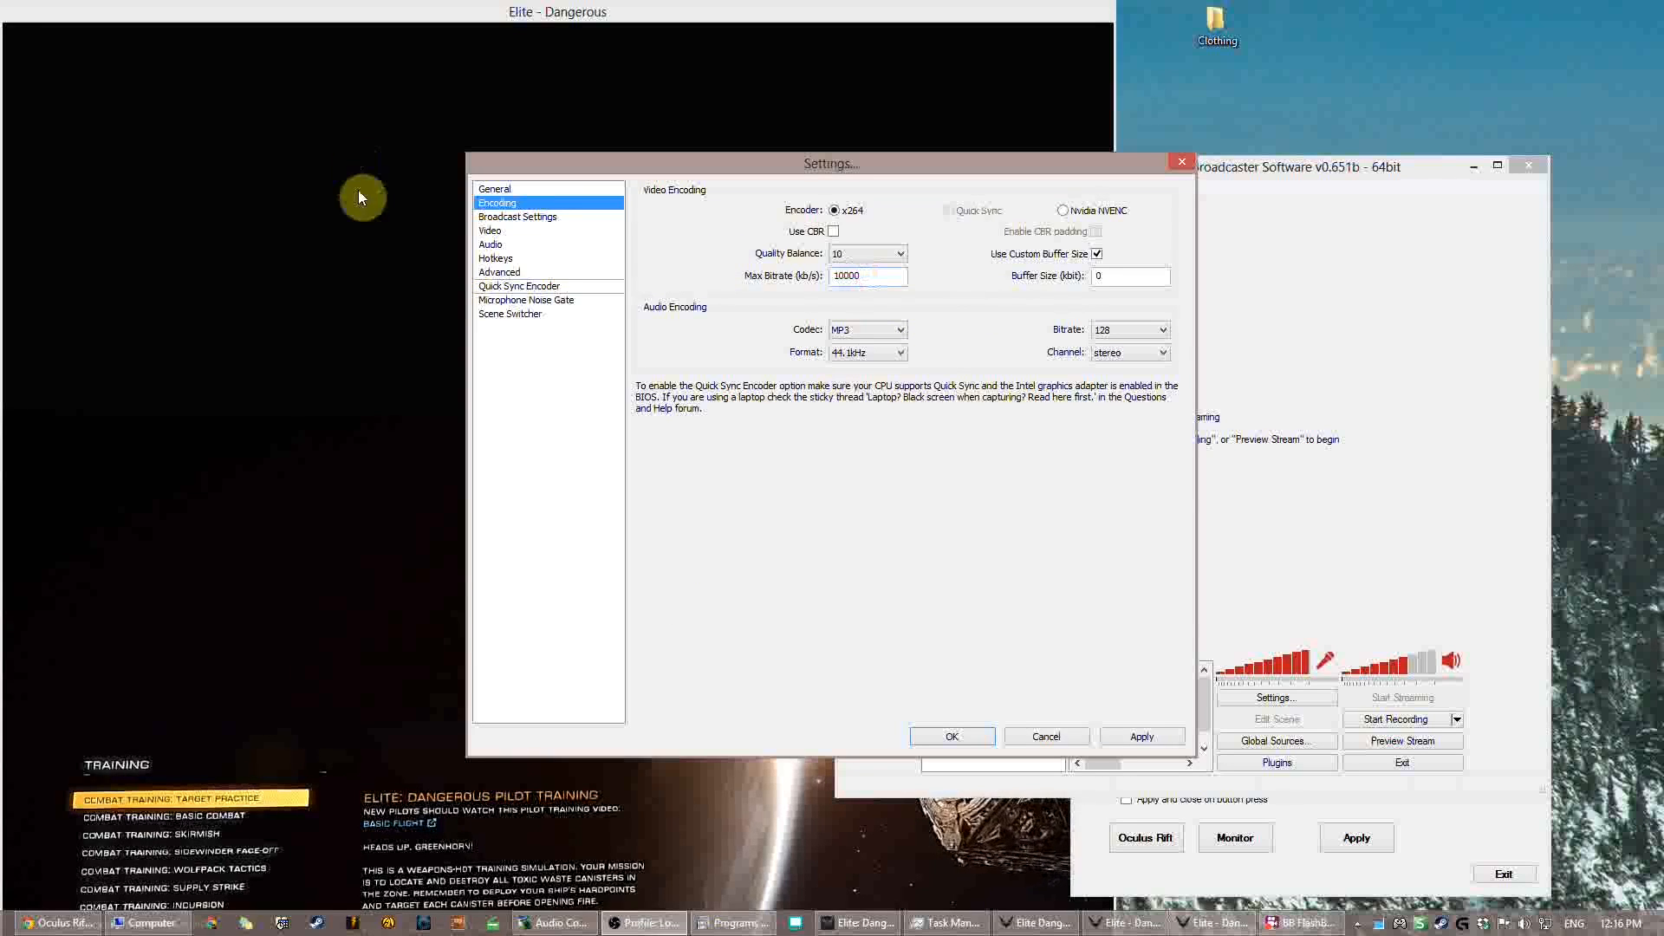
{"action": "left_click", "coordinate": [499, 271]}
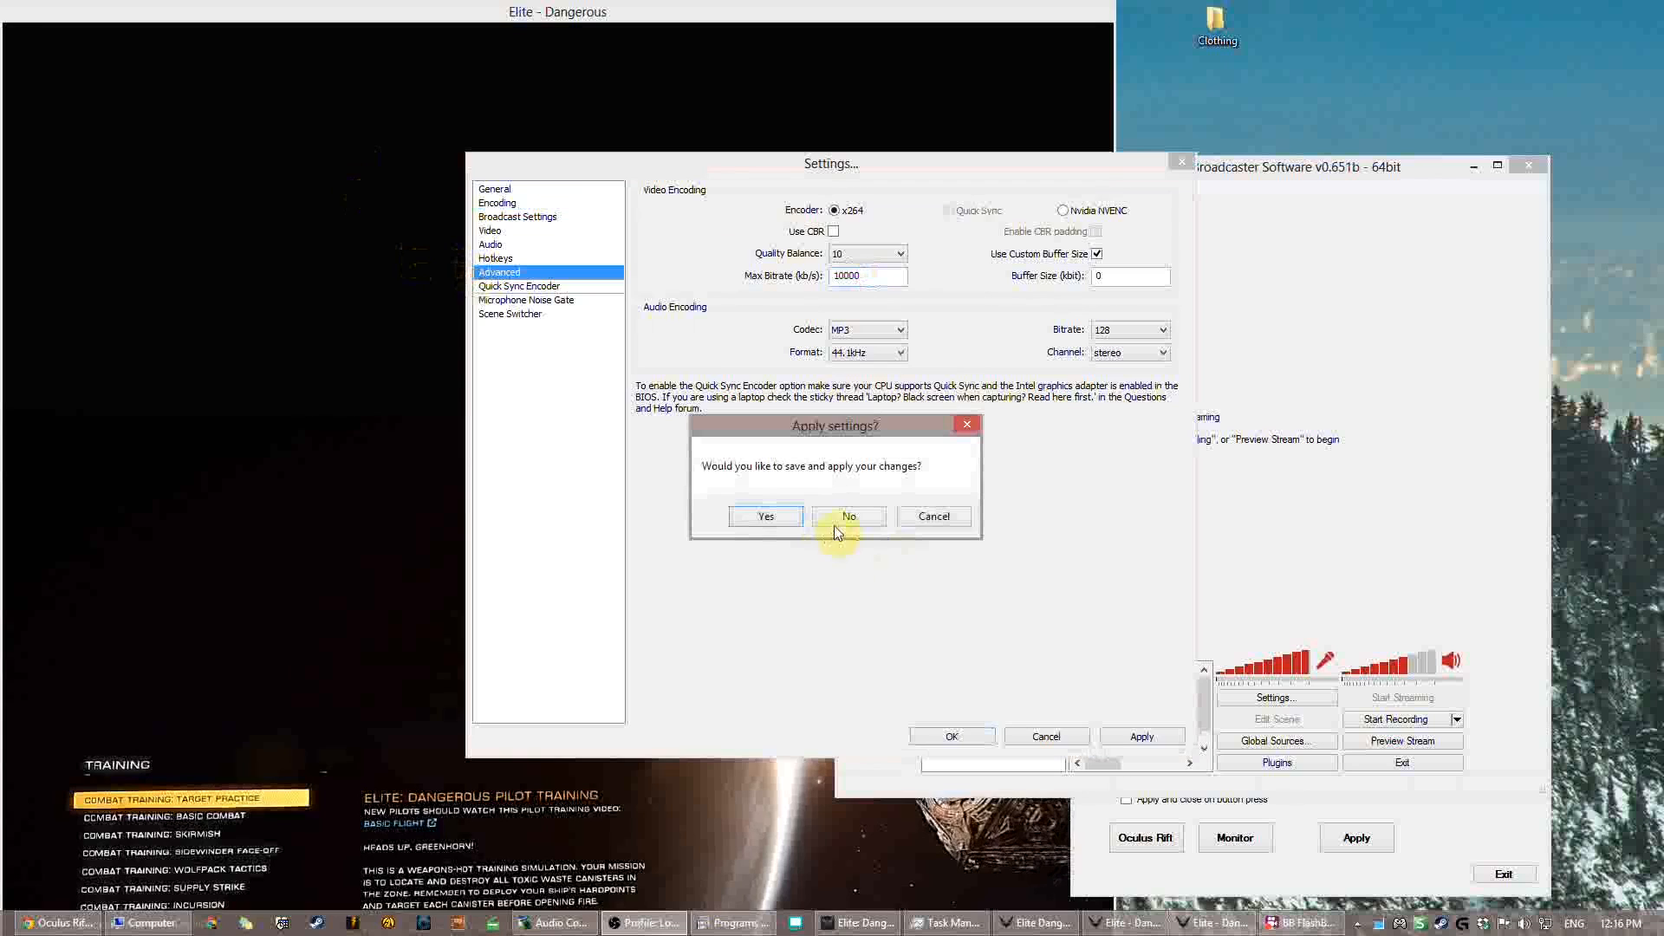
- Save the switch to x264 and keep veryfast as the x264 CPU preset
{"action": "left_click", "coordinate": [848, 516]}
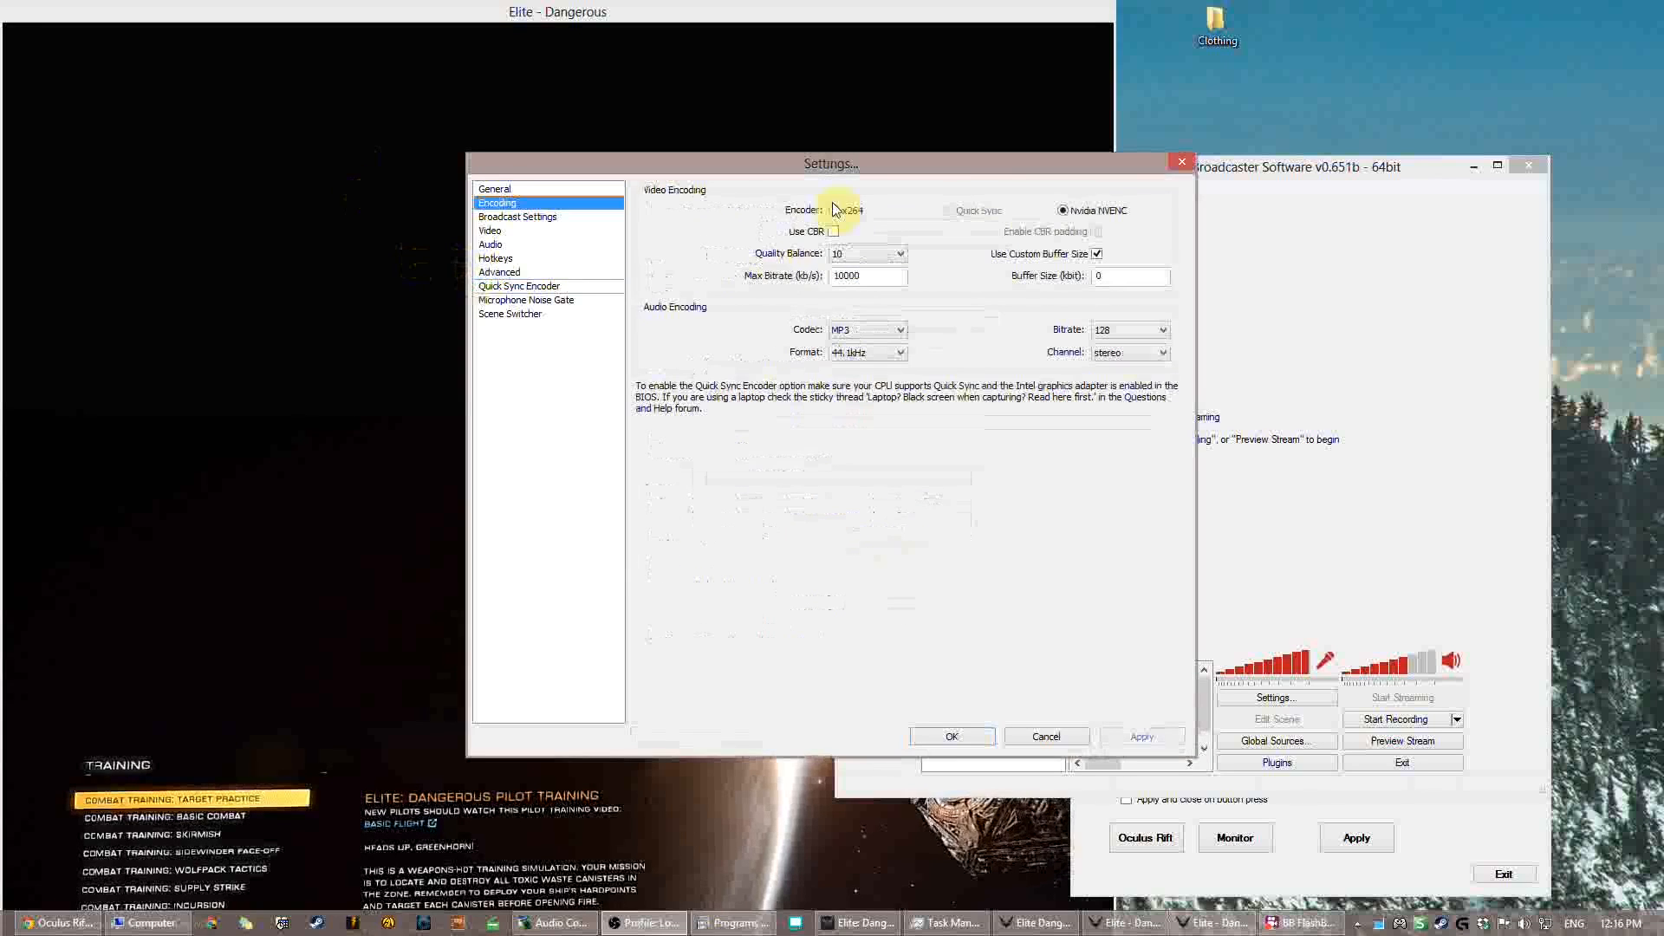
{"action": "left_click", "coordinate": [519, 286]}
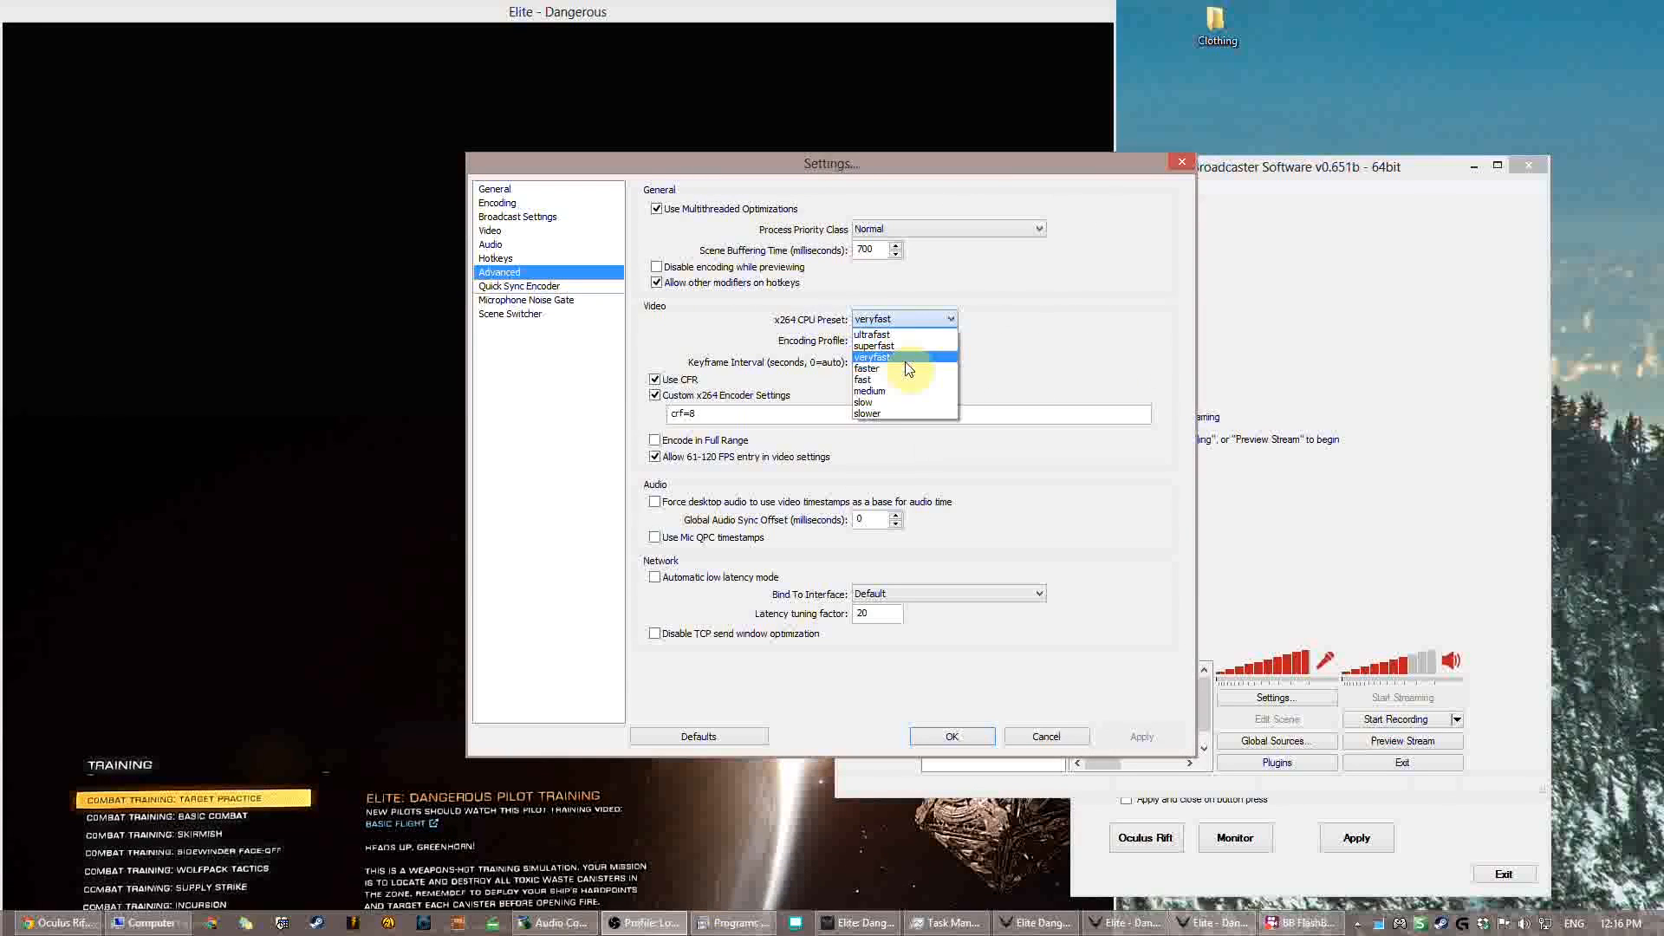
{"action": "mouse_move", "coordinate": [990, 323]}
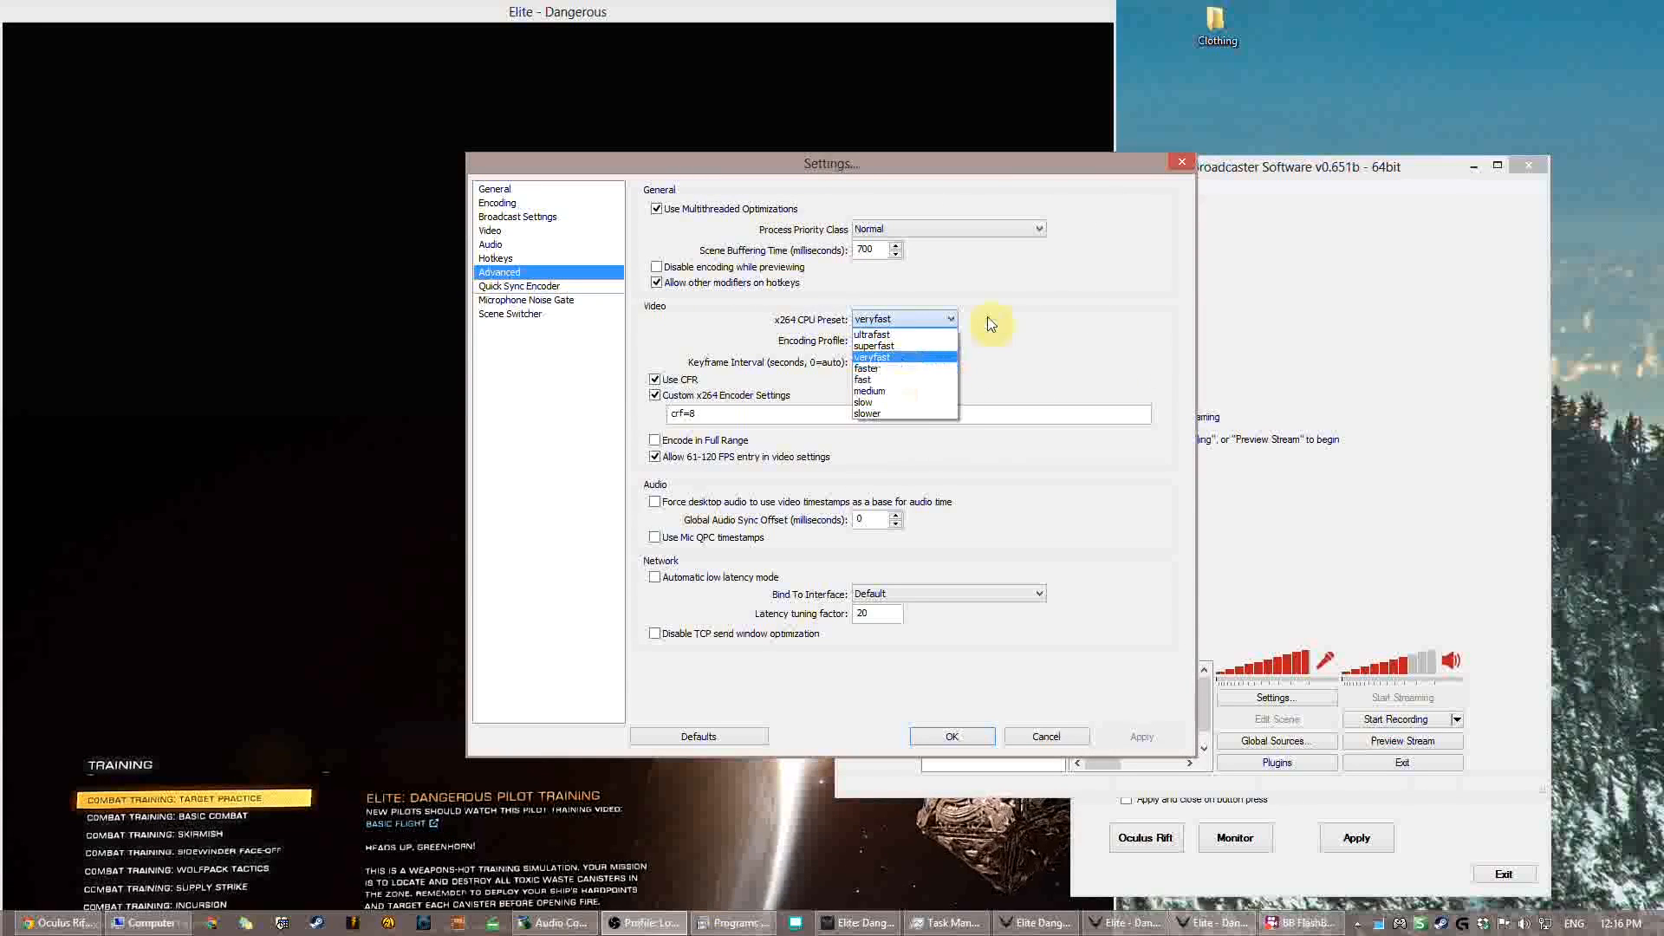
{"action": "left_click", "coordinate": [904, 357]}
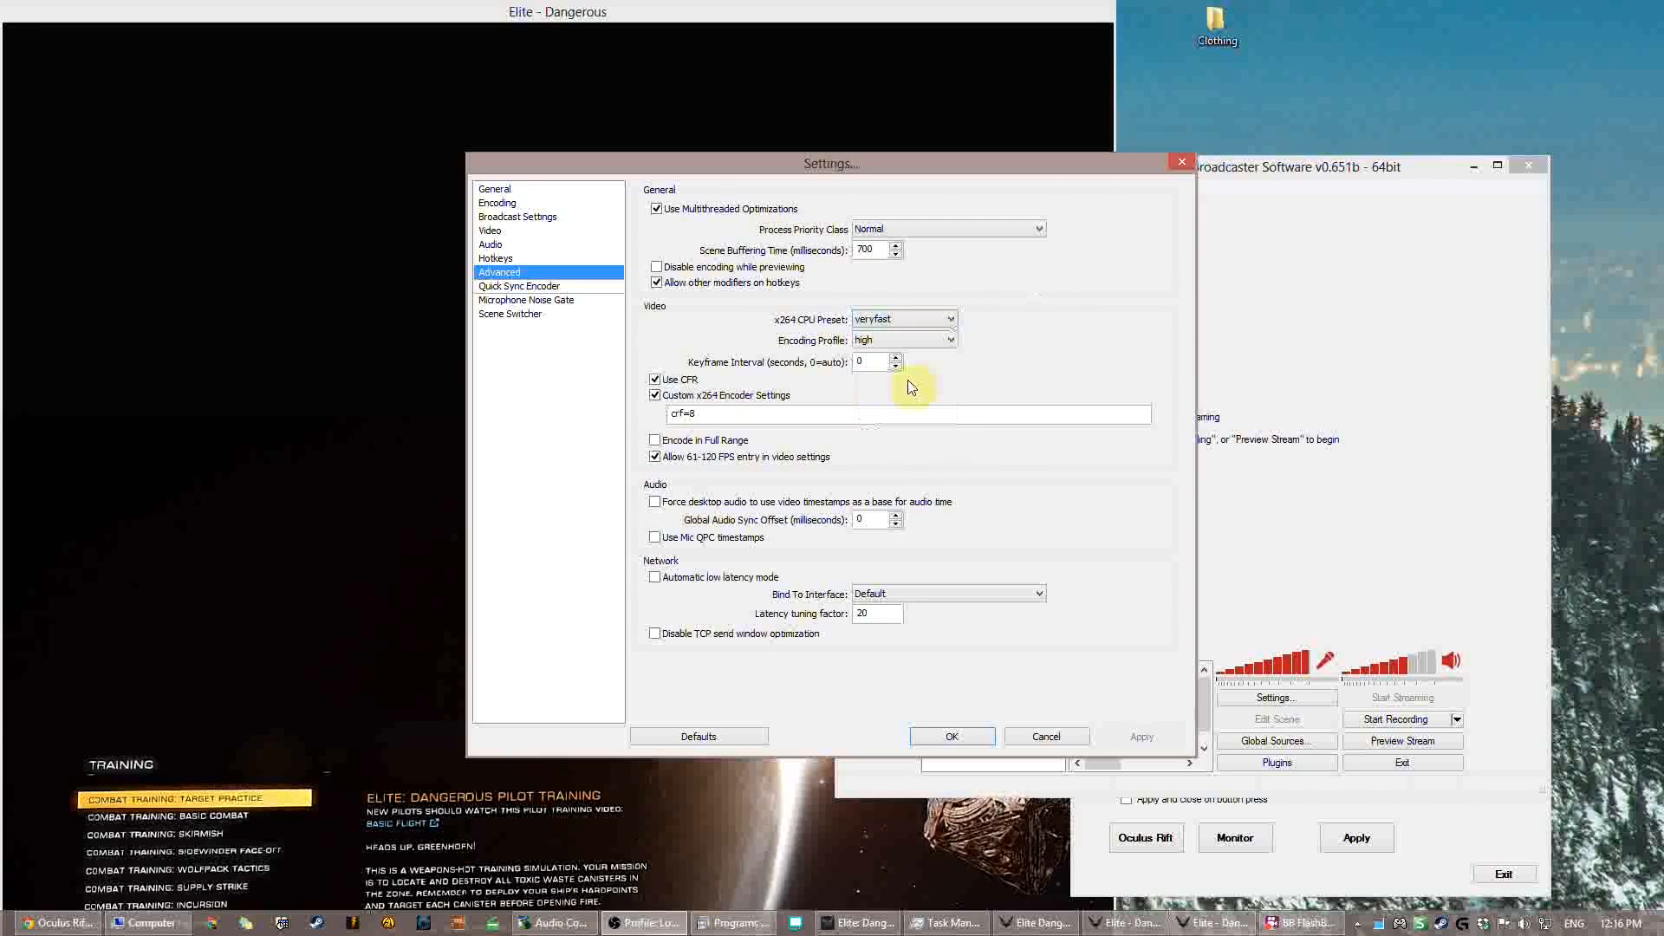
{"action": "mouse_move", "coordinate": [965, 369]}
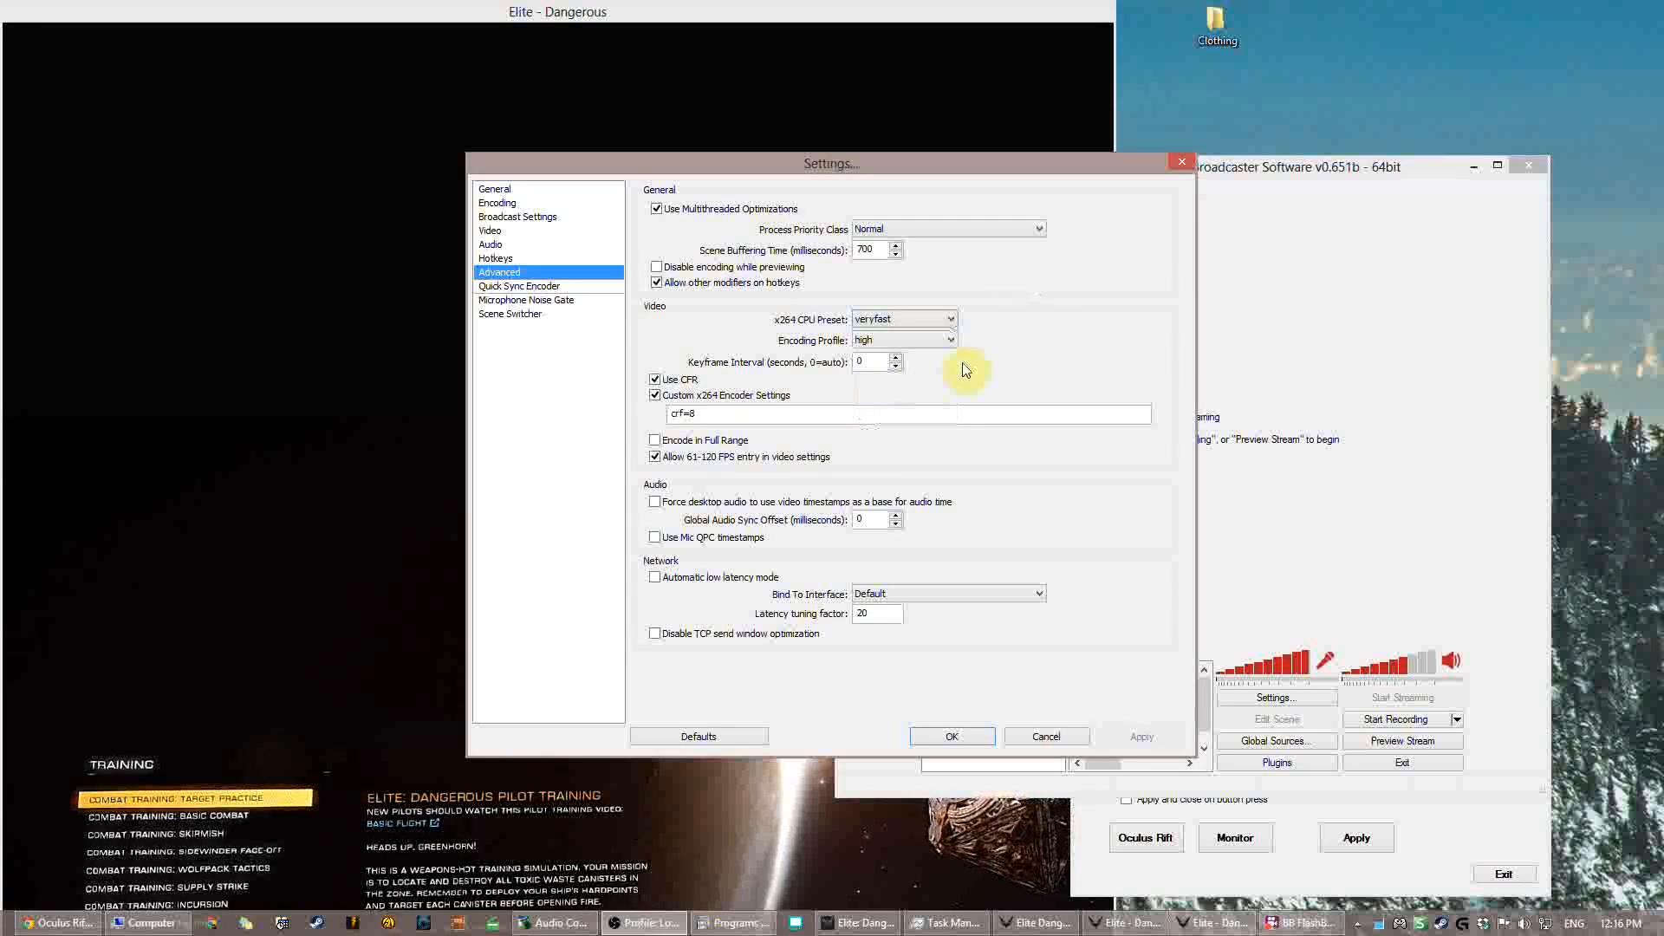
{"action": "mouse_move", "coordinate": [991, 344]}
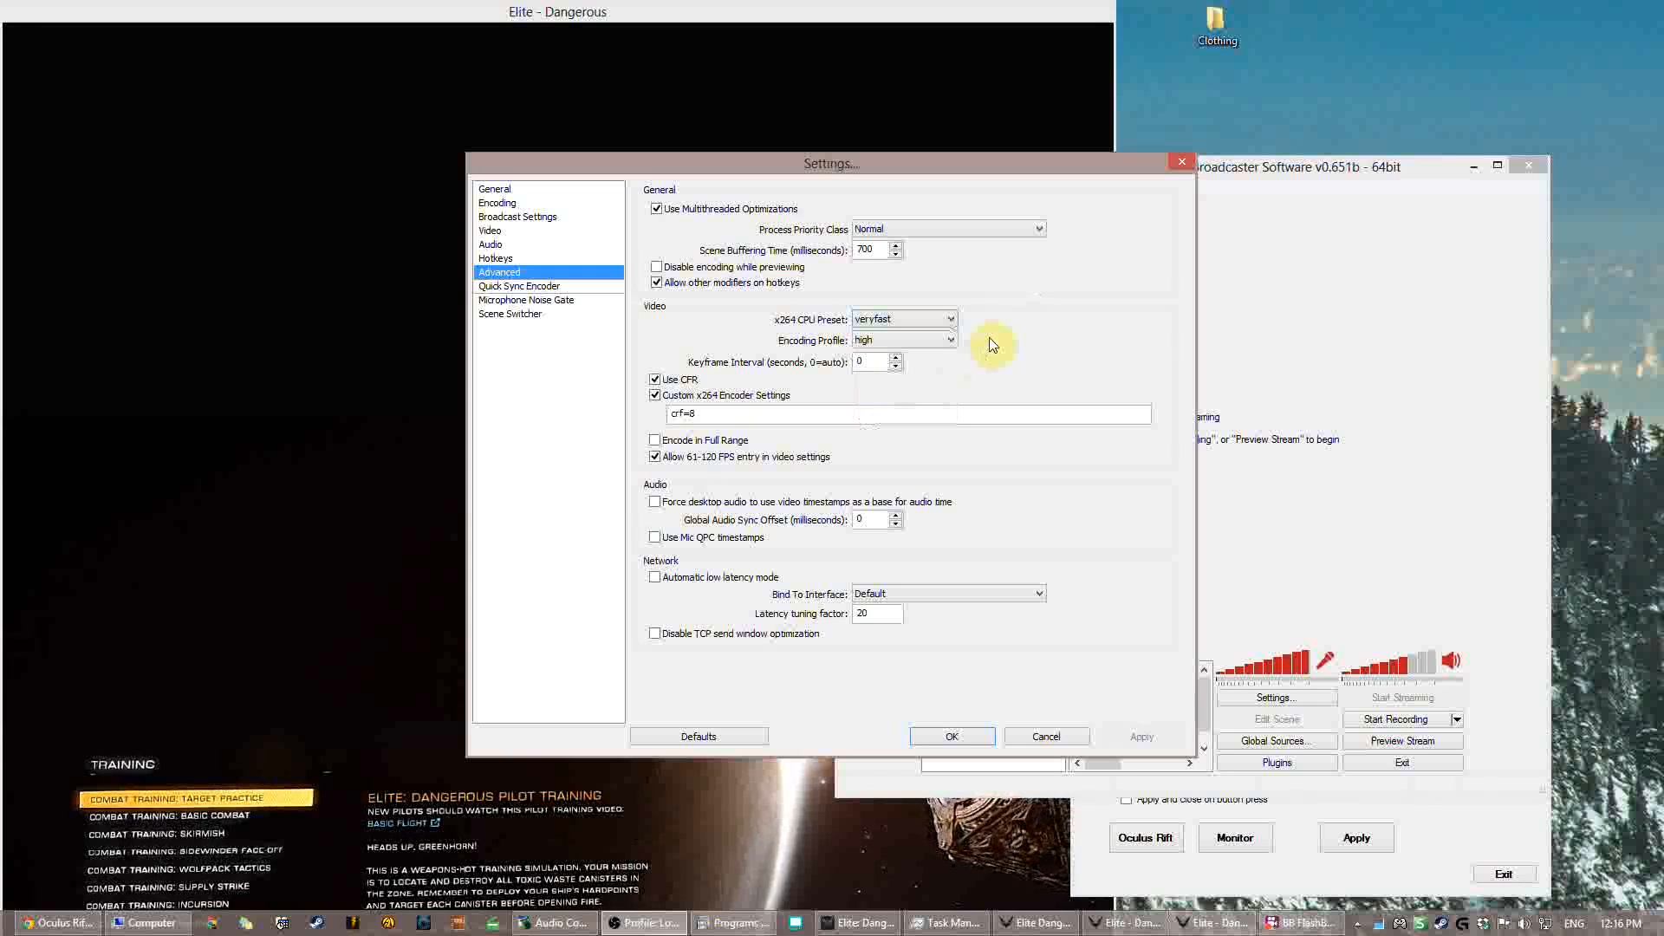
{"action": "mouse_move", "coordinate": [693, 372]}
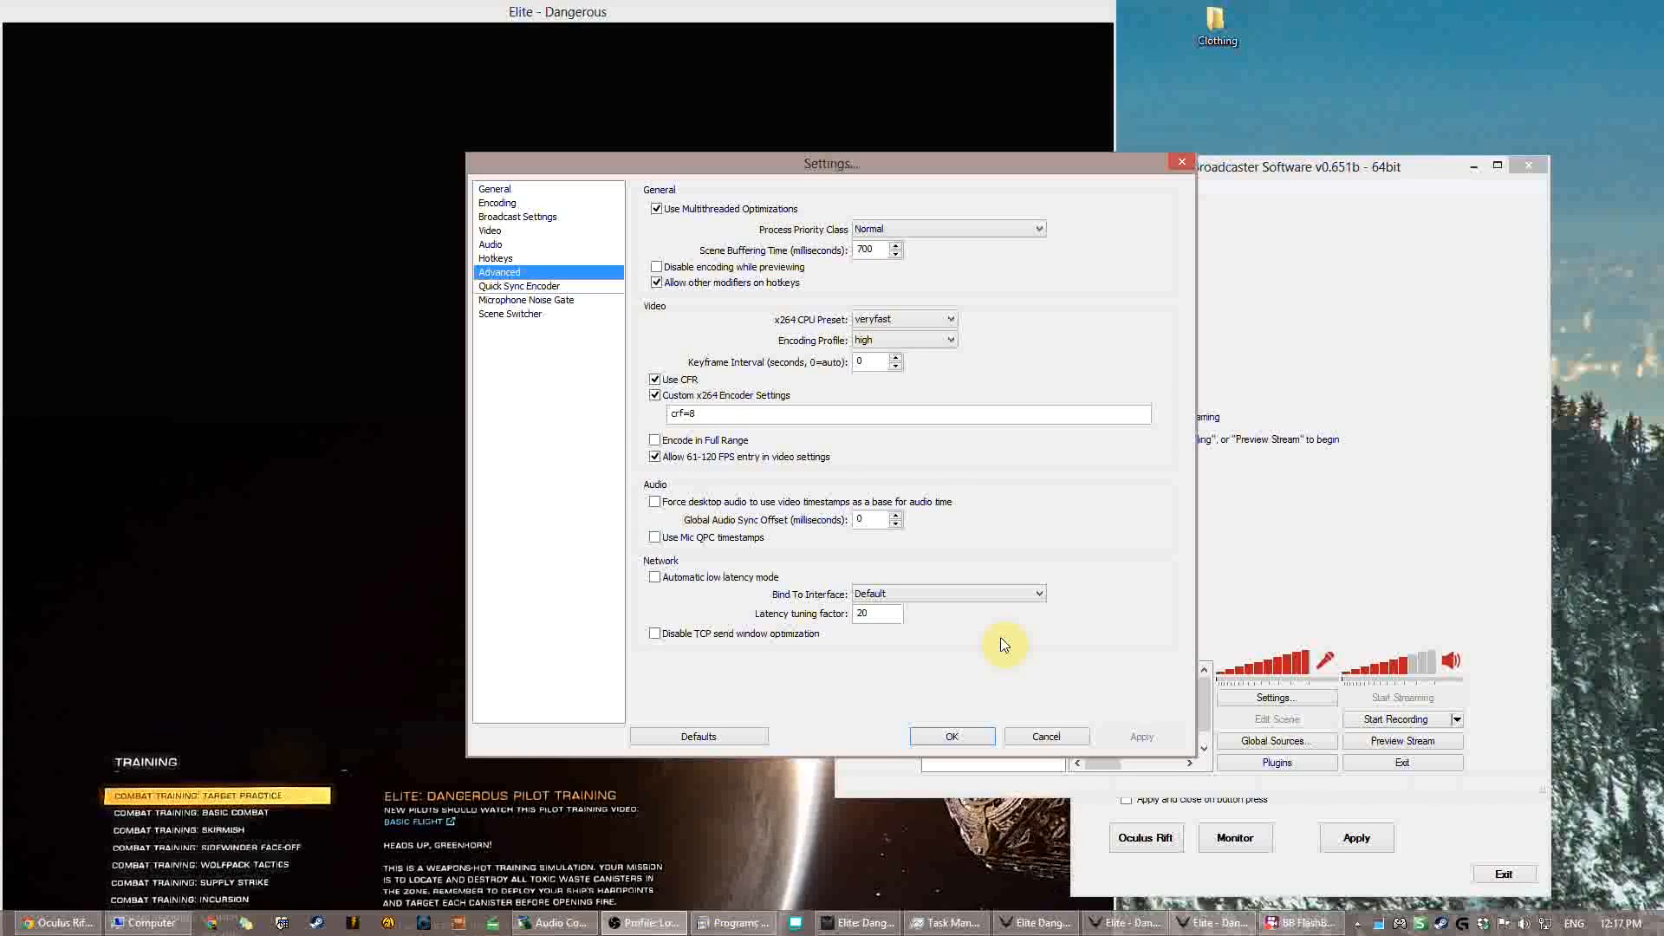
{"action": "mouse_move", "coordinate": [1048, 667]}
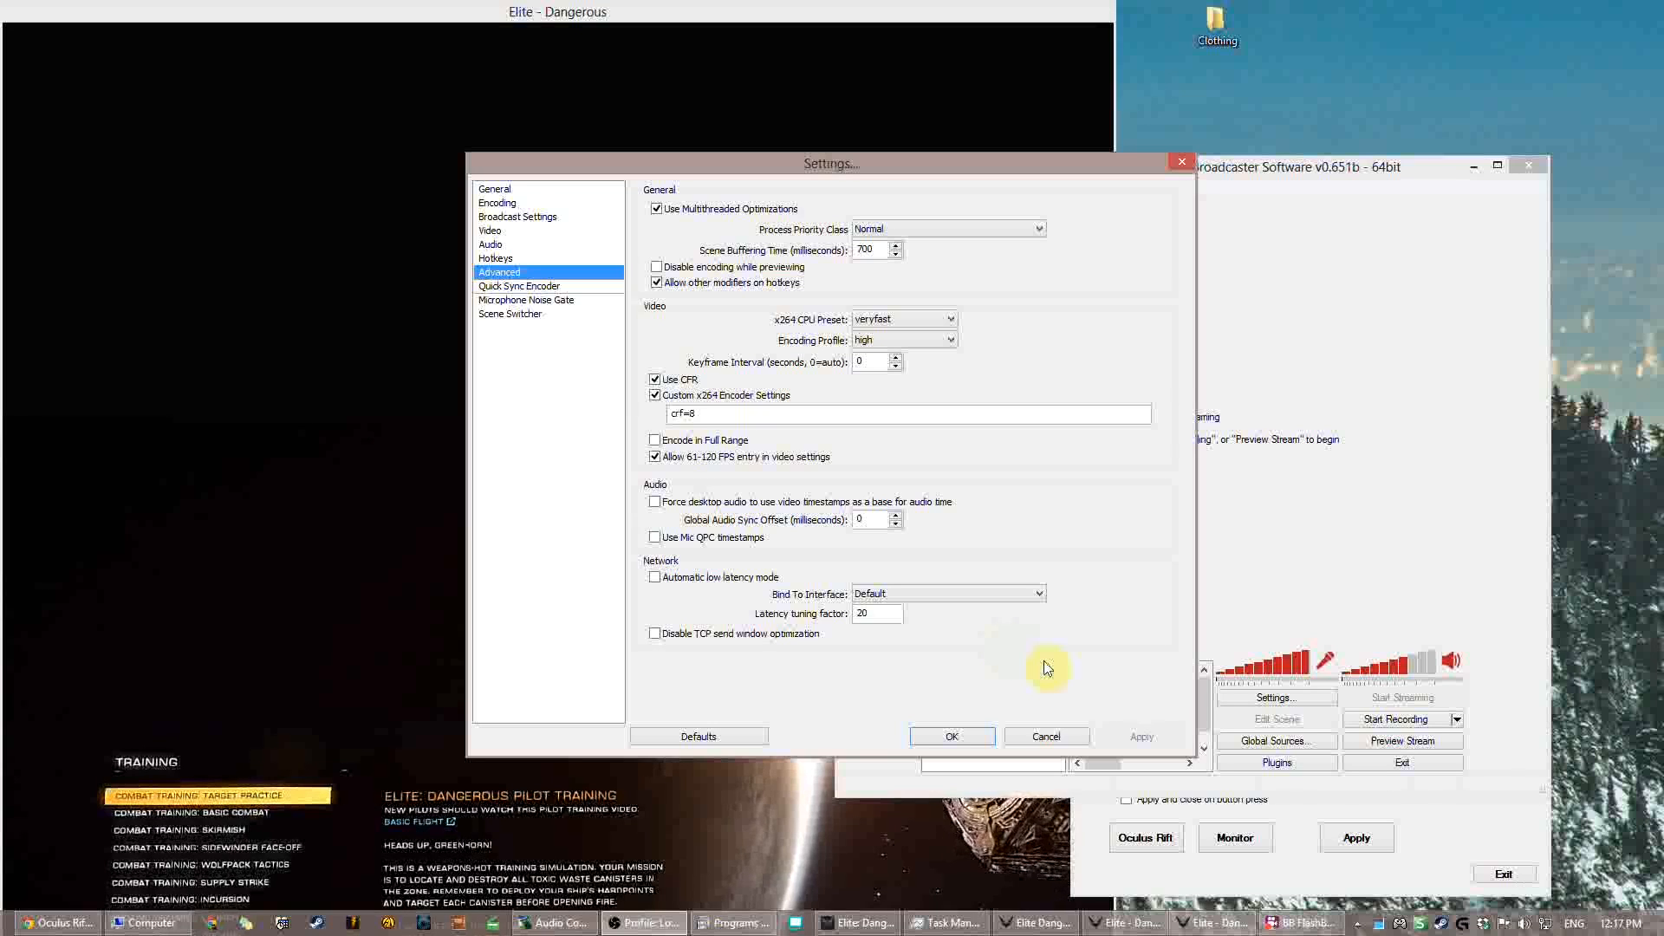